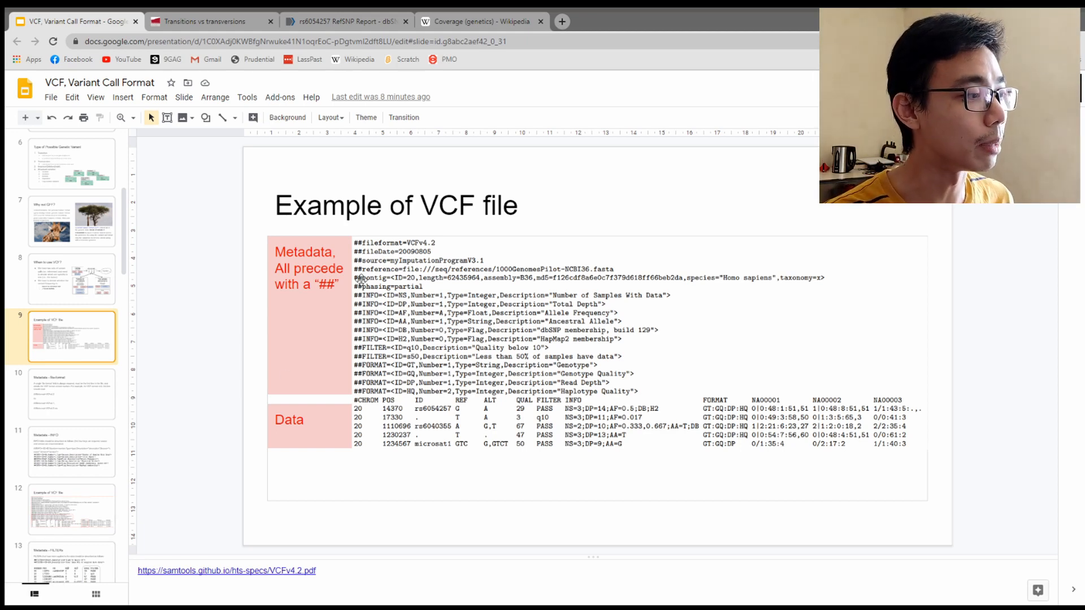
mouse_move(352, 288)
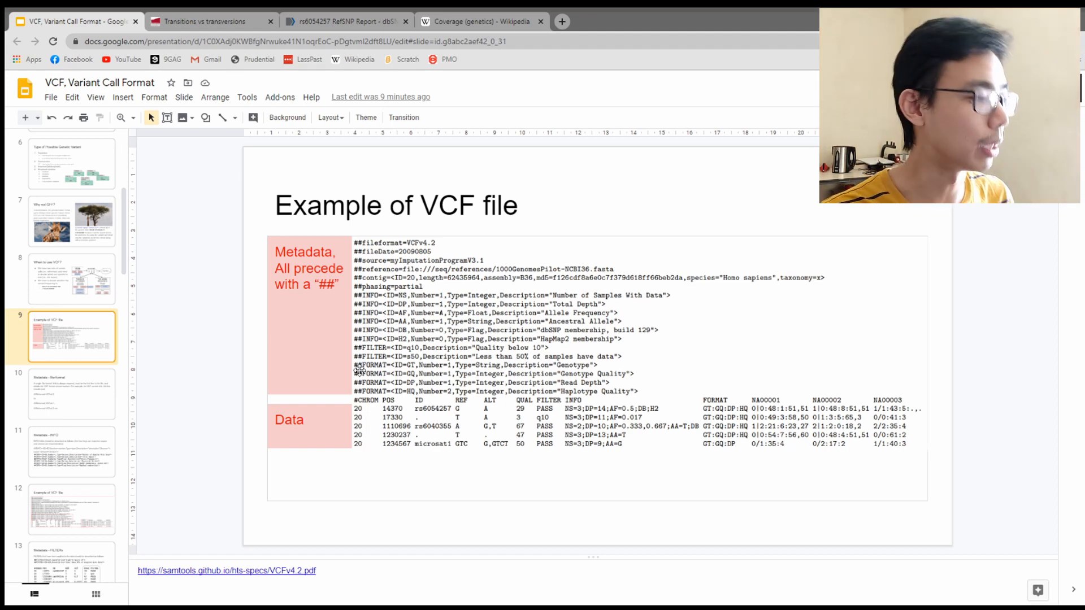
mouse_move(310, 351)
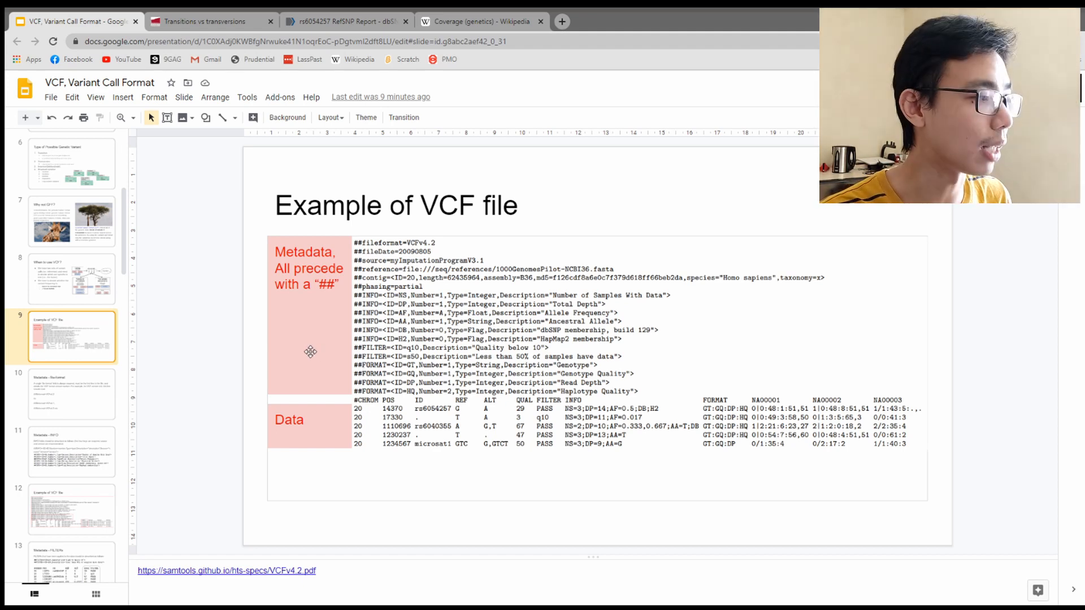
mouse_move(401, 317)
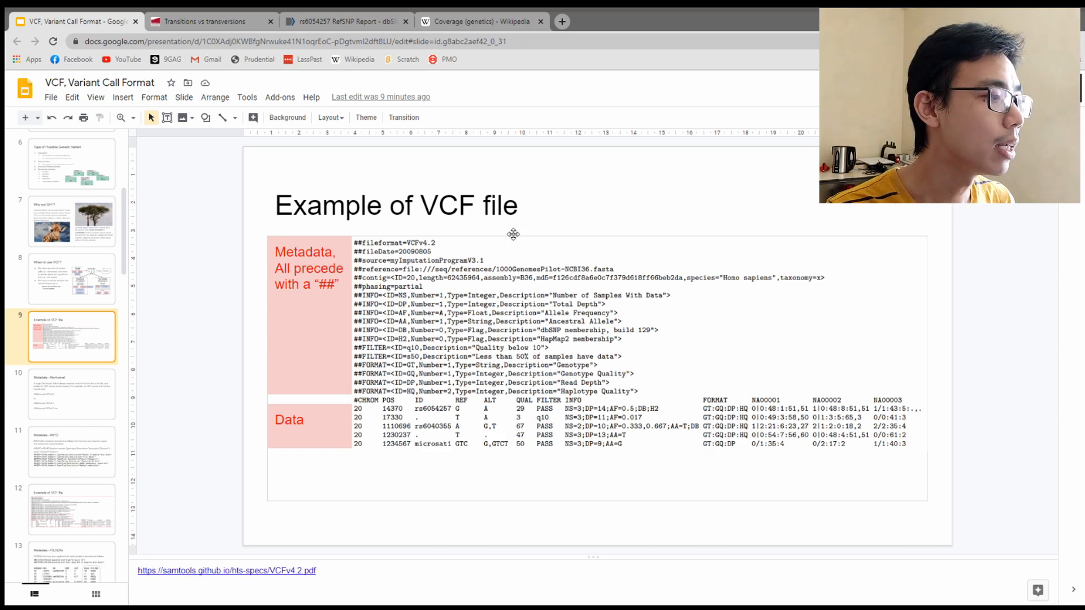
mouse_move(403, 272)
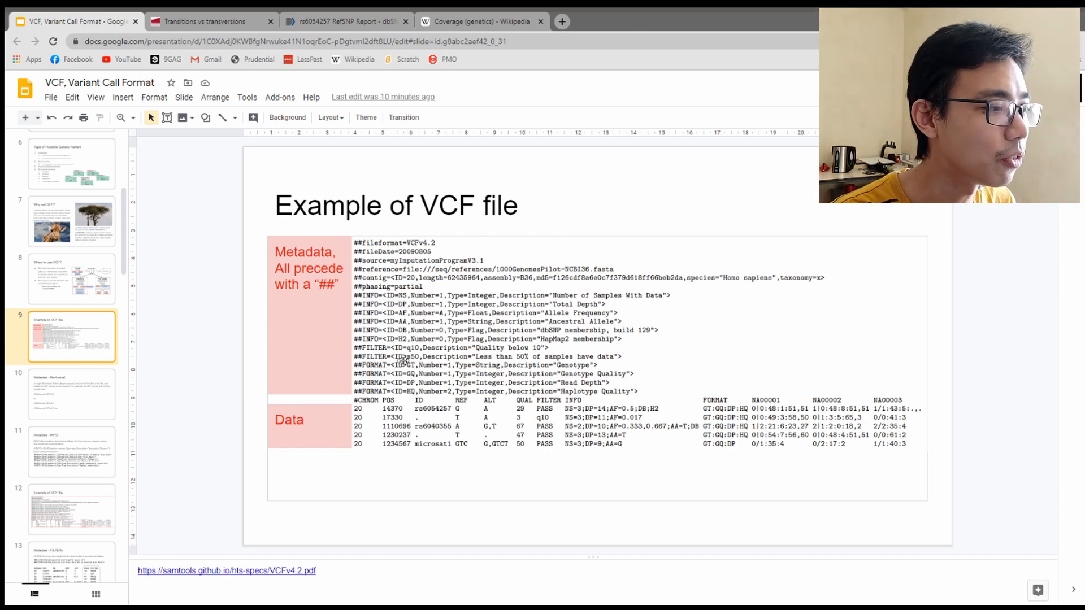
Step: Navigate from the Example of VCF file slide to Metadata - INFO and select its example INFO lines
scroll(down, 3)
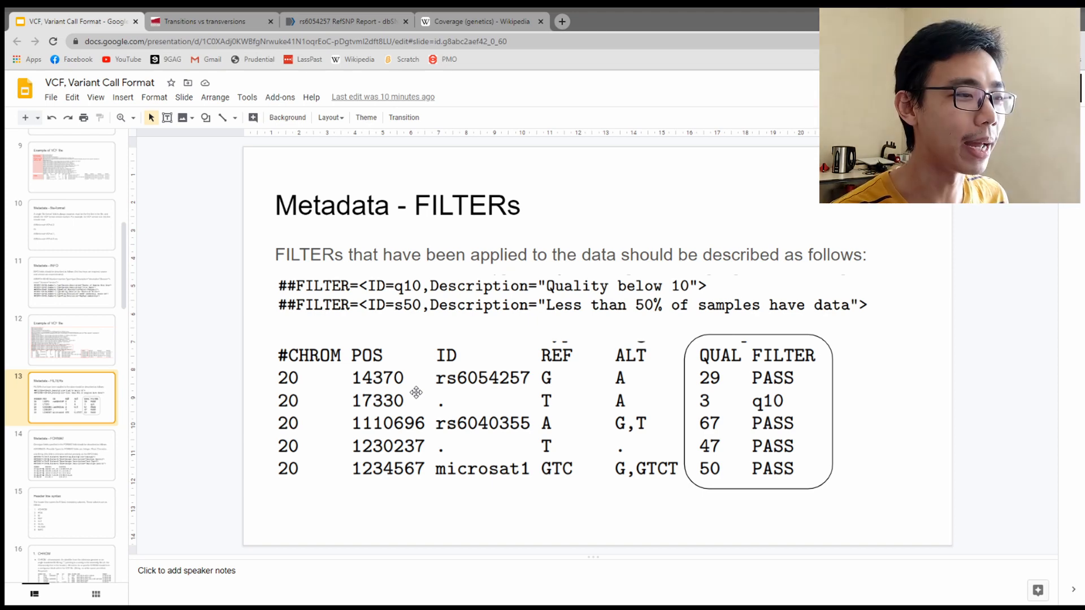
mouse_move(666, 257)
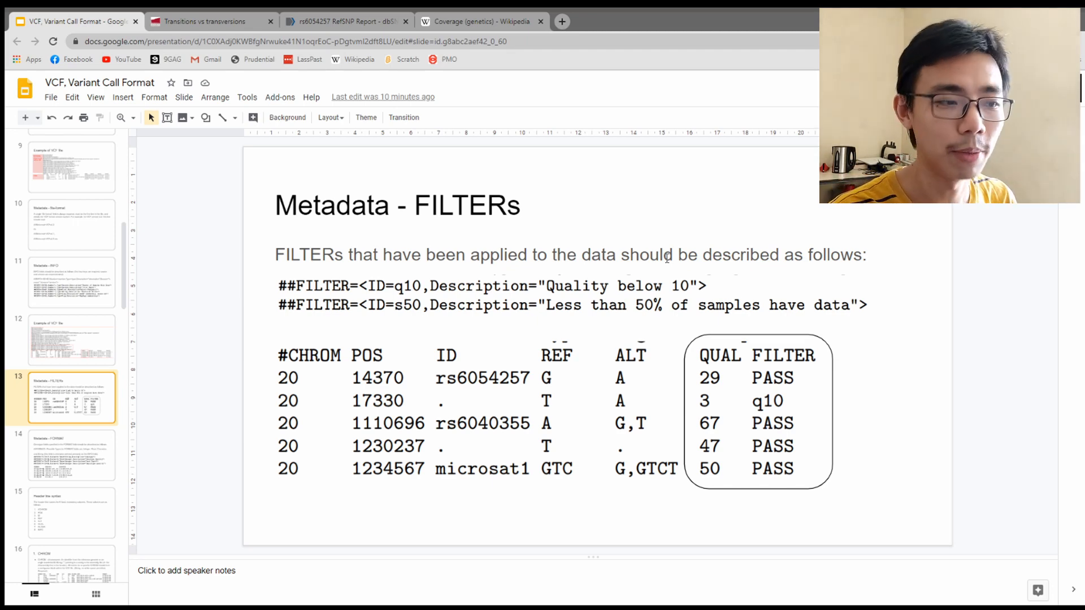
mouse_move(730, 405)
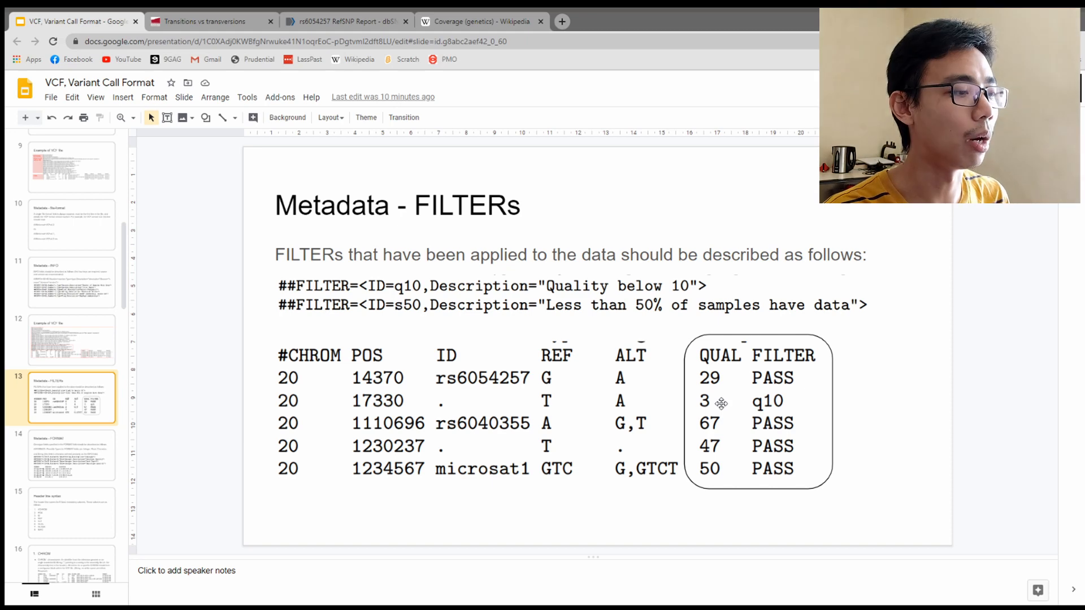
mouse_move(781, 383)
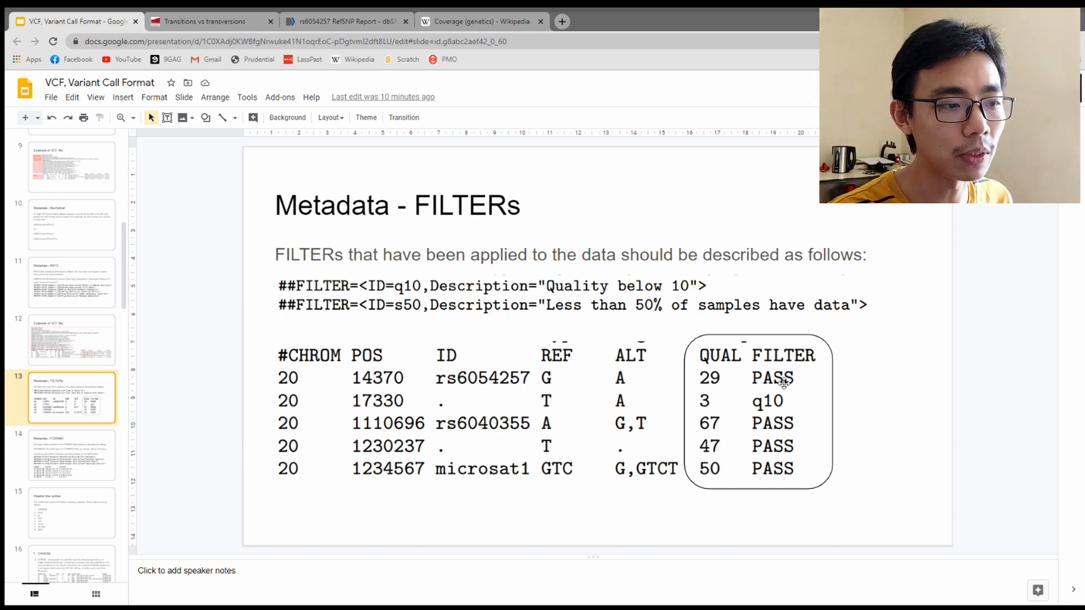
mouse_move(747, 401)
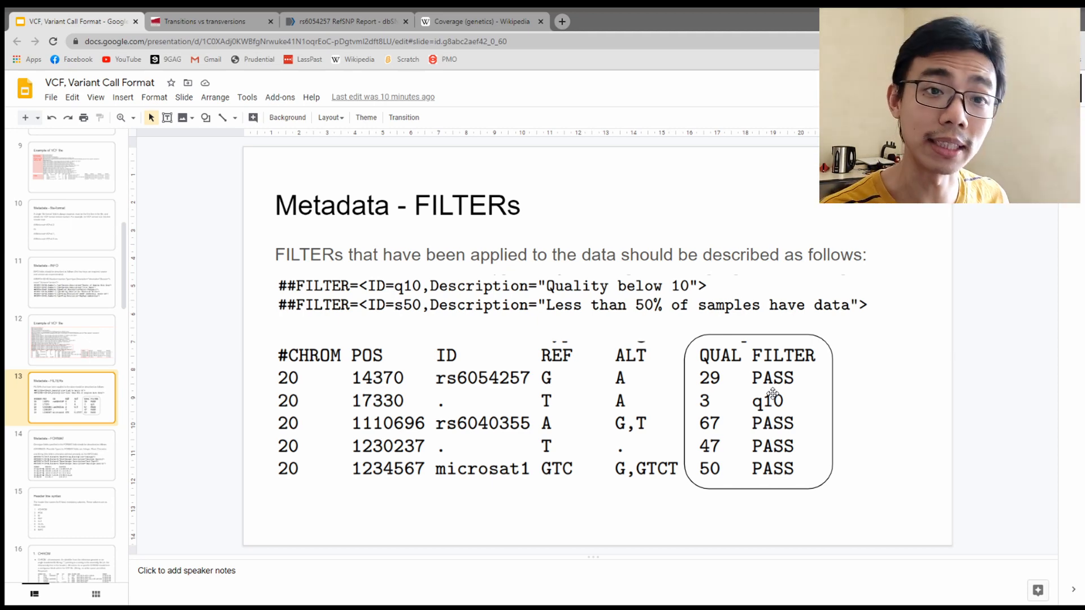
mouse_move(417, 320)
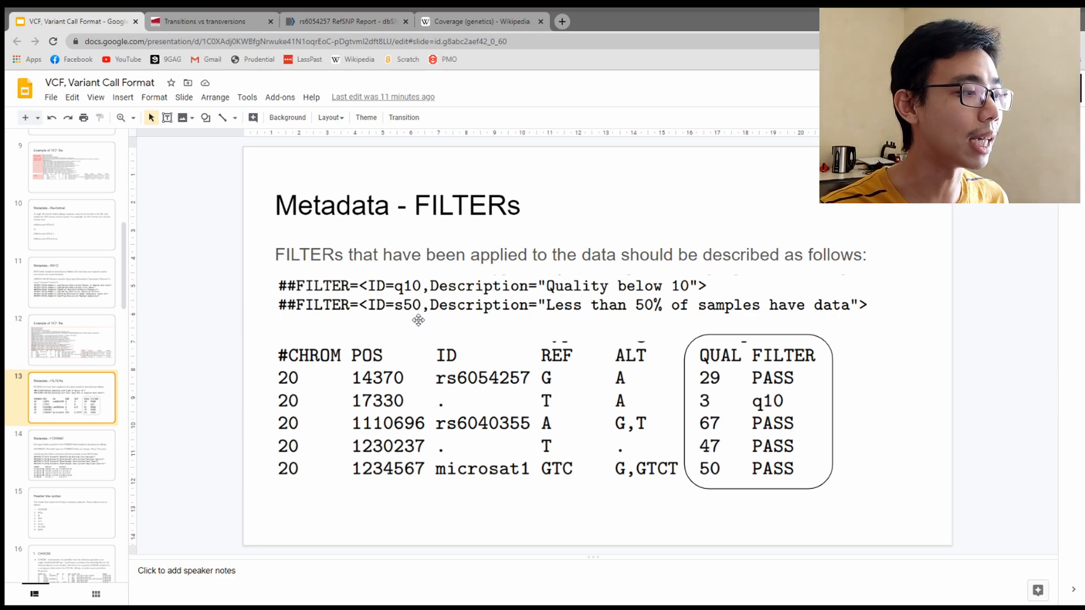
mouse_move(576, 305)
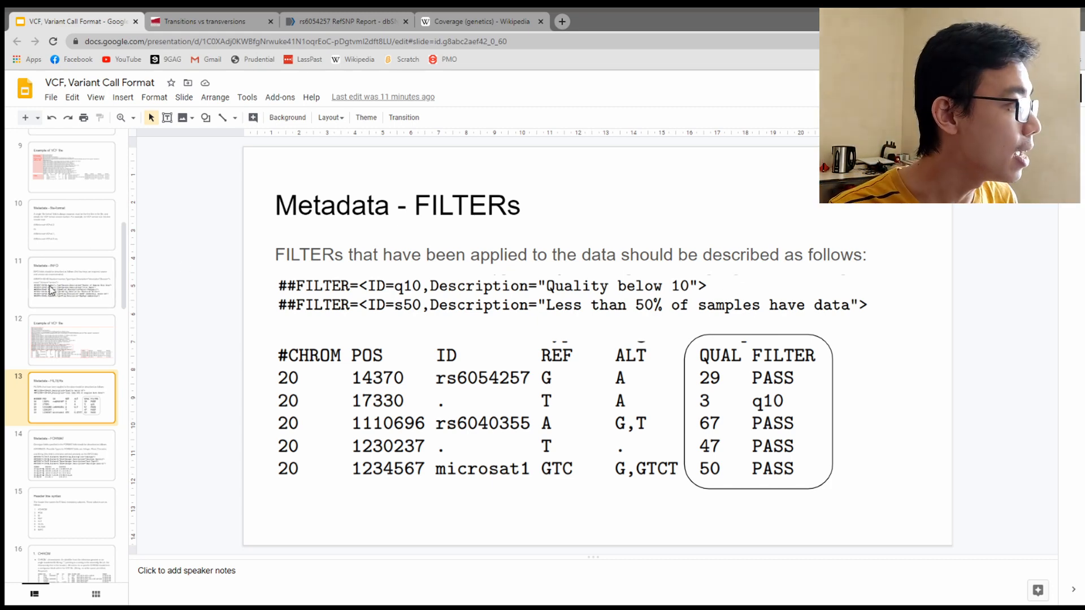
click(71, 168)
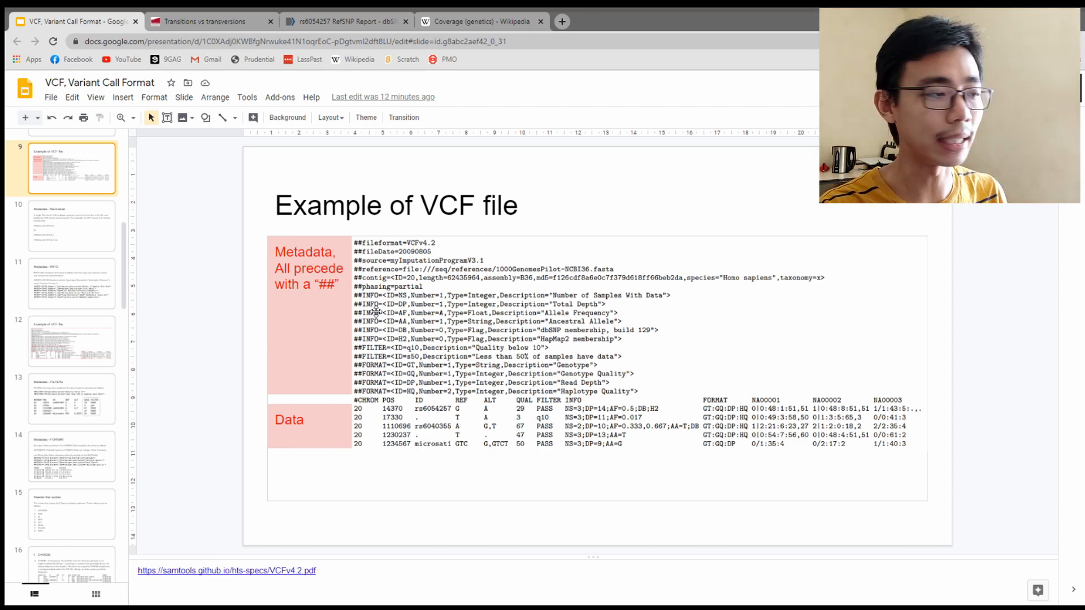
click(72, 282)
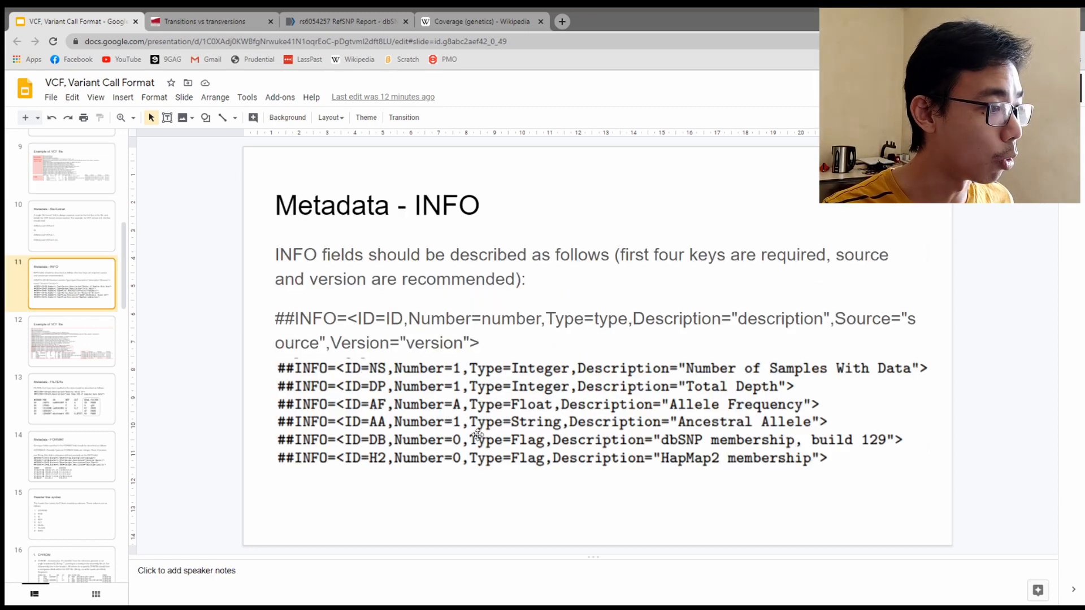
click(485, 411)
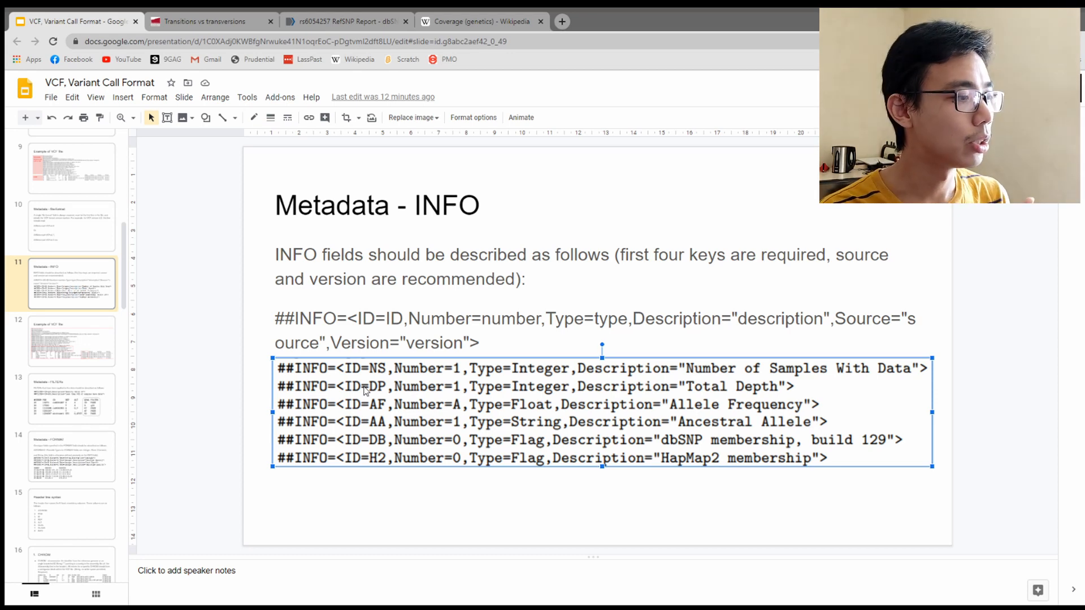
mouse_move(366, 498)
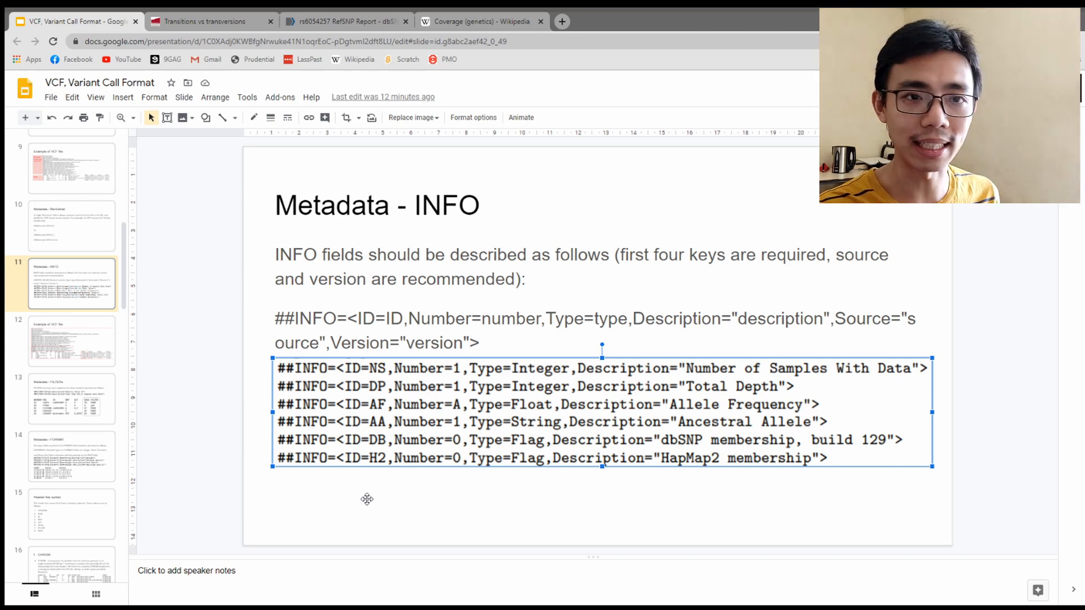
mouse_move(825, 346)
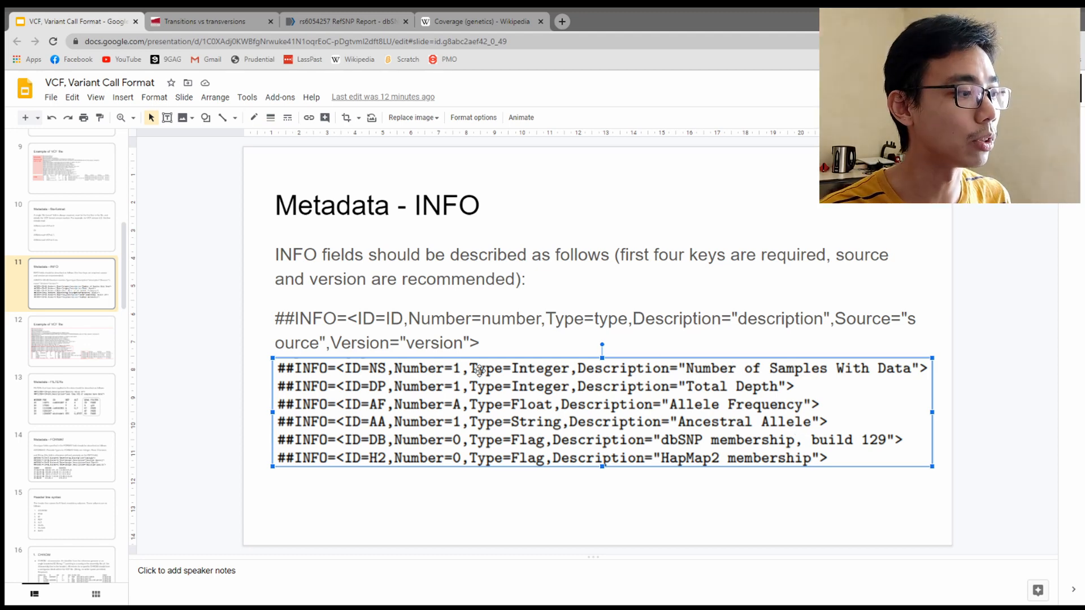
mouse_move(395, 363)
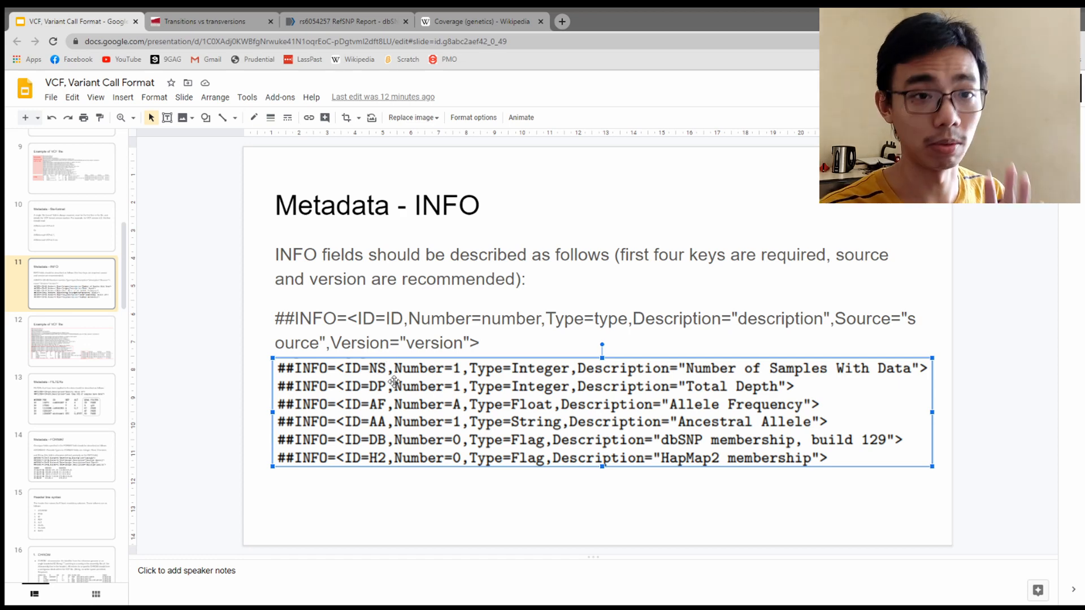
mouse_move(768, 403)
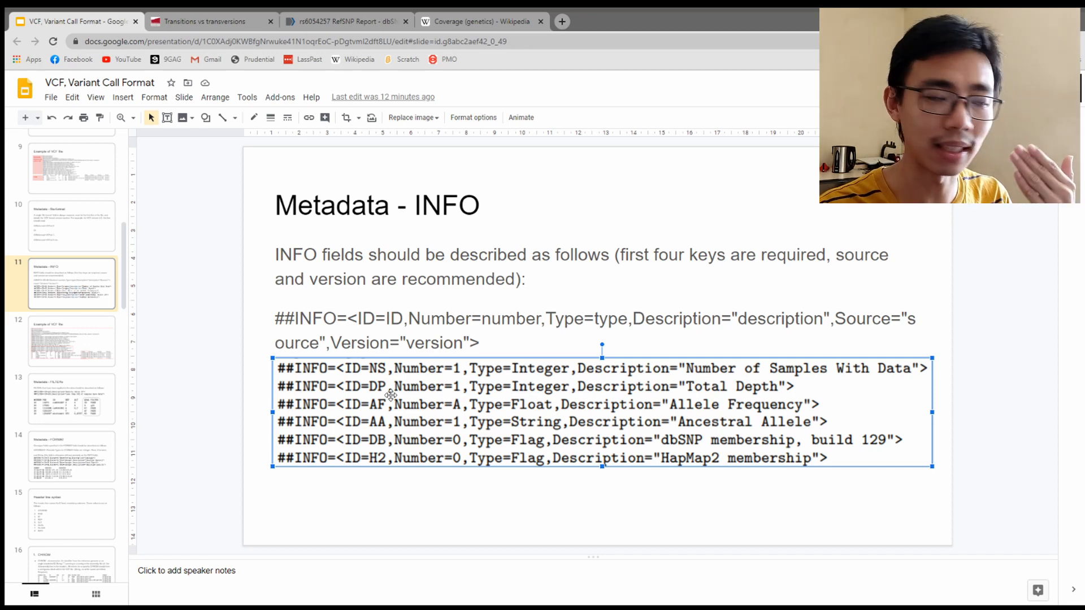
mouse_move(747, 384)
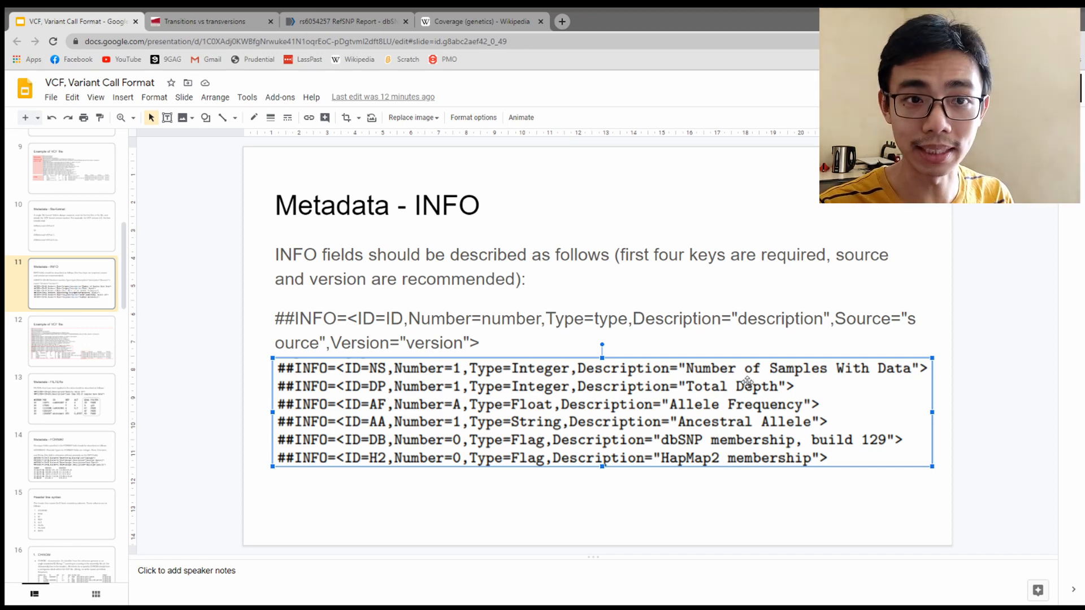
click(481, 21)
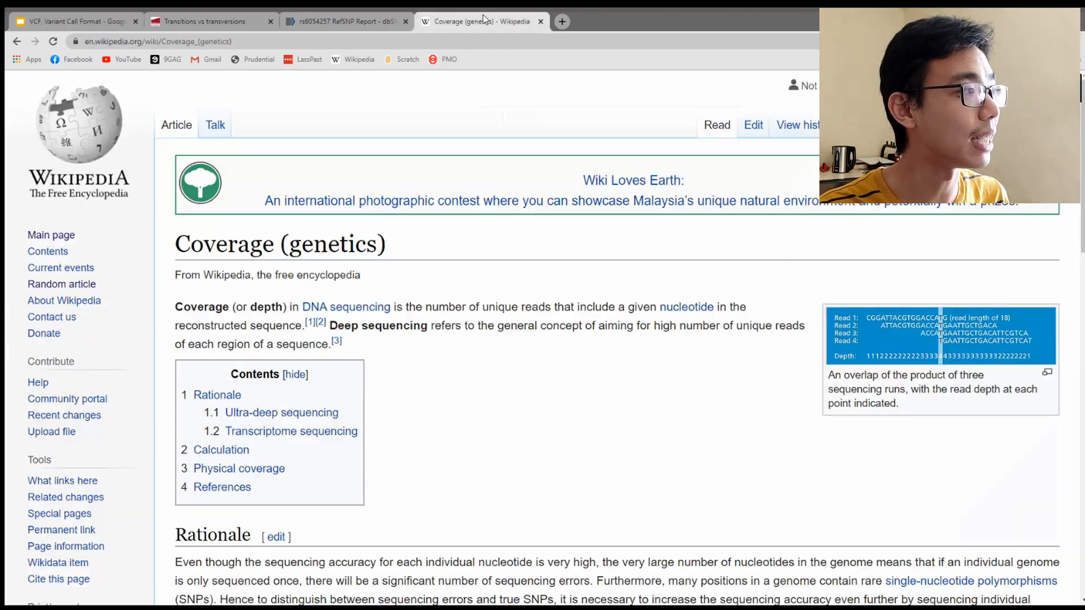
mouse_move(935, 306)
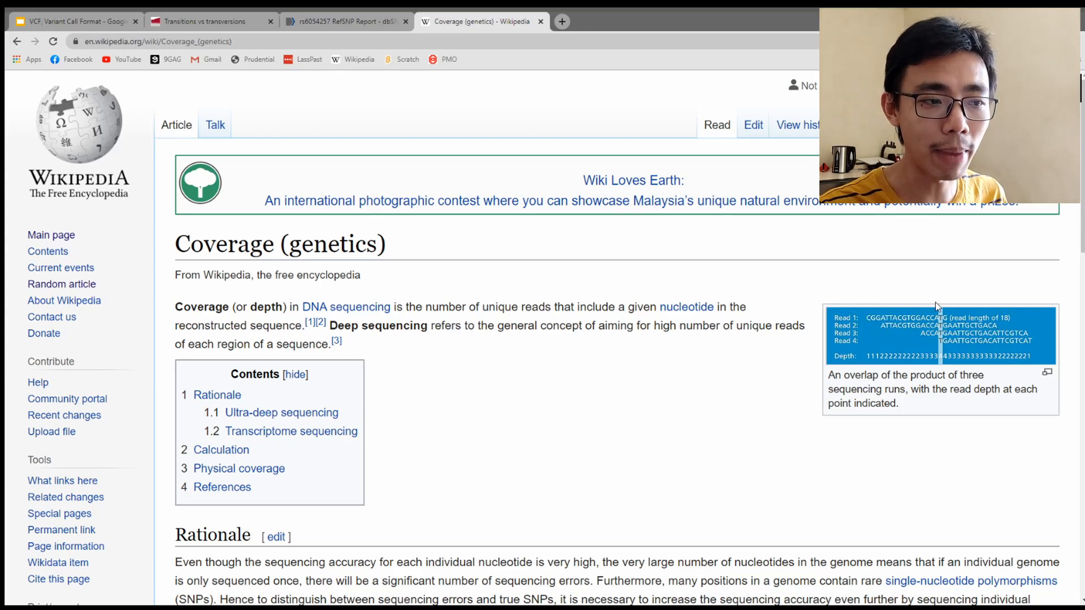
mouse_move(943, 318)
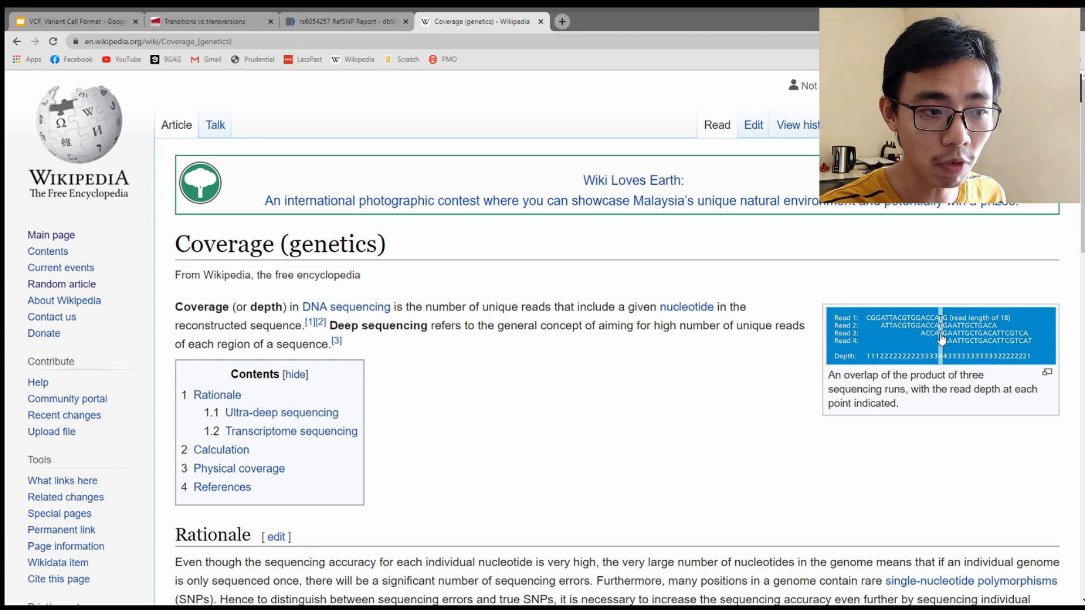
click(74, 20)
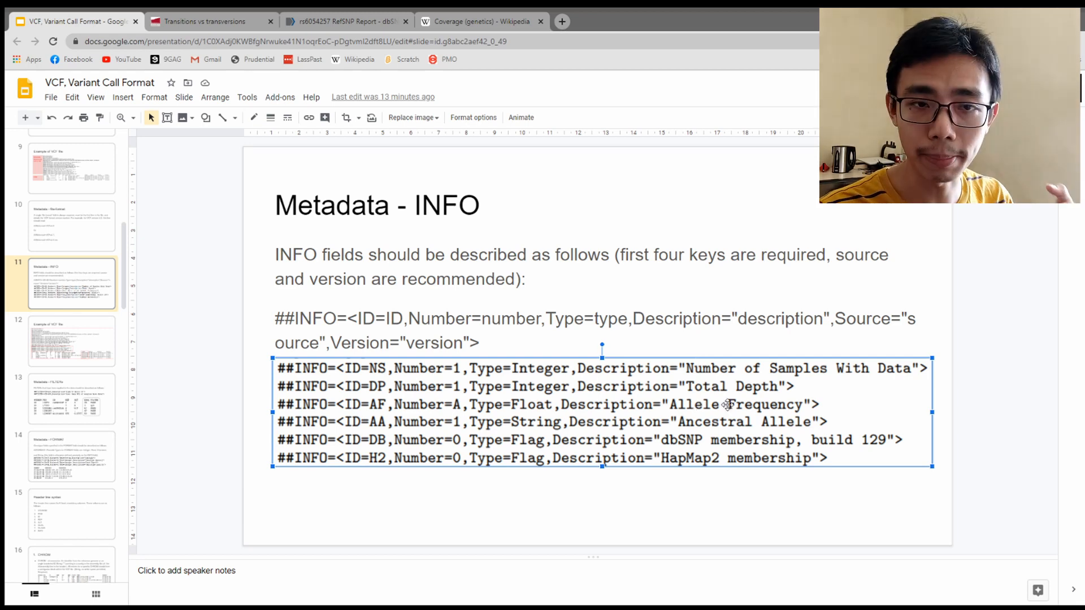
Step: On the annotated Example of VCF file slide, select an individual red outline for repositioning
click(70, 341)
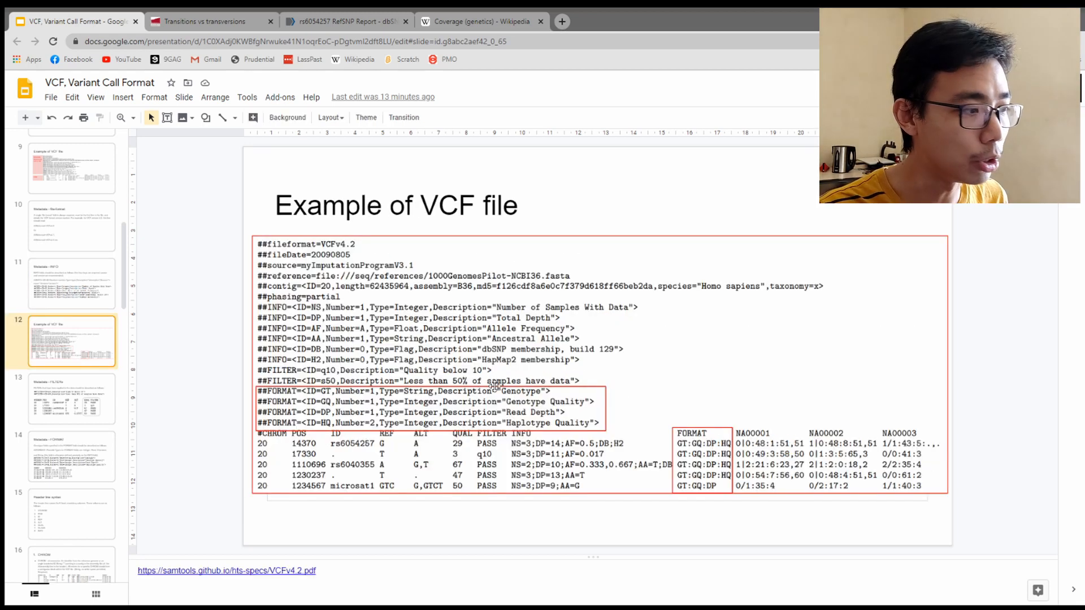
click(429, 323)
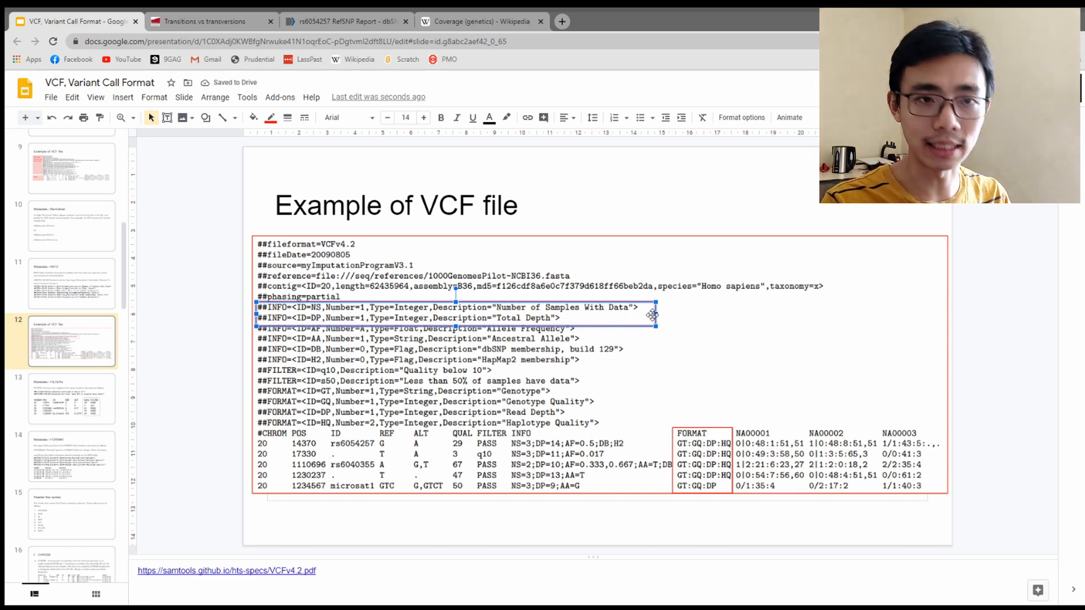
mouse_move(458, 316)
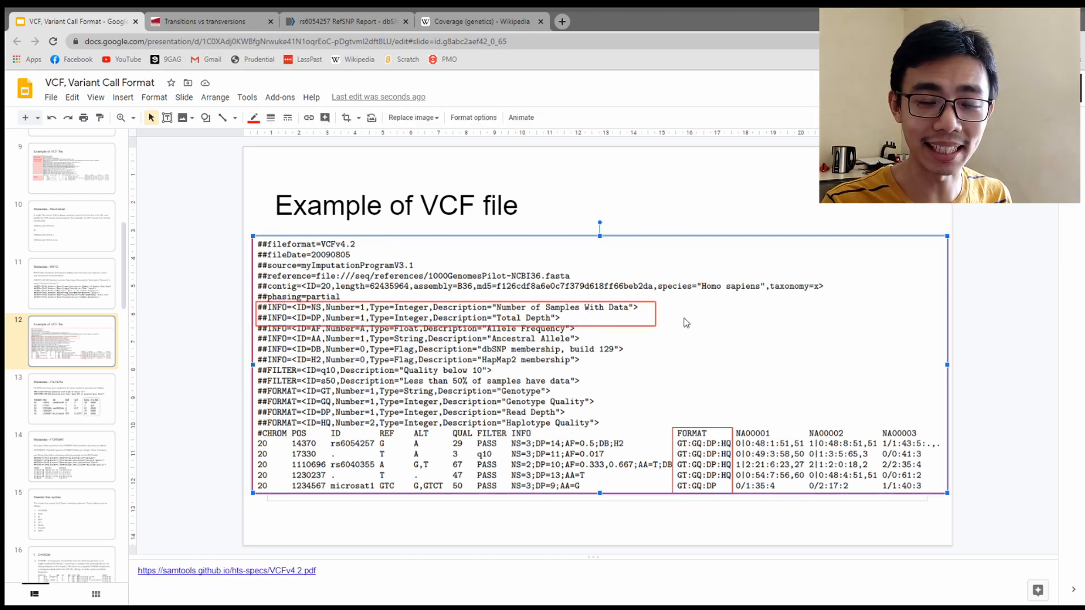
double_click(446, 313)
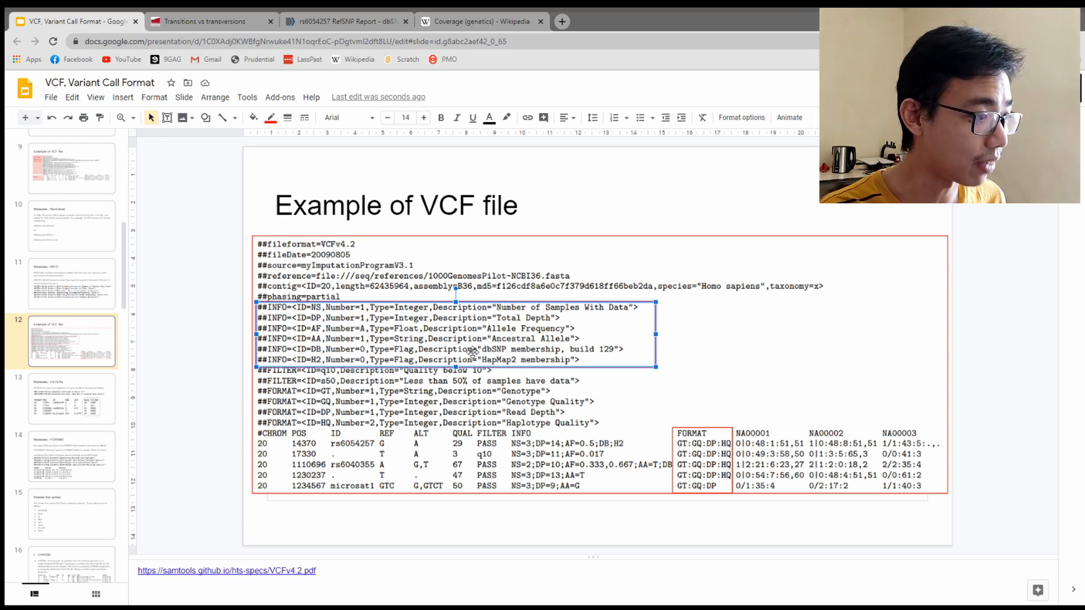
mouse_move(573, 349)
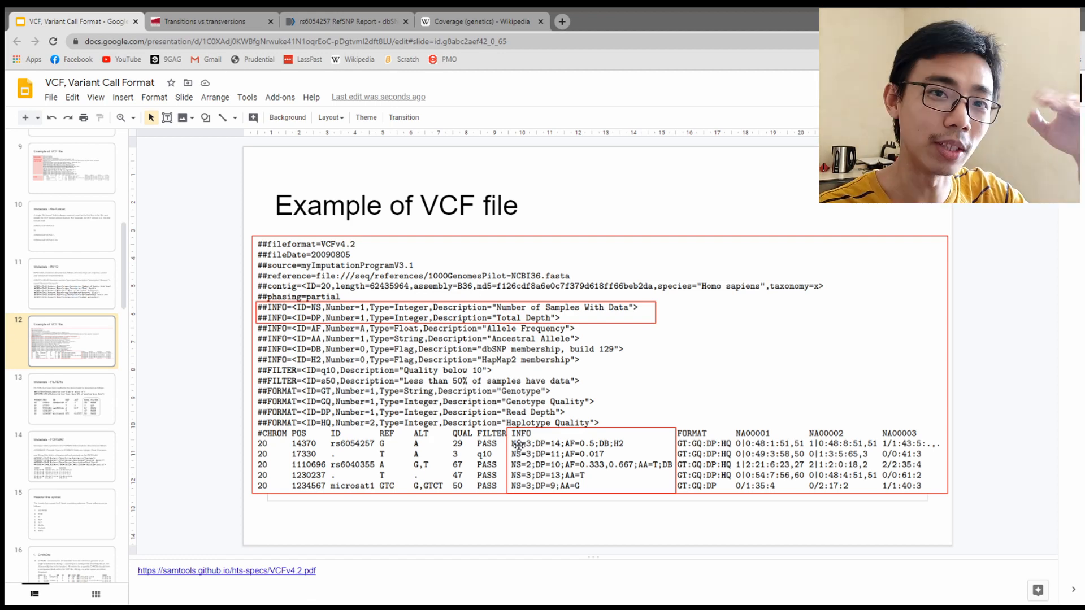
scroll(up, 3)
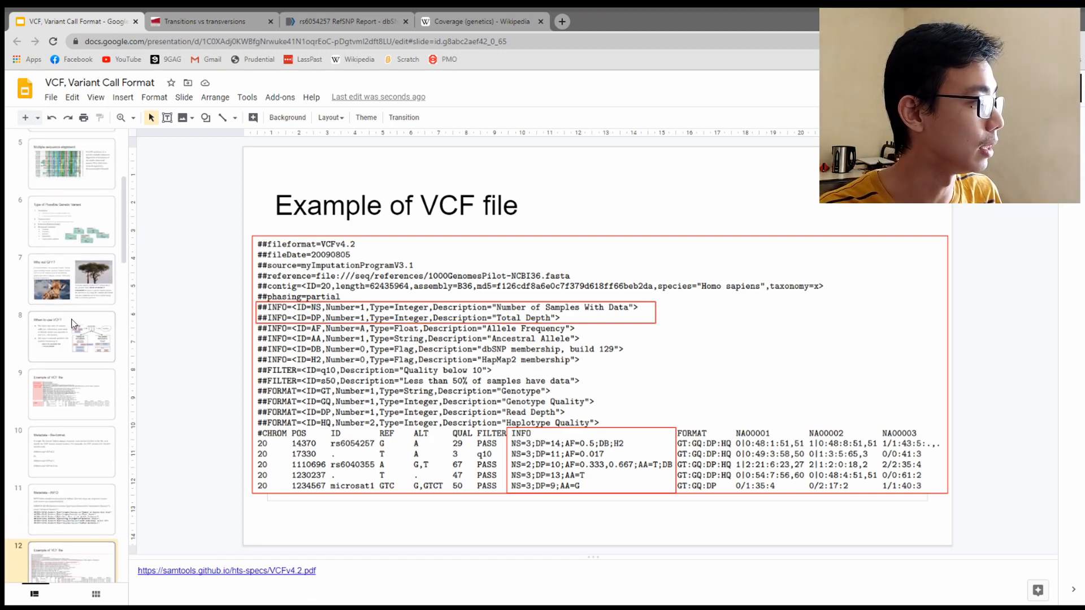
click(71, 164)
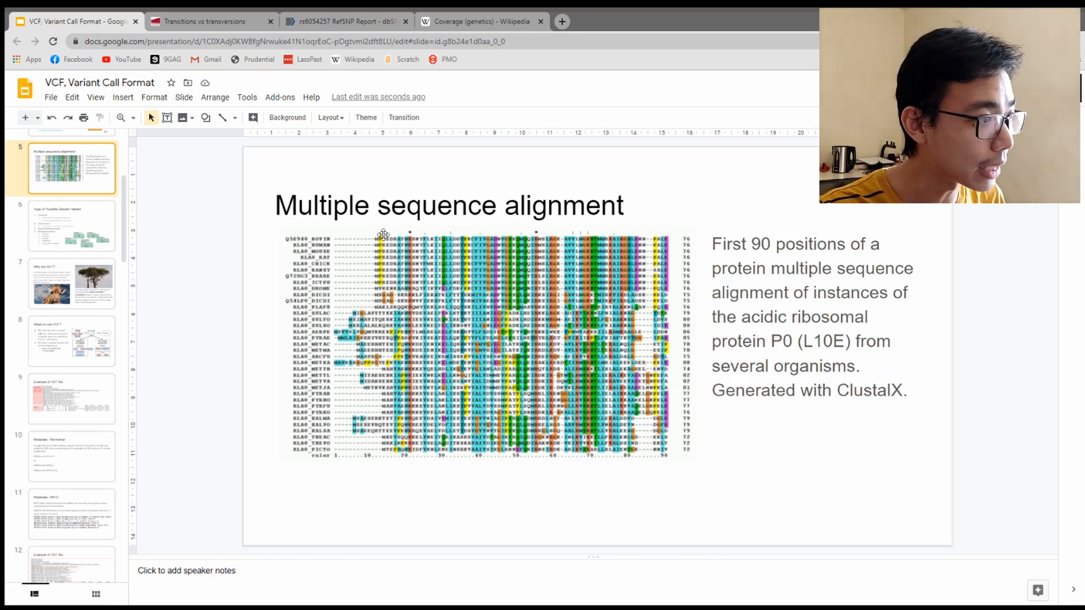
scroll(down, 3)
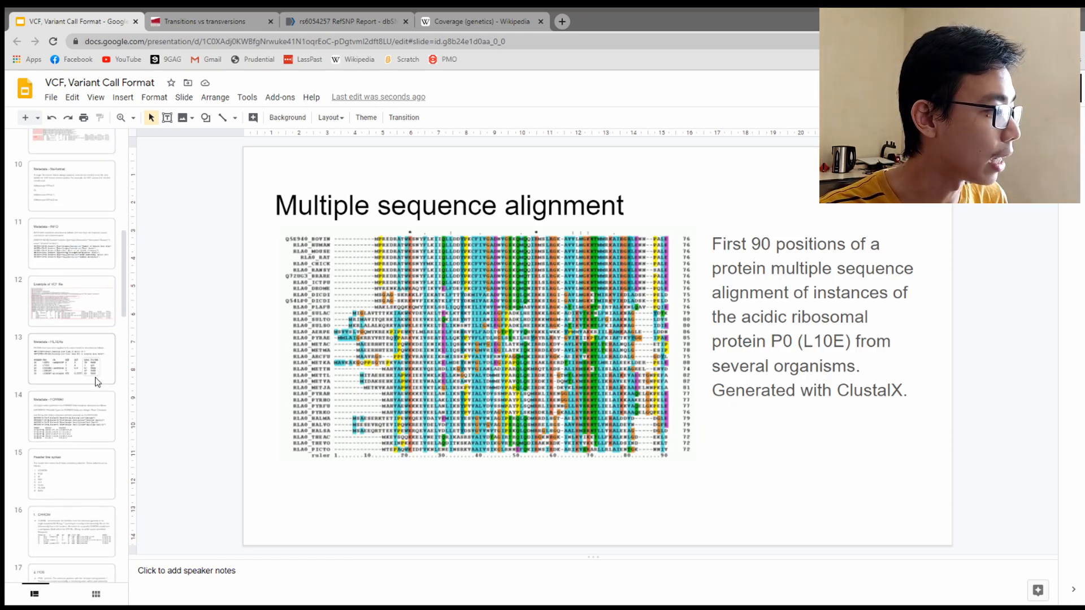
click(71, 287)
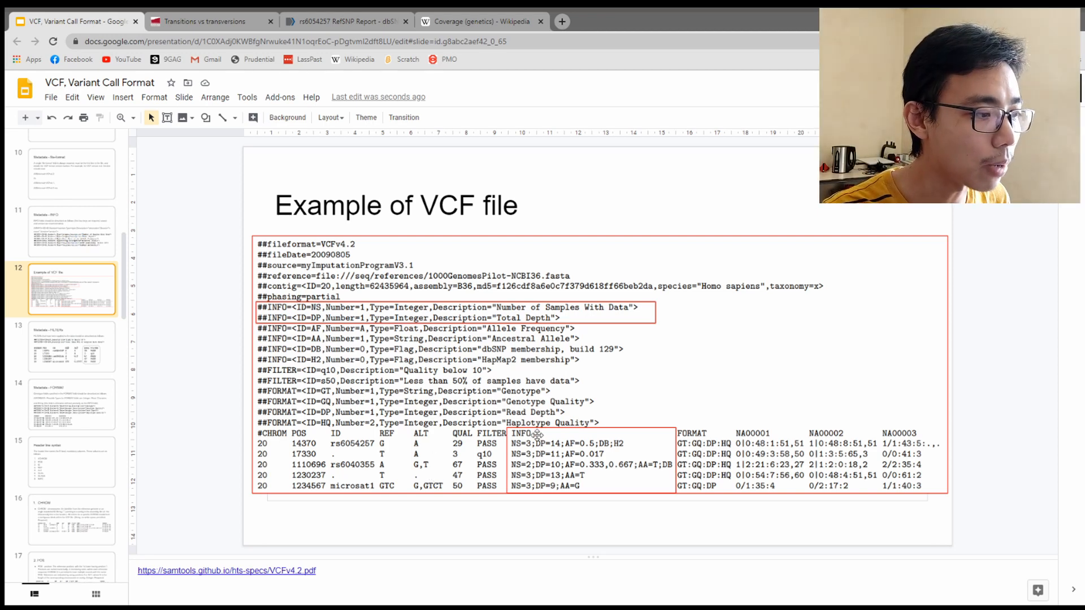
mouse_move(547, 446)
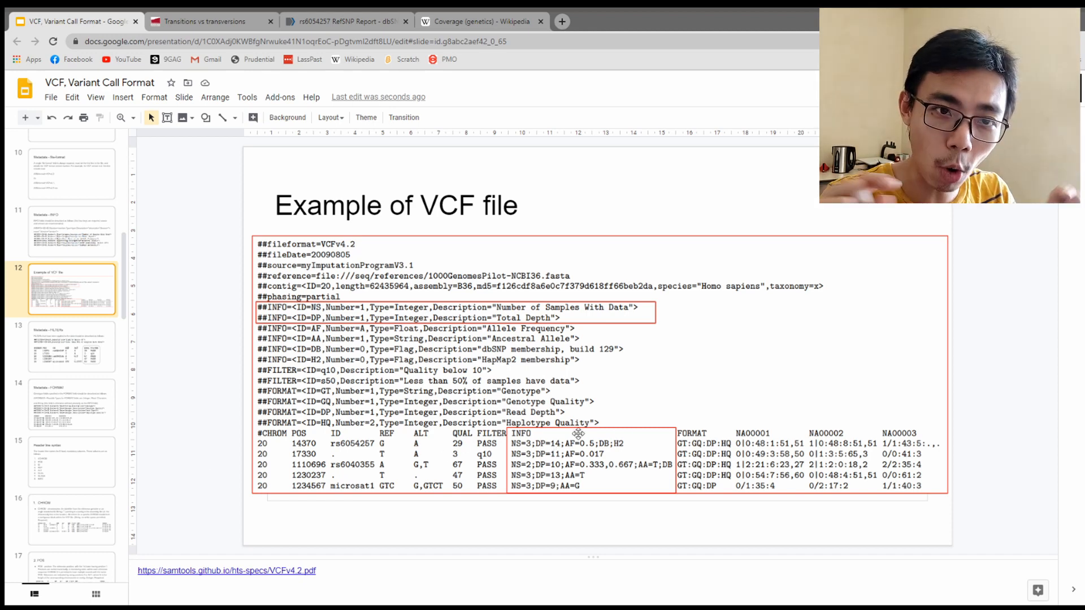
mouse_move(522, 462)
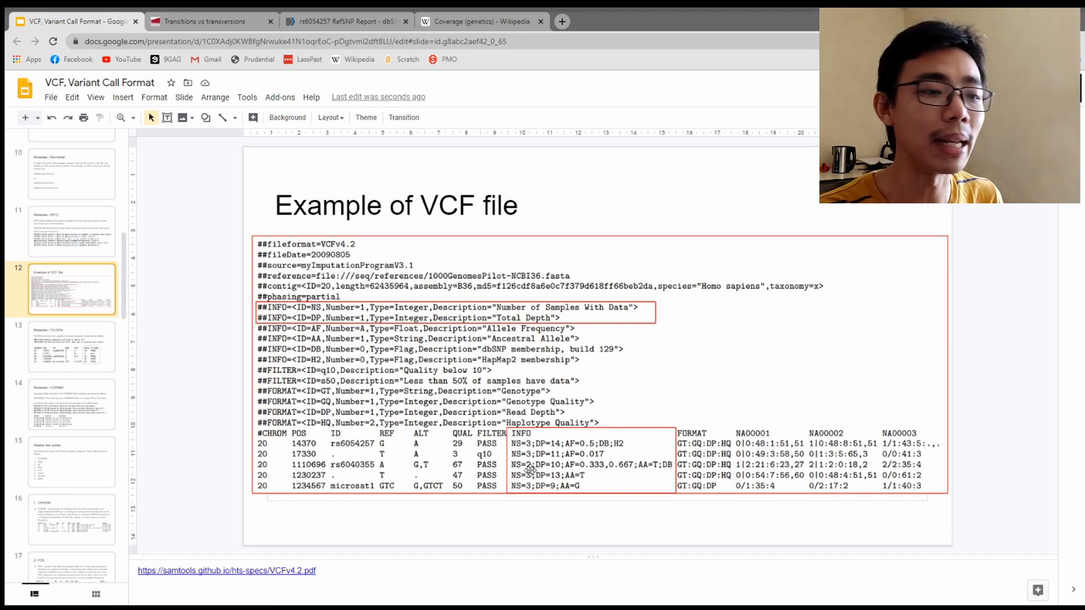
click(476, 20)
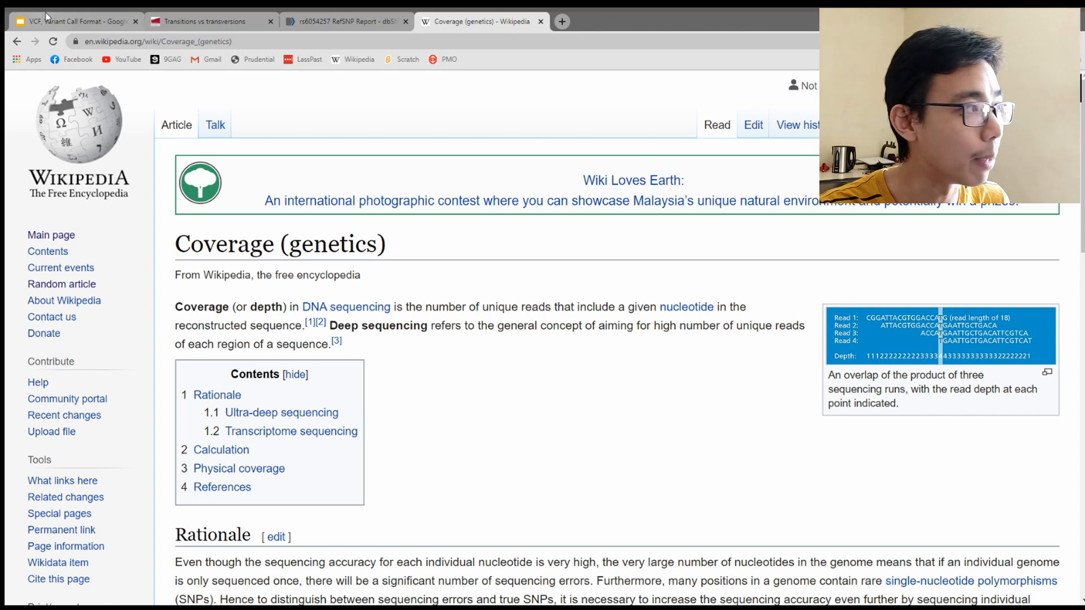
click(72, 22)
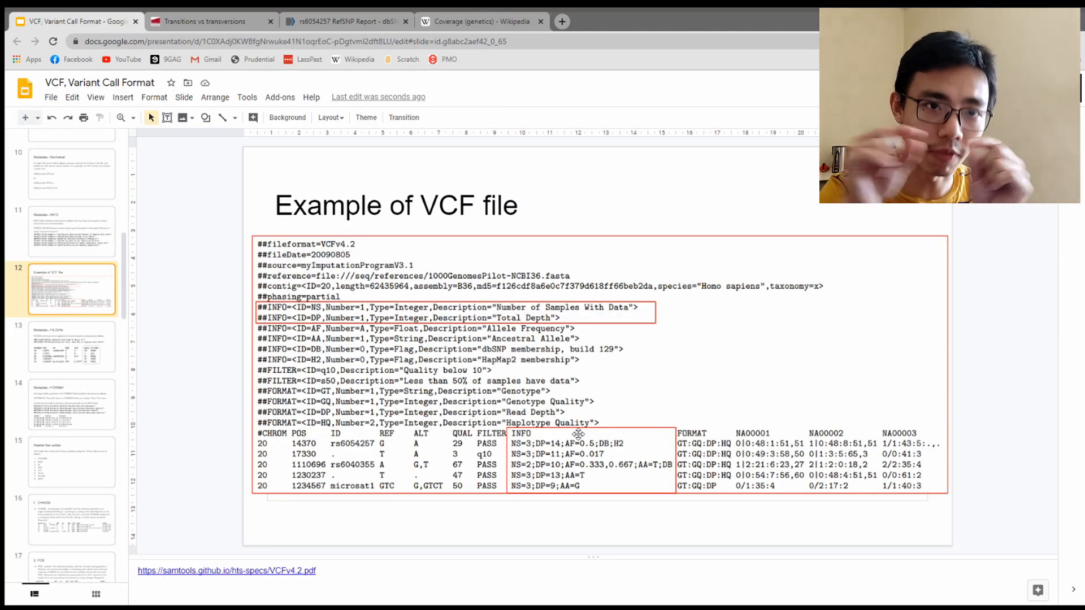
mouse_move(588, 477)
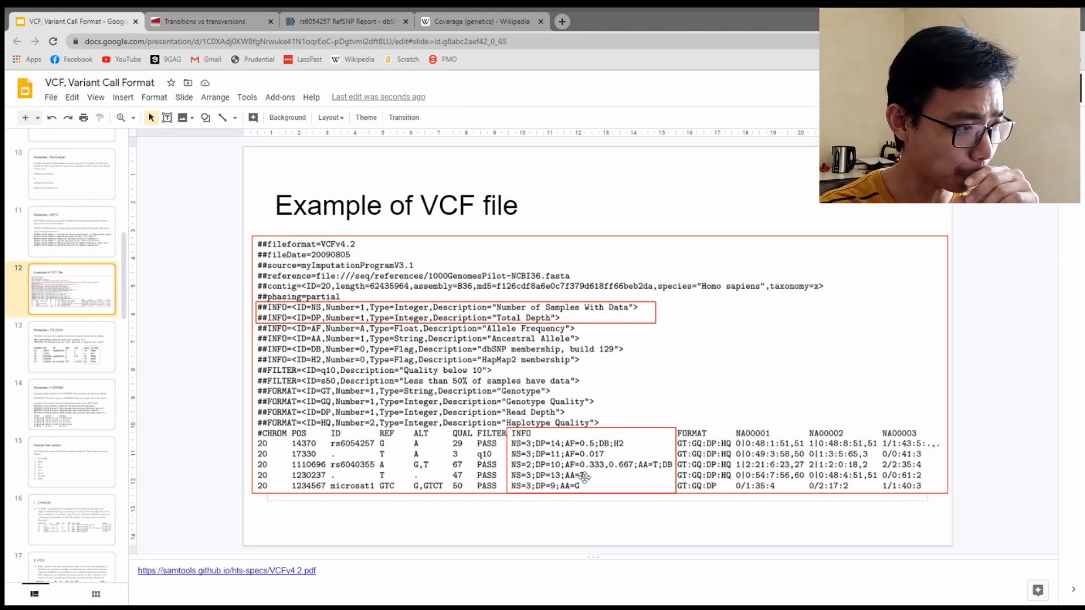
mouse_move(651, 414)
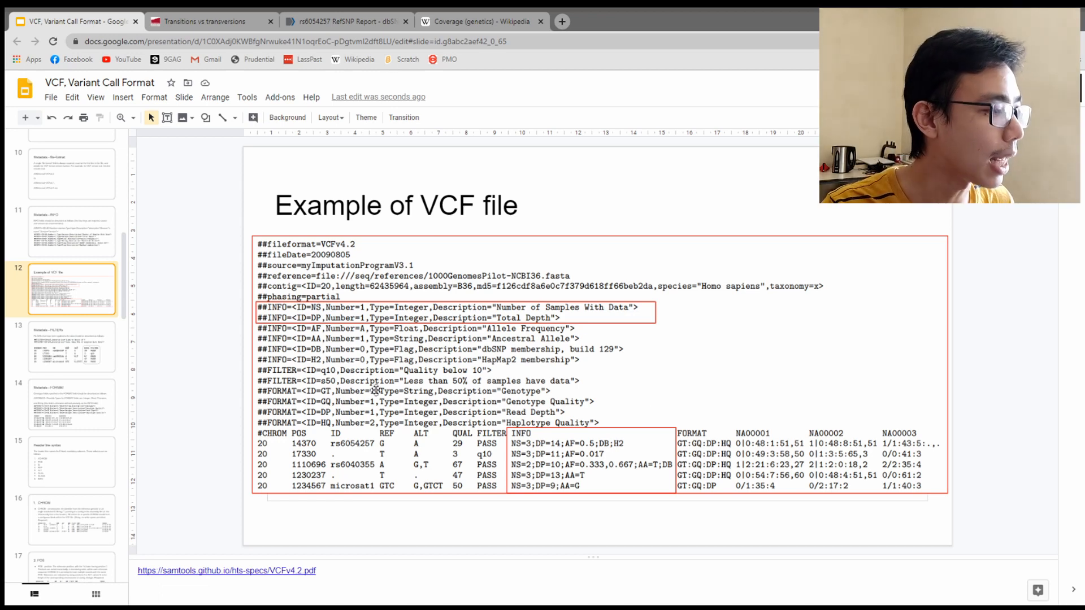
click(450, 313)
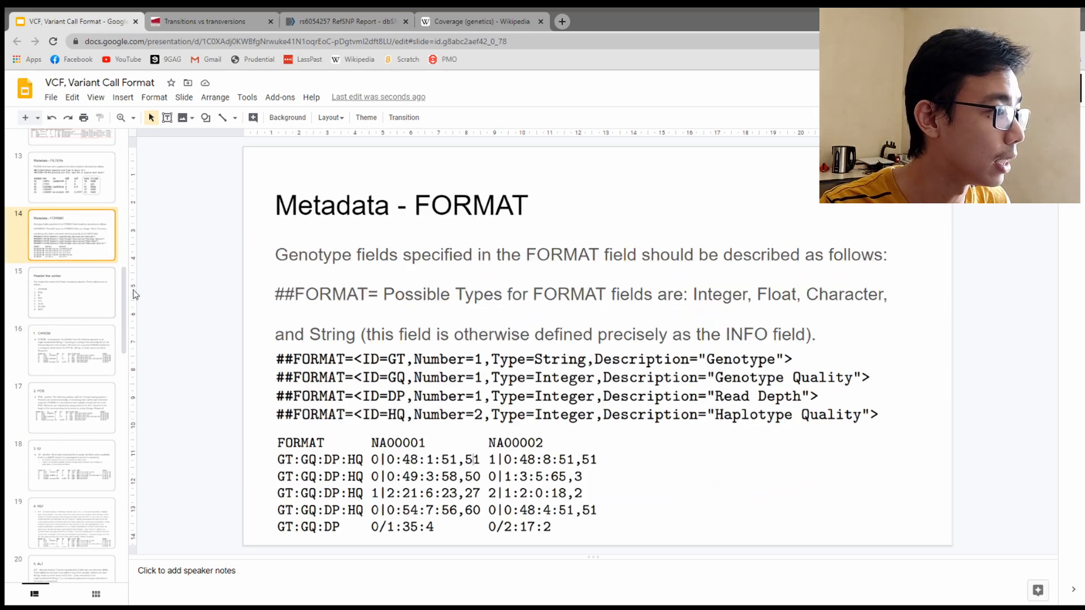
mouse_move(616, 446)
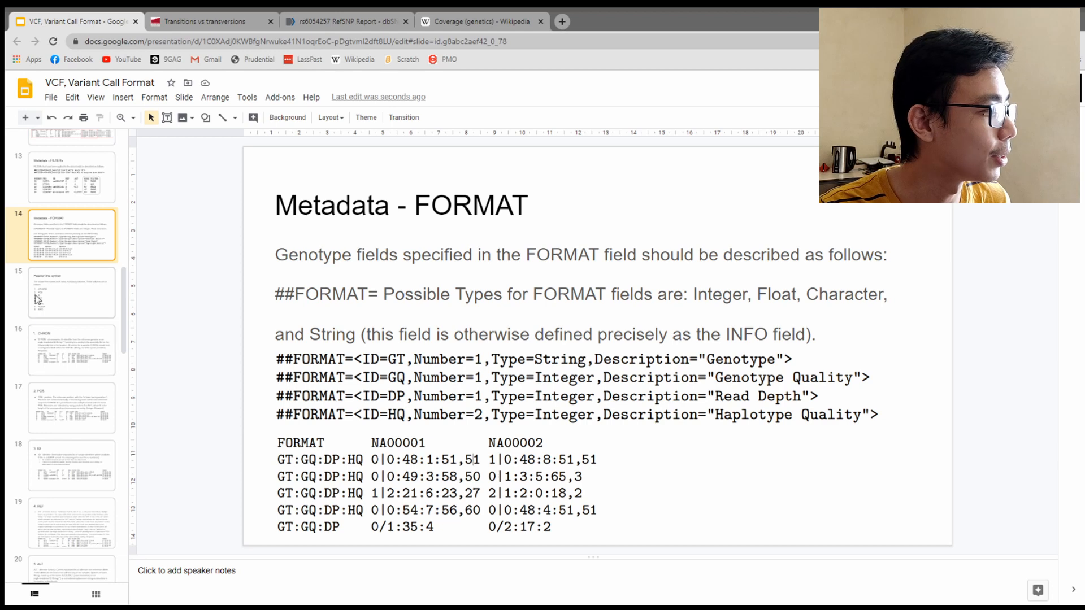
Step: Return to the Example of VCF file slide with the FORMAT and sample columns outlined
click(72, 289)
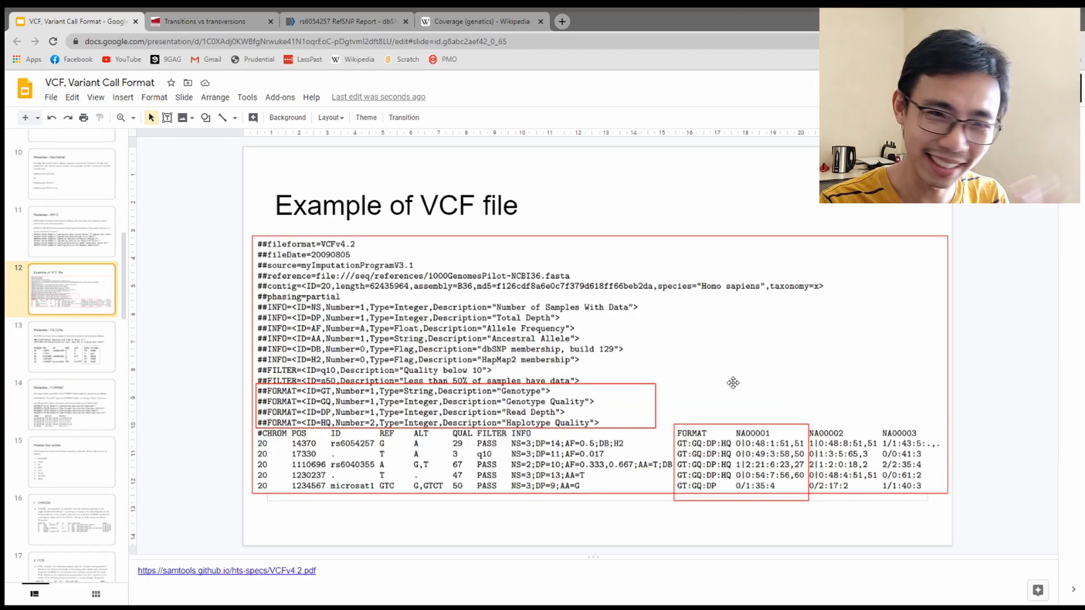
click(740, 462)
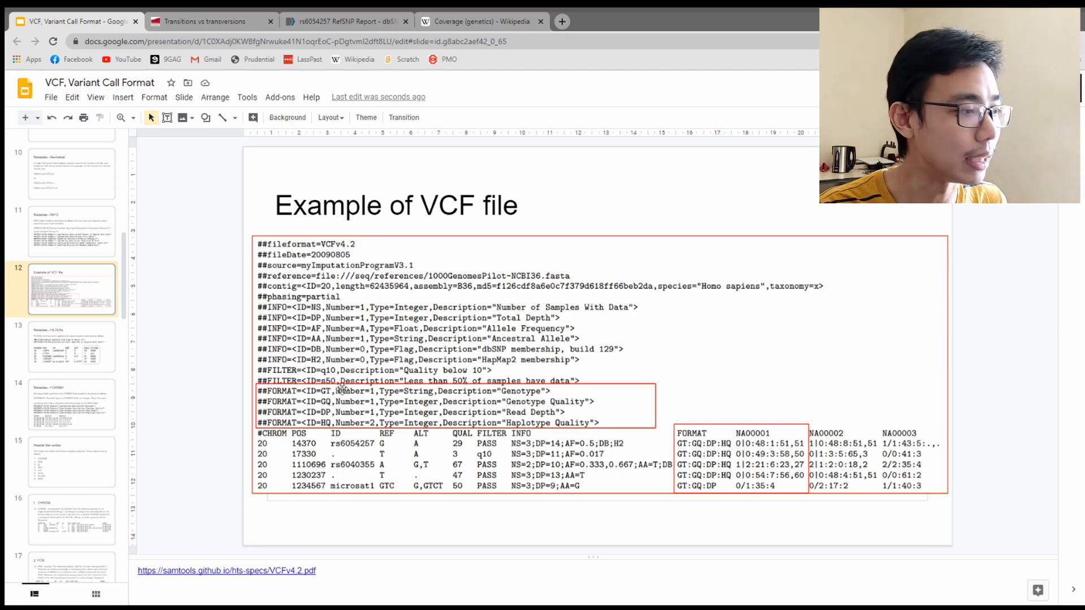
mouse_move(562, 394)
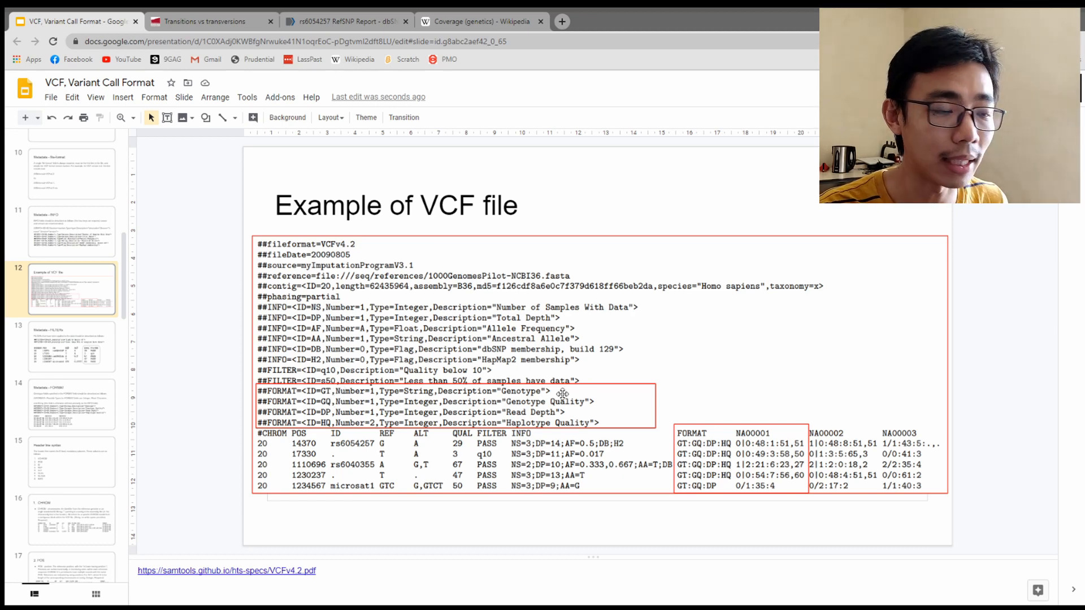
mouse_move(378, 402)
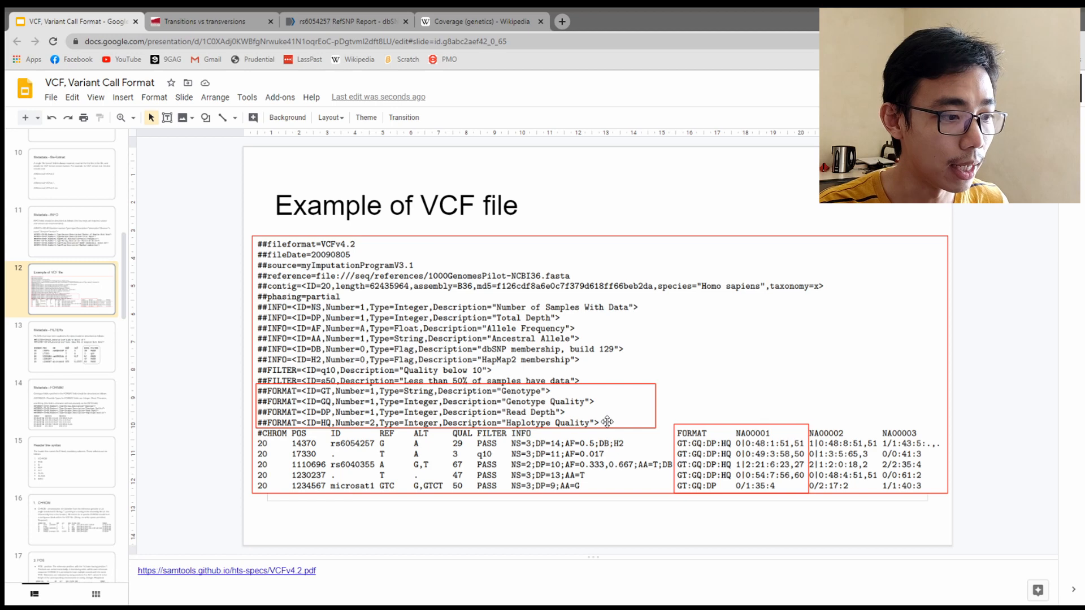
mouse_move(354, 390)
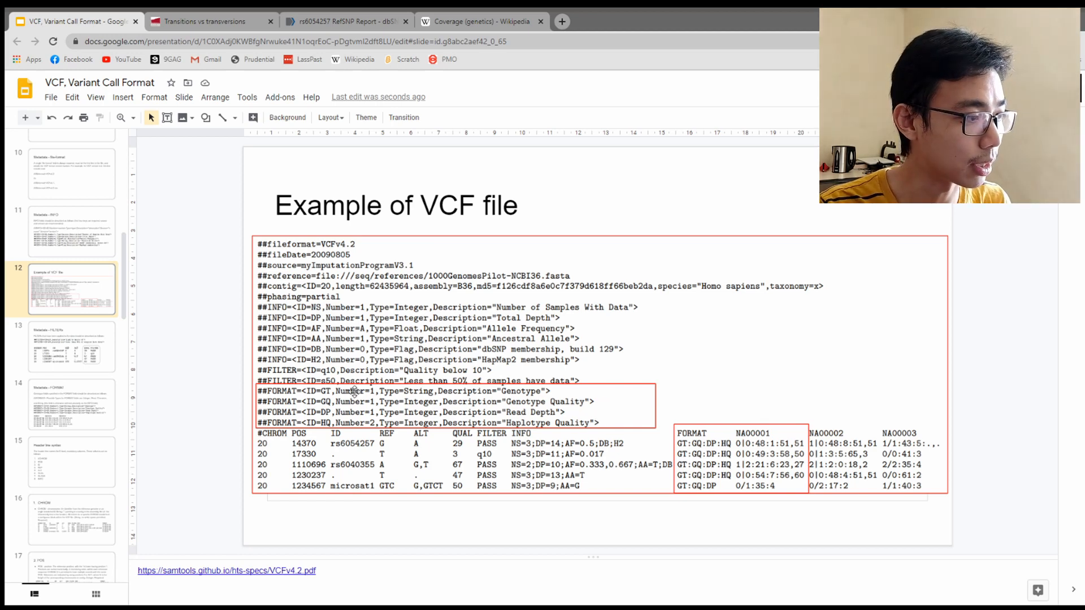
mouse_move(358, 420)
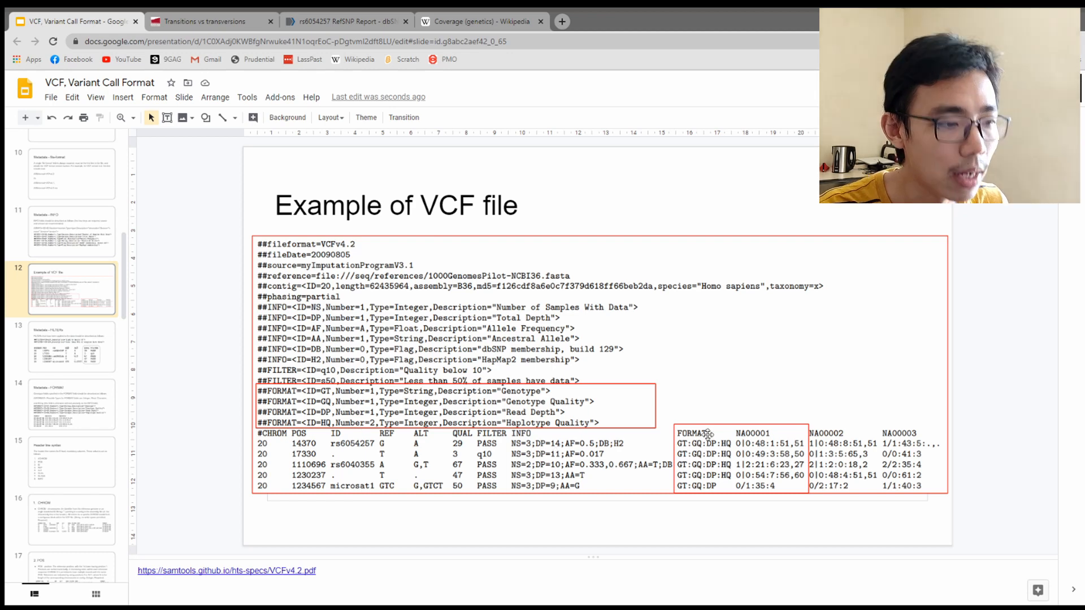
click(740, 457)
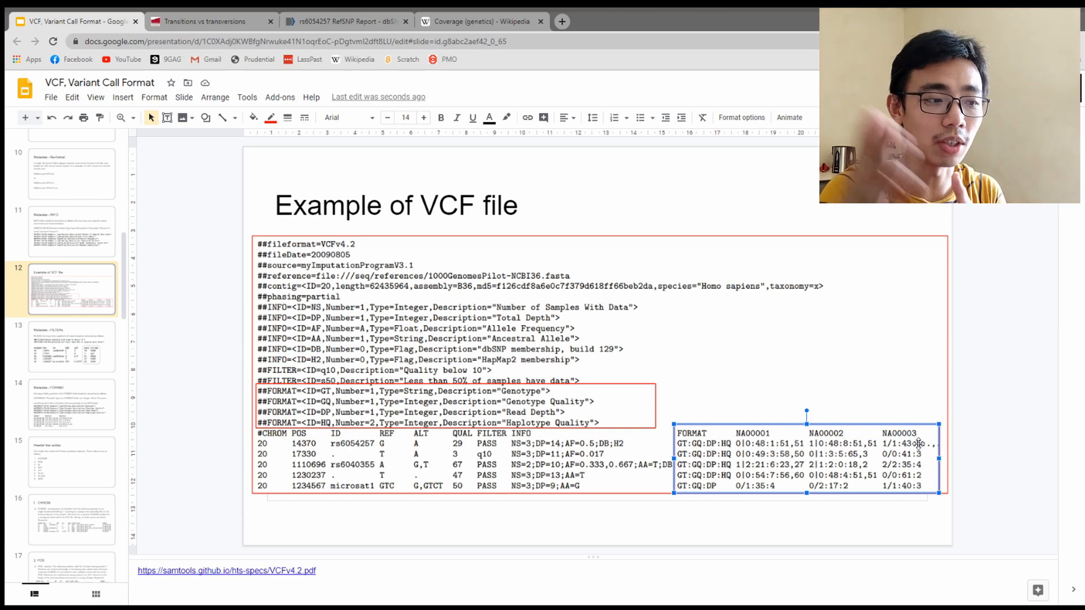
mouse_move(623, 279)
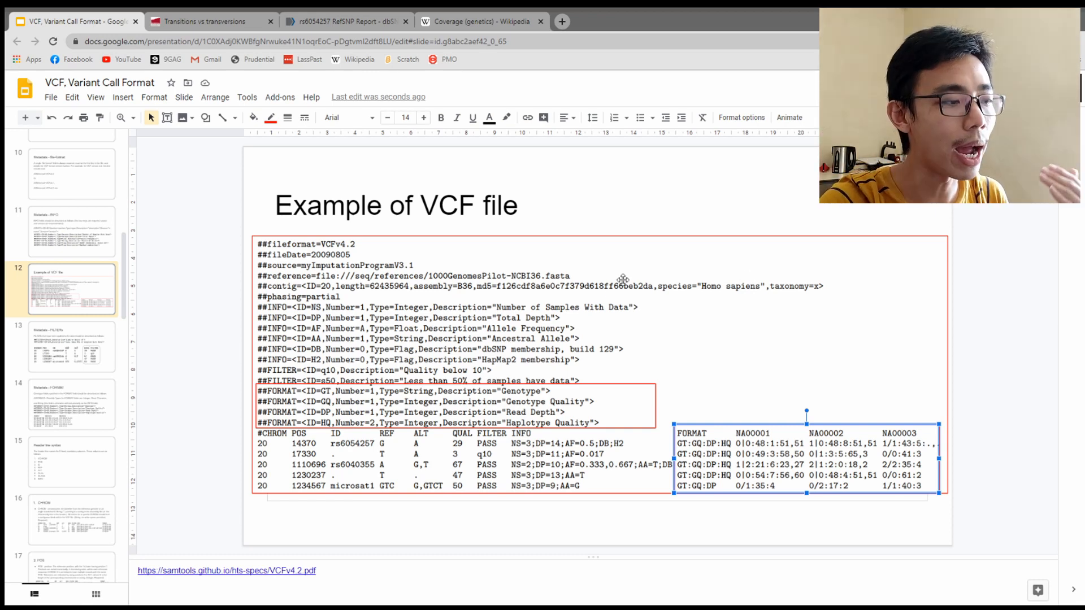
mouse_move(740, 443)
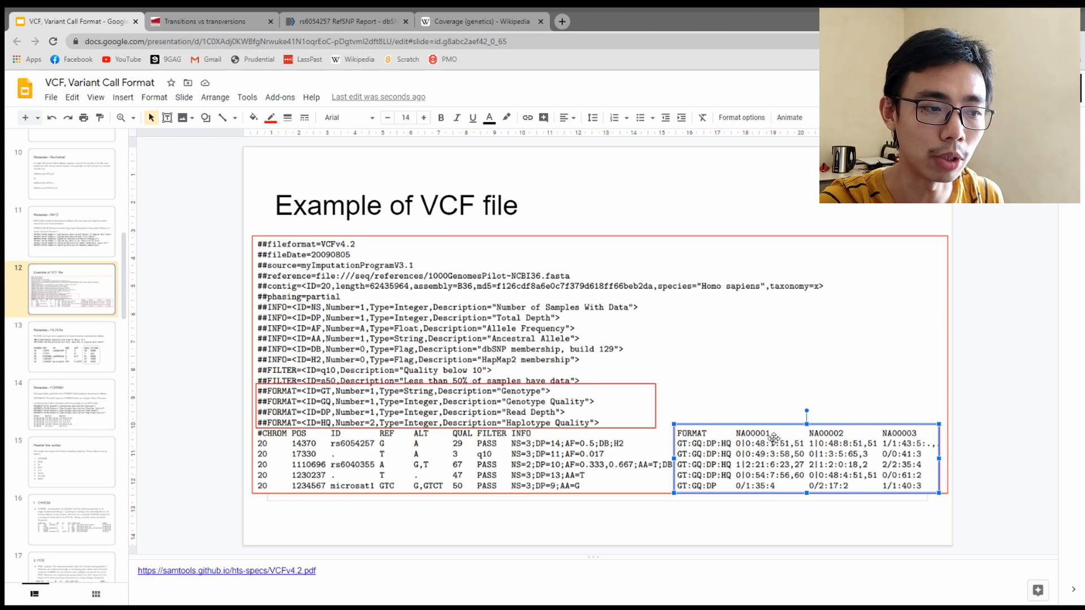
mouse_move(800, 456)
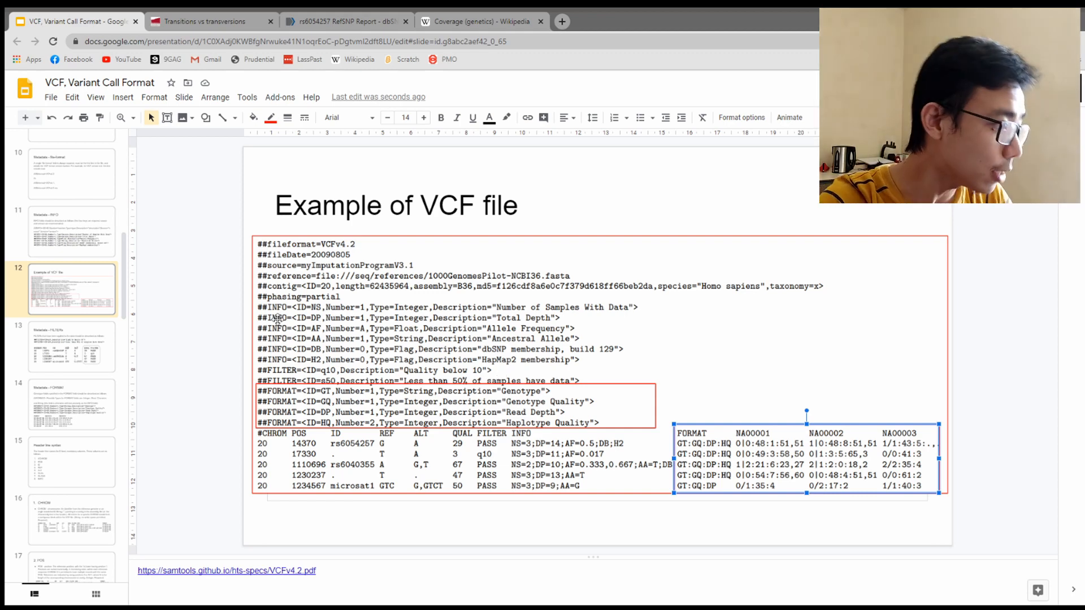
Step: Browse the ID, CHROM and Example slides, then land on Header line syntax with its eight mandatory columns
click(72, 351)
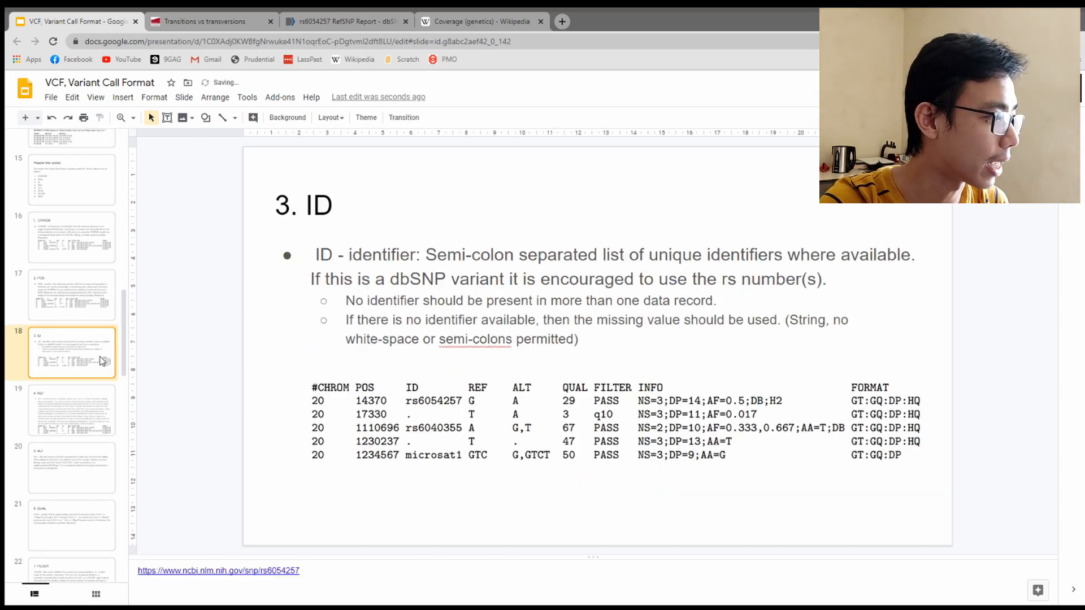
click(72, 237)
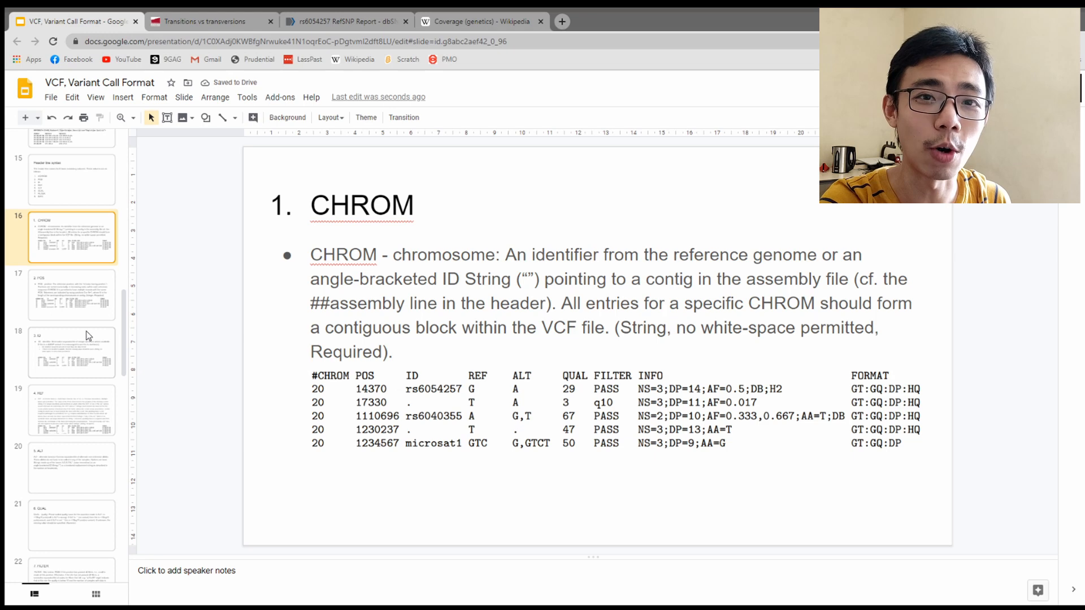
scroll(up, 3)
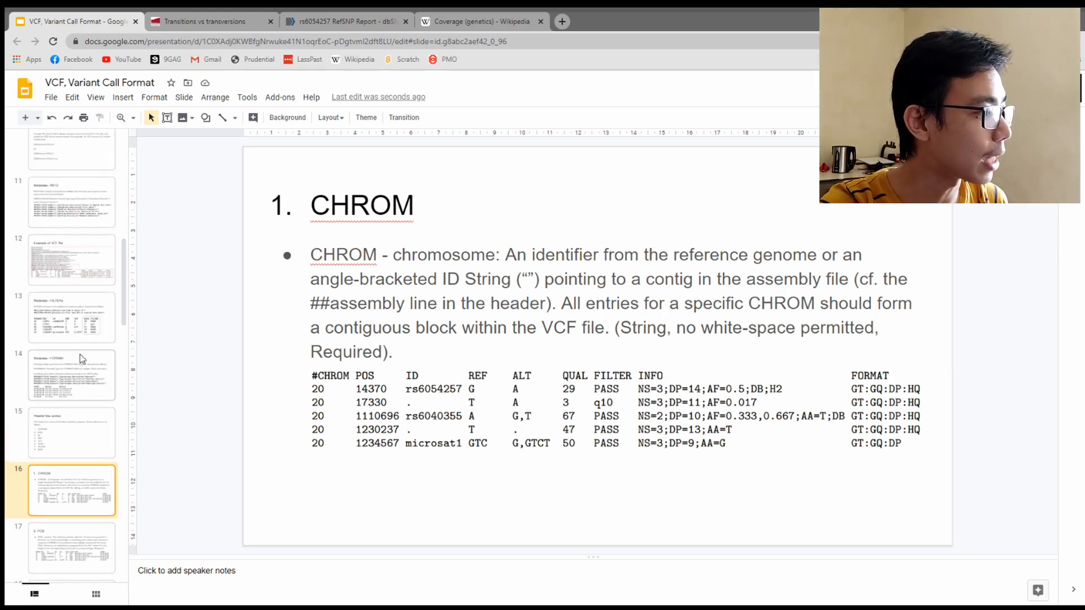
click(71, 287)
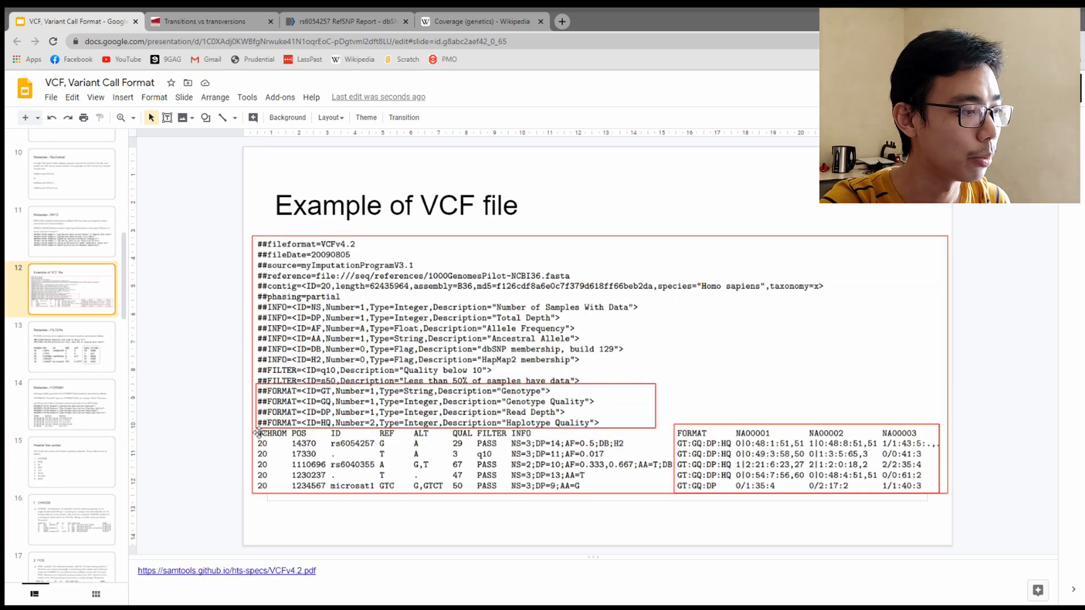
click(414, 408)
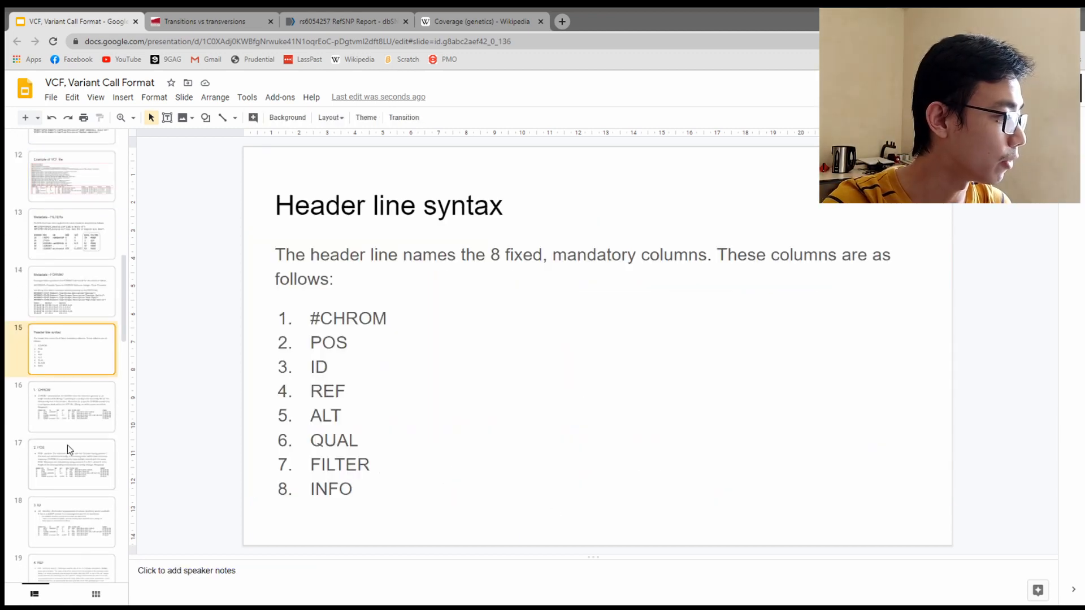
Step: Show the 2. POS slide defining the position column
click(73, 407)
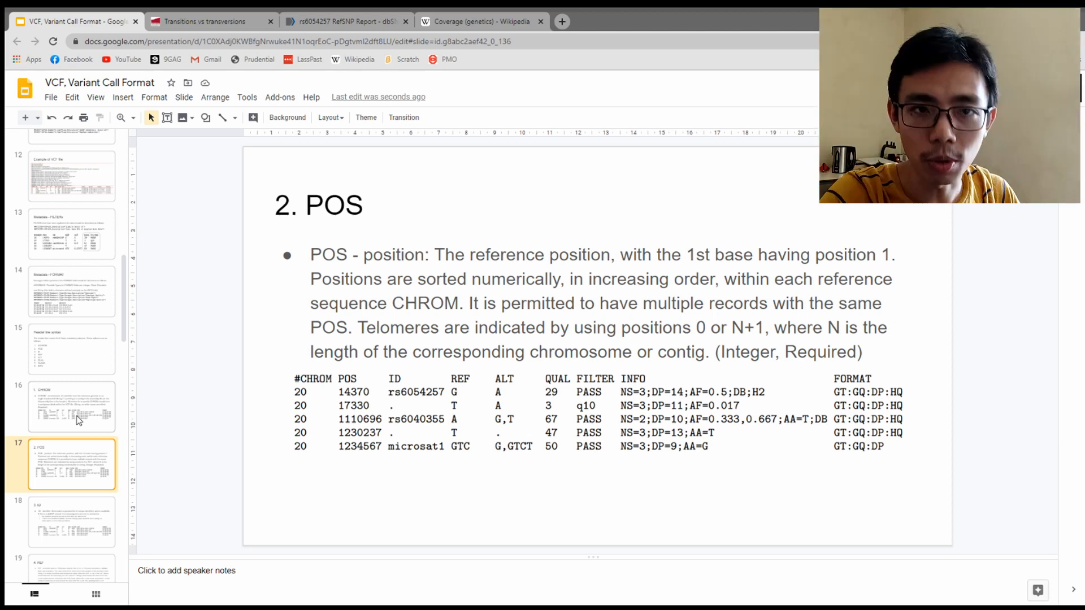
mouse_move(118, 409)
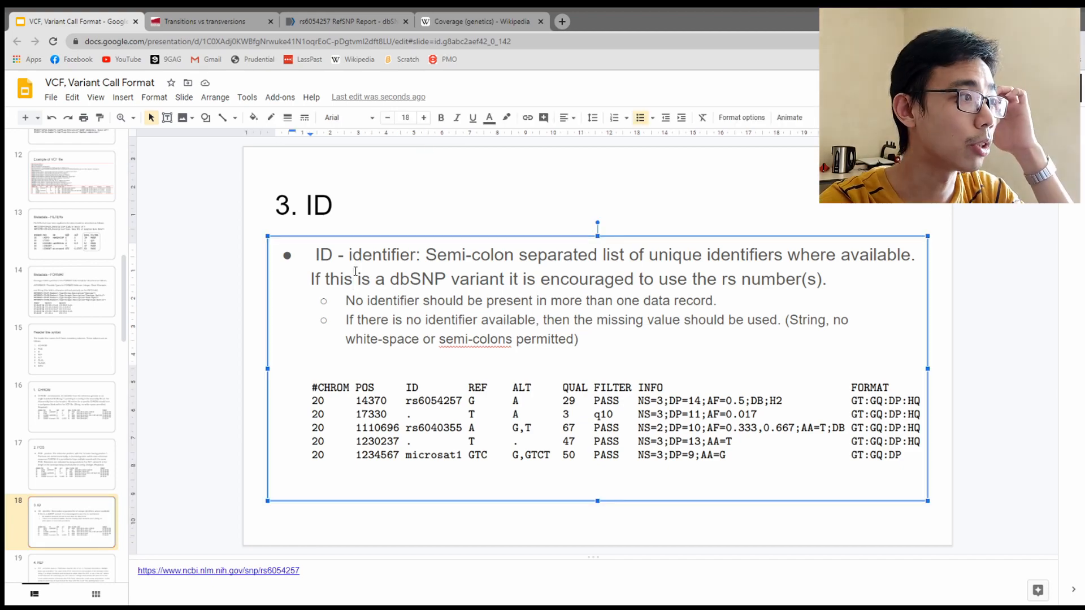
Step: In the dbSNP rs6054257 report, scroll through and highlight the position chr20:85729
click(346, 20)
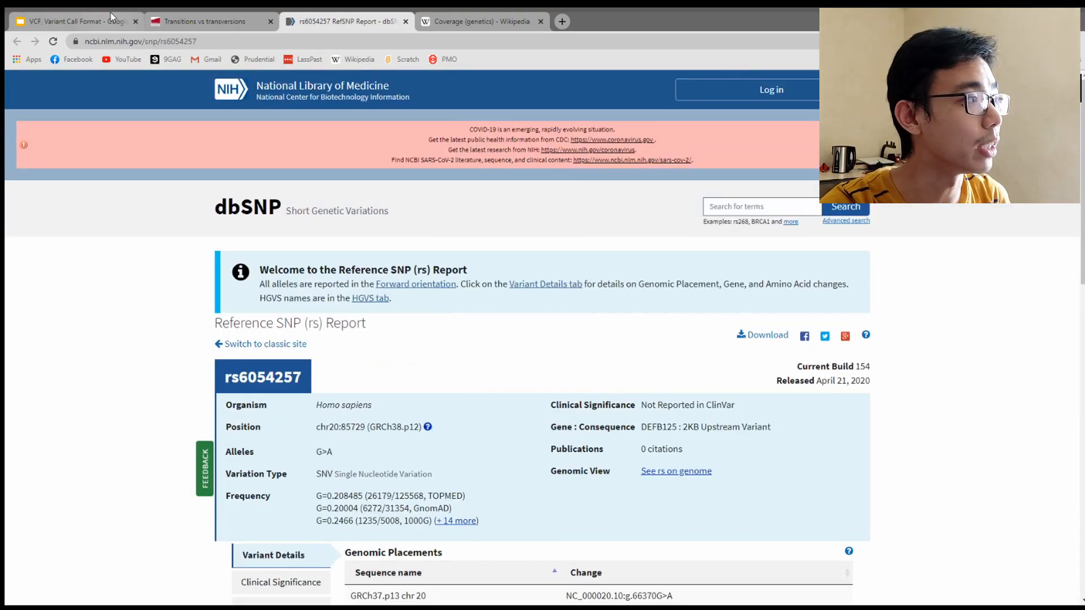
click(69, 20)
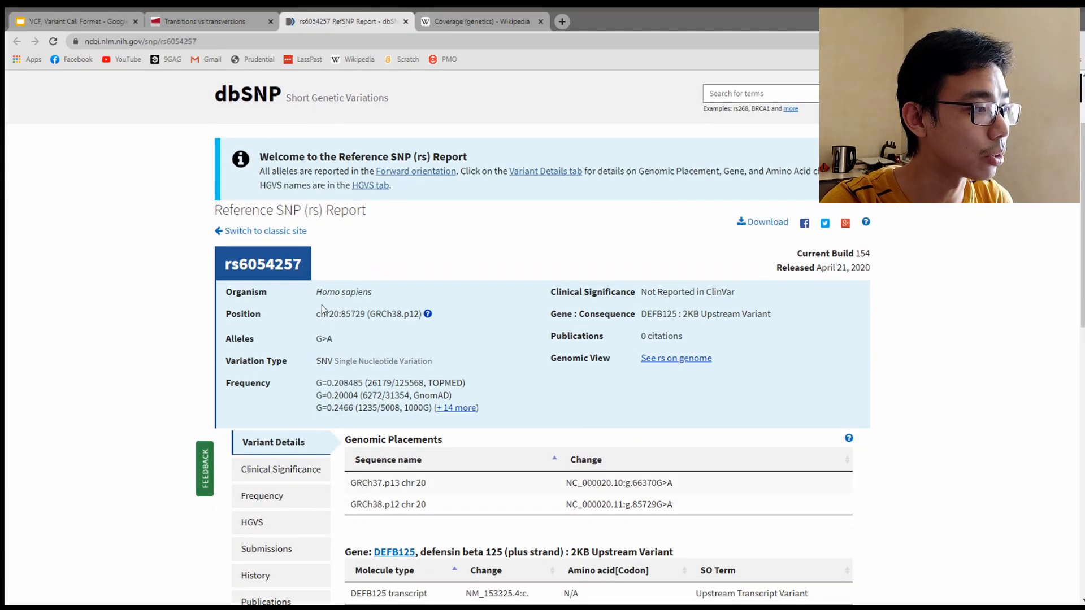
scroll(down, 3)
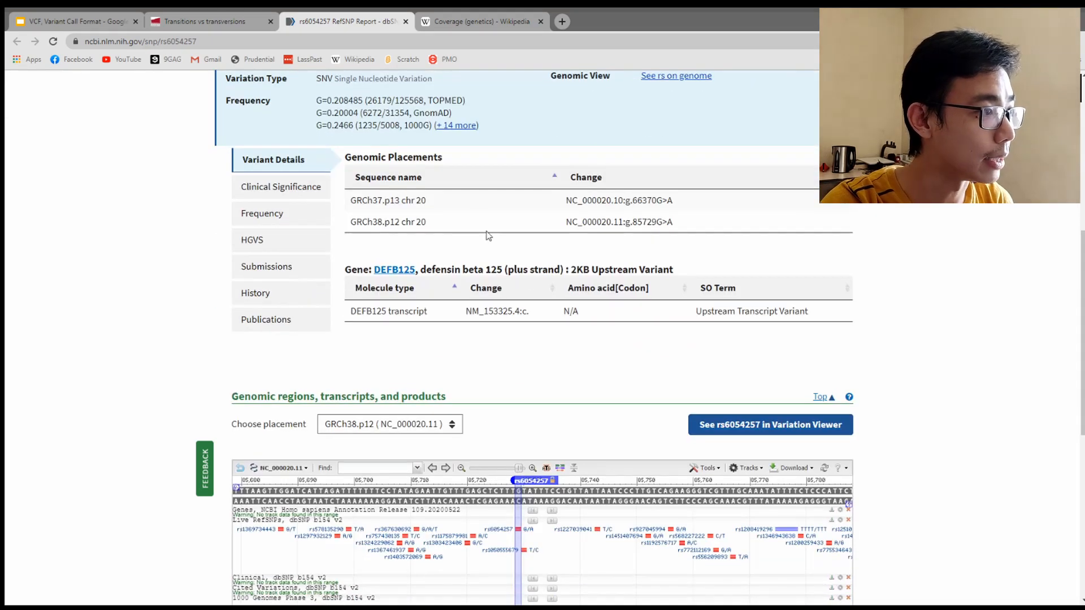
scroll(up, 3)
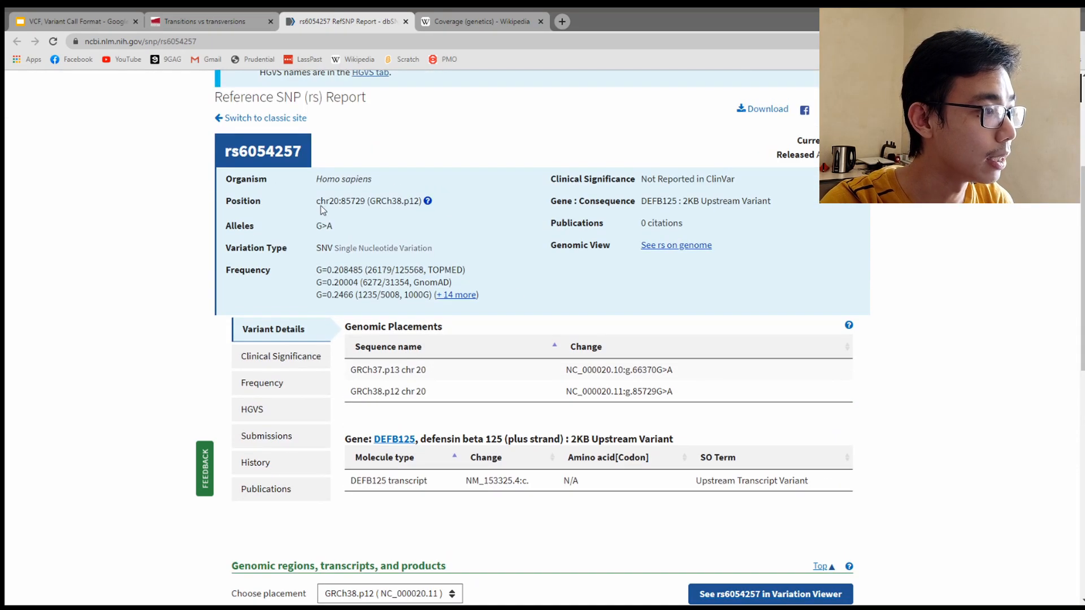
mouse_move(355, 311)
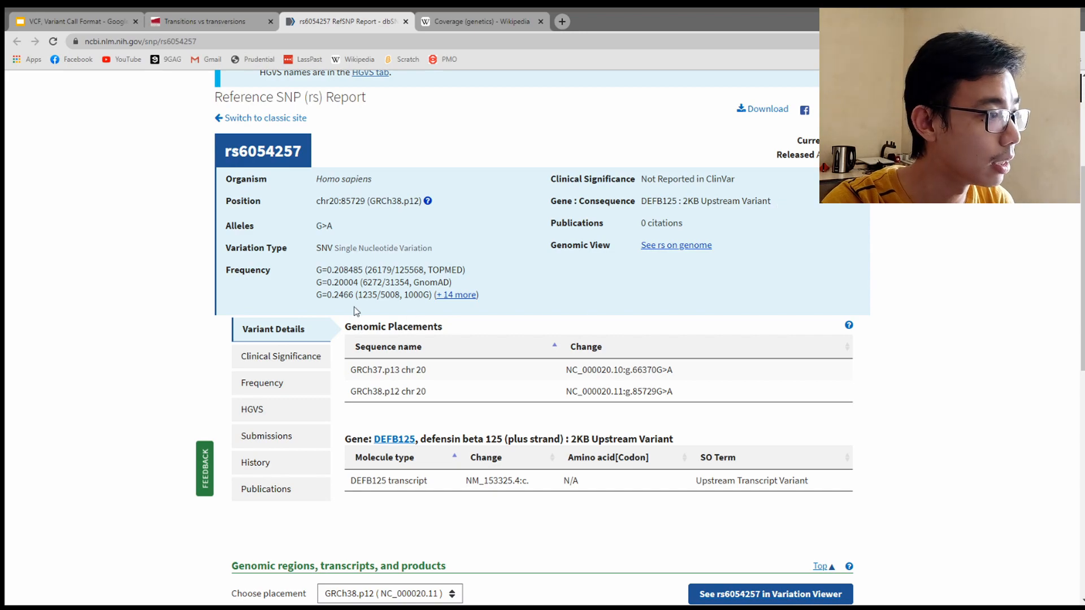
scroll(down, 3)
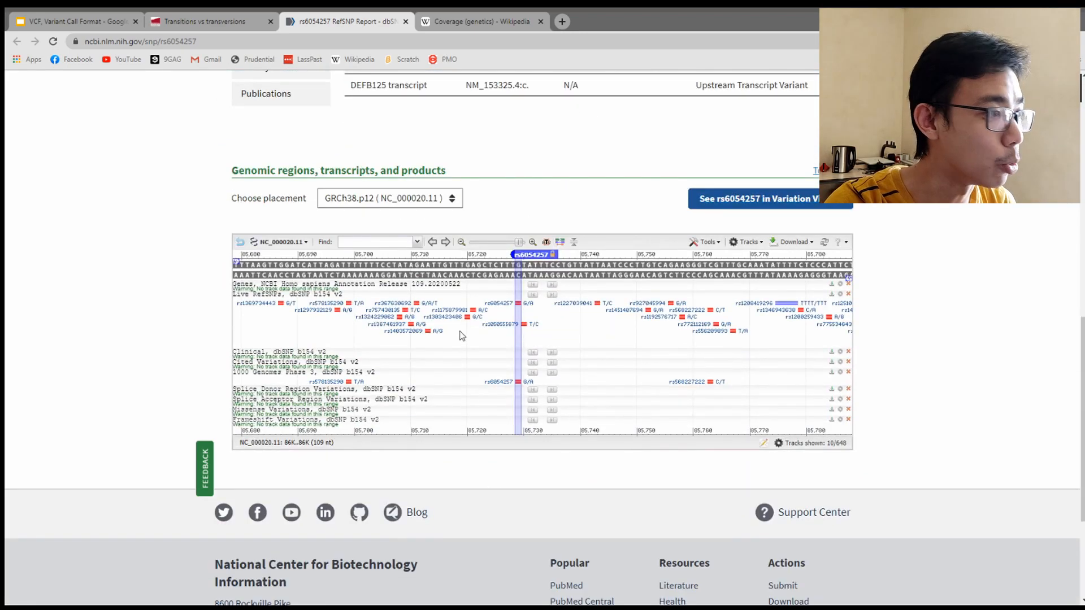
scroll(up, 3)
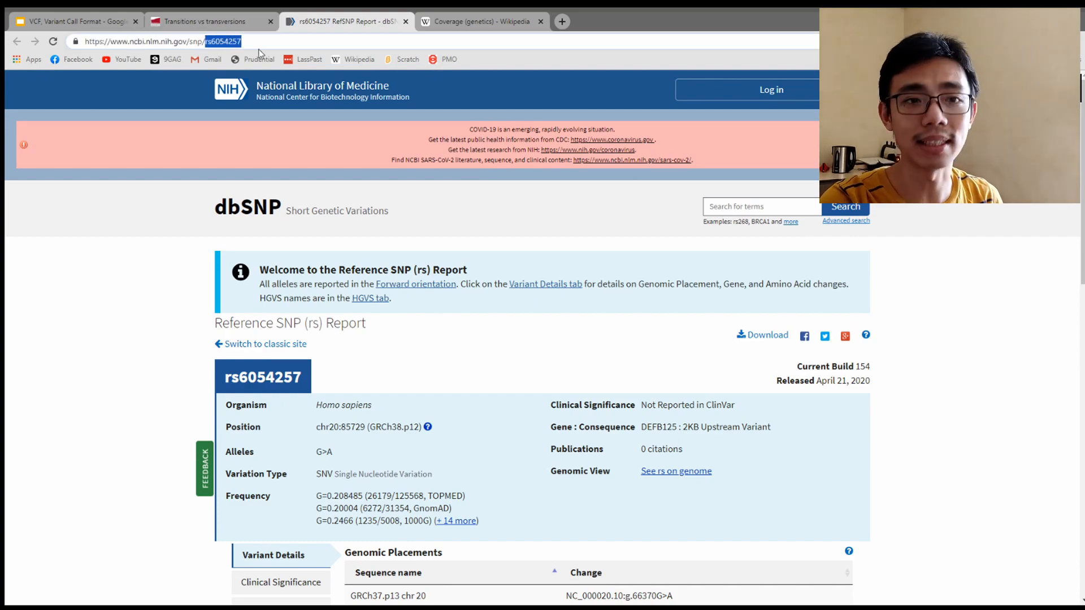
mouse_move(501, 184)
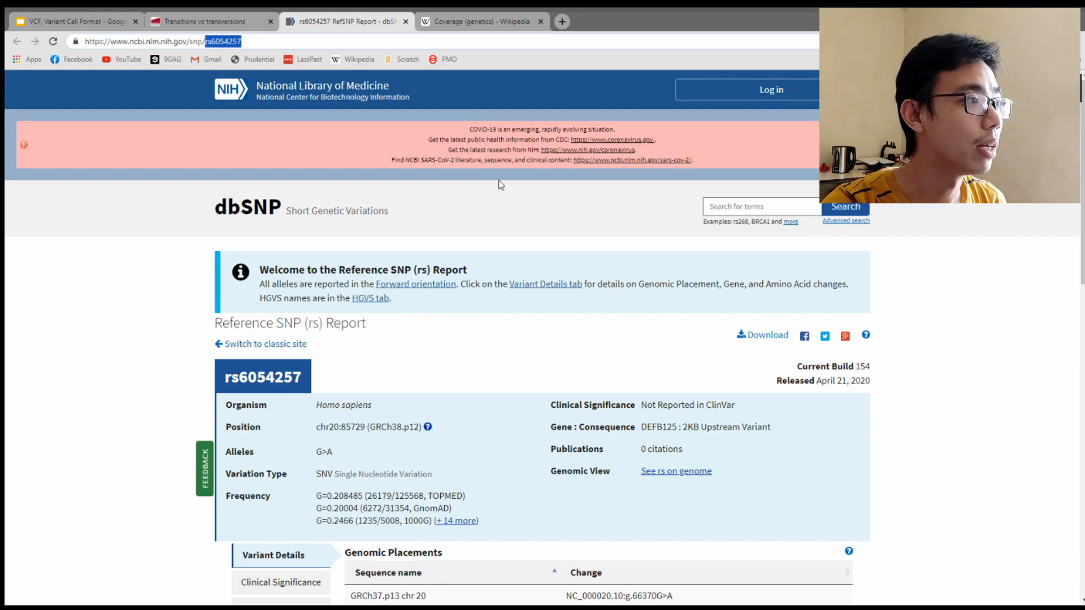
scroll(down, 3)
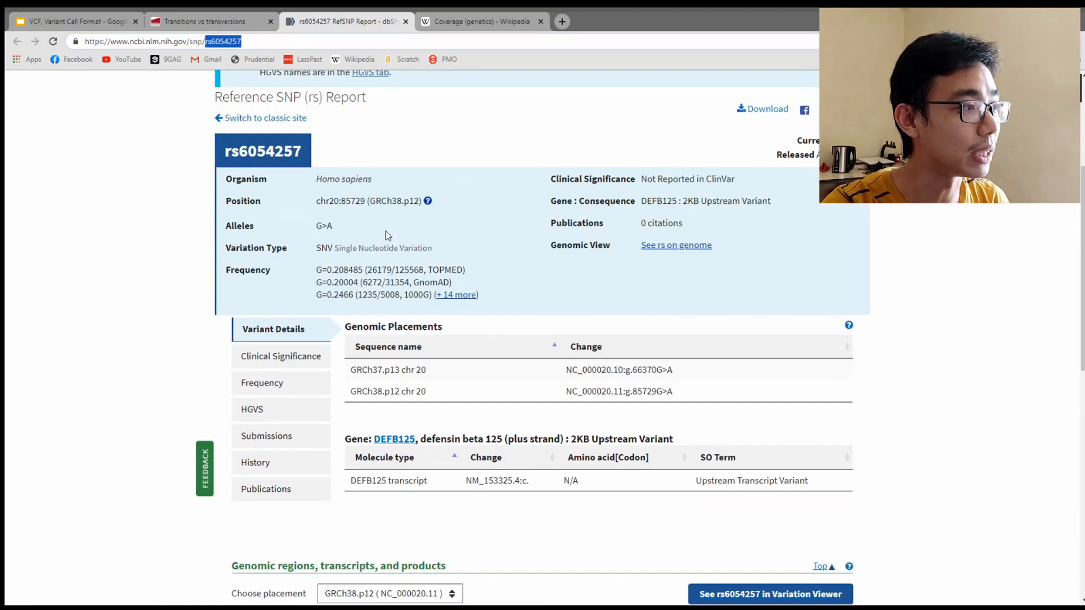
double_click(340, 201)
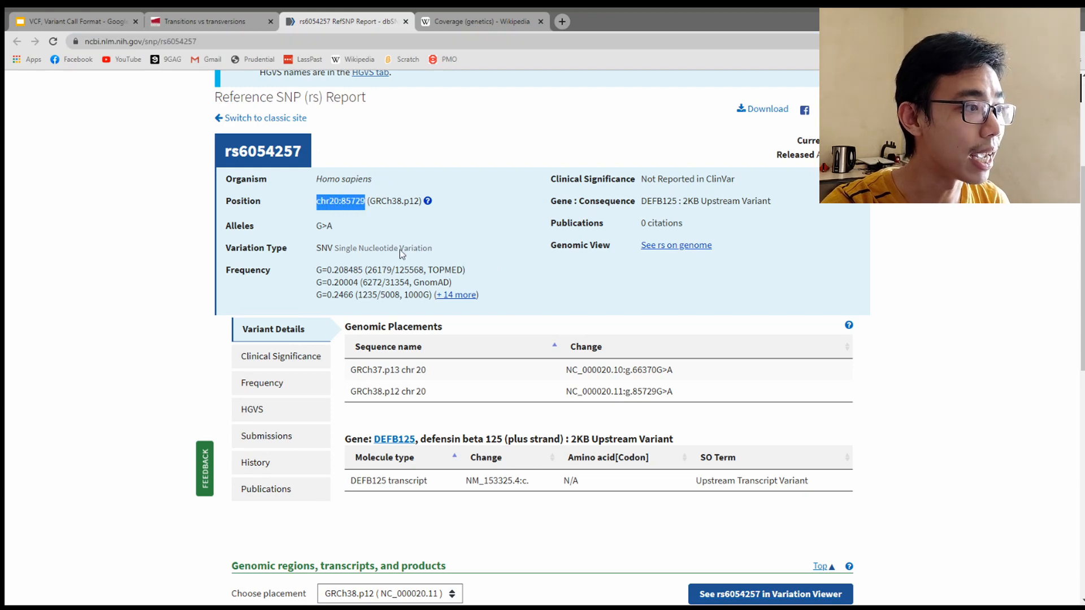
mouse_move(436, 261)
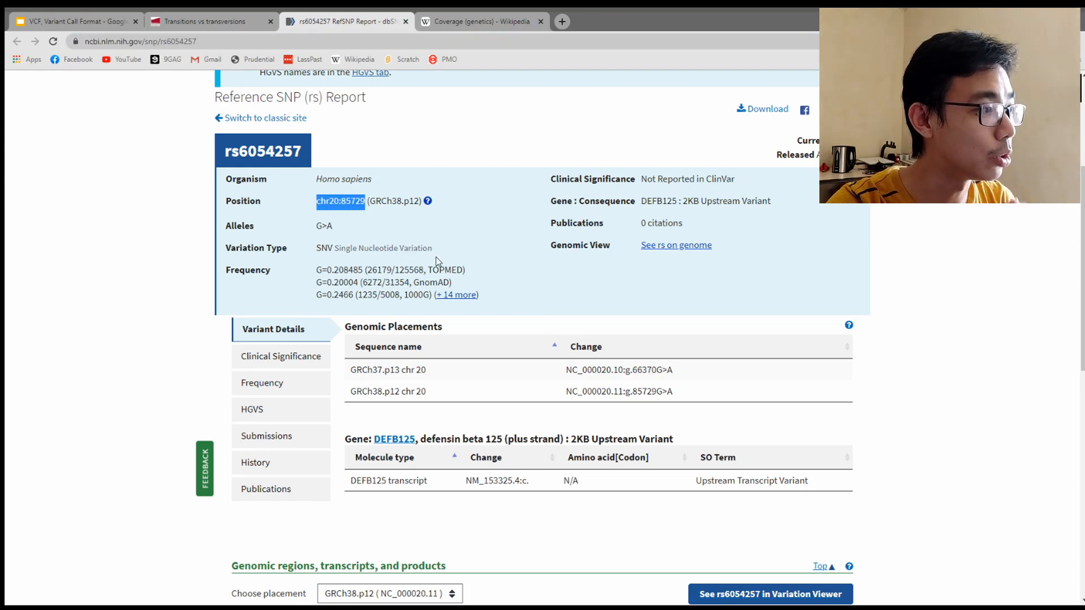
click(74, 21)
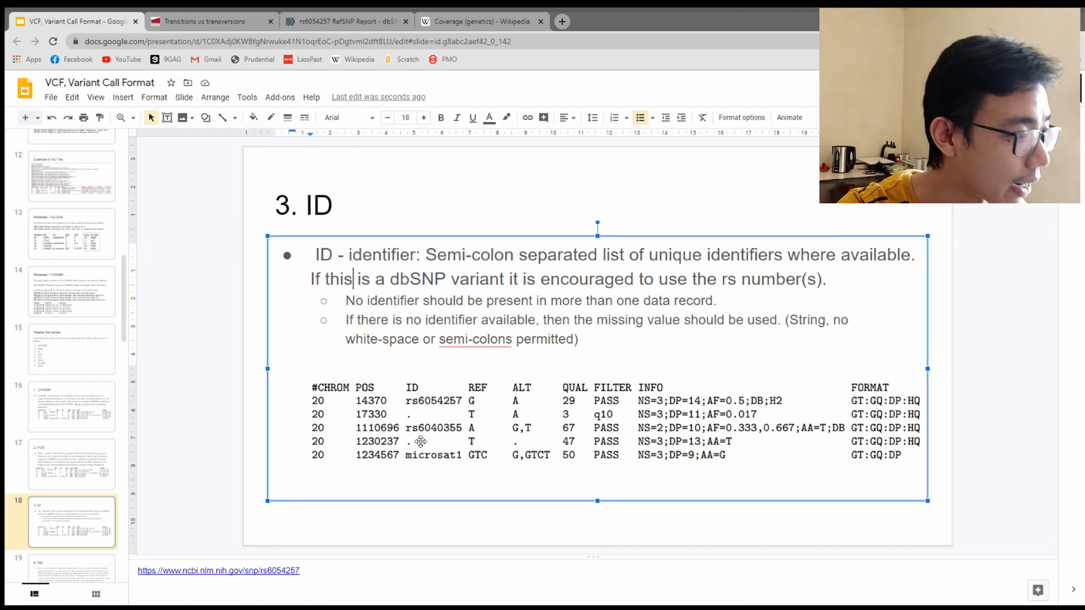
mouse_move(398, 434)
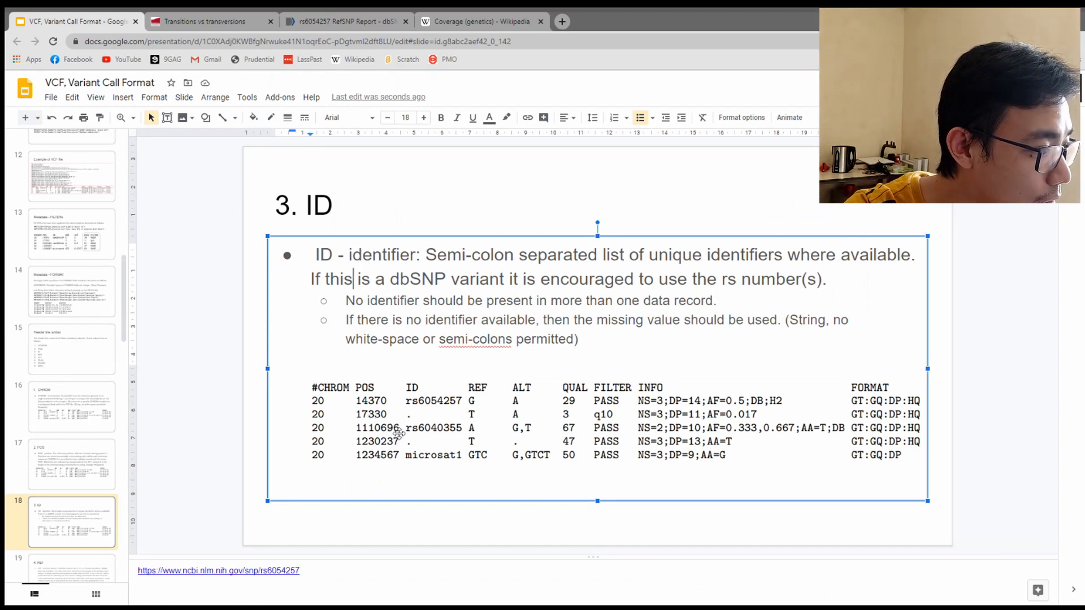
click(346, 21)
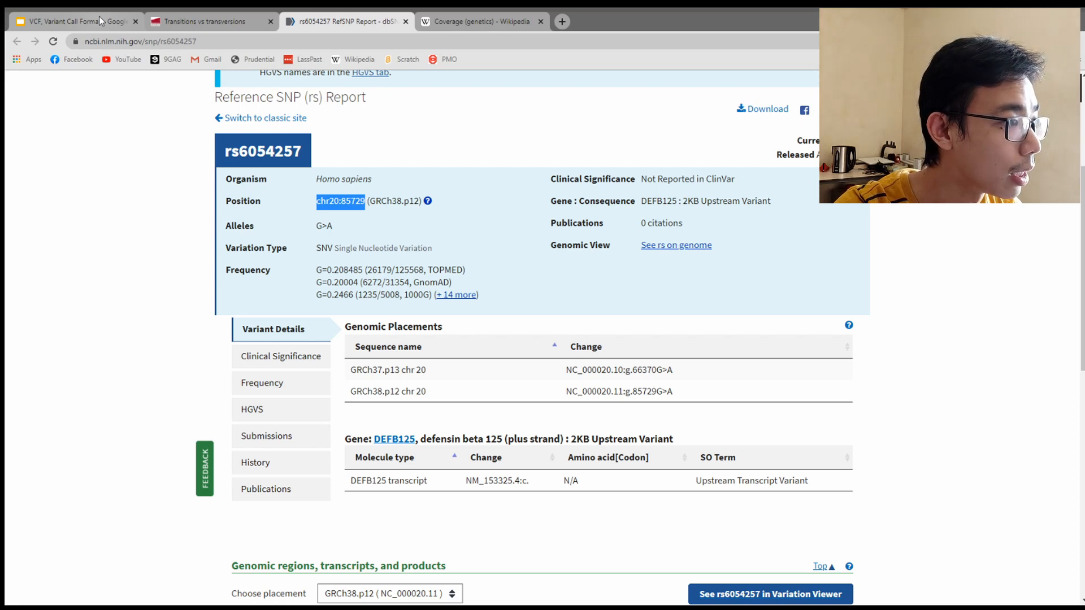
click(72, 22)
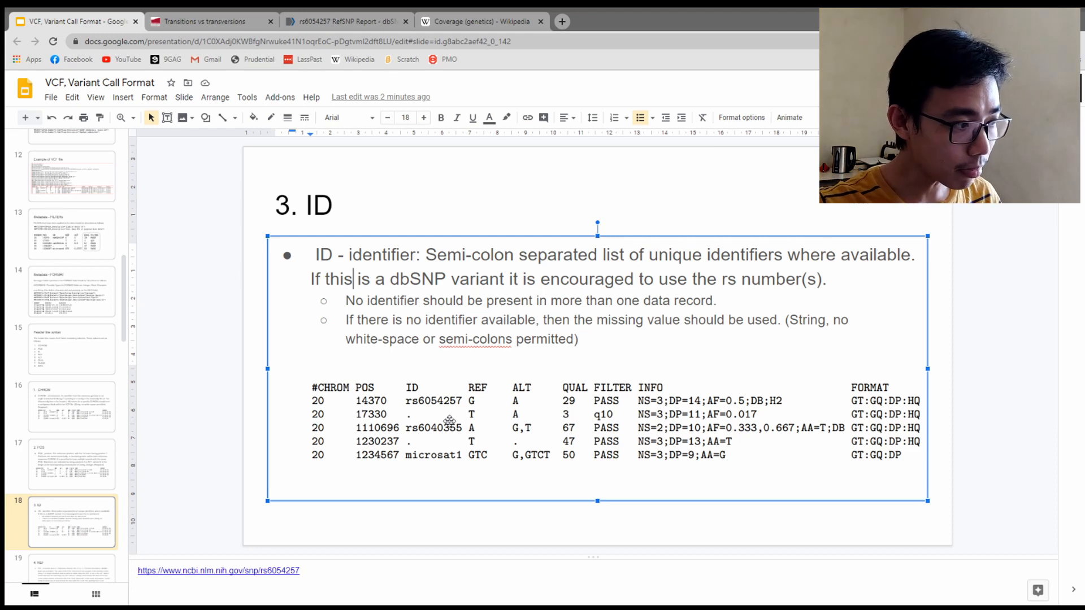
mouse_move(422, 451)
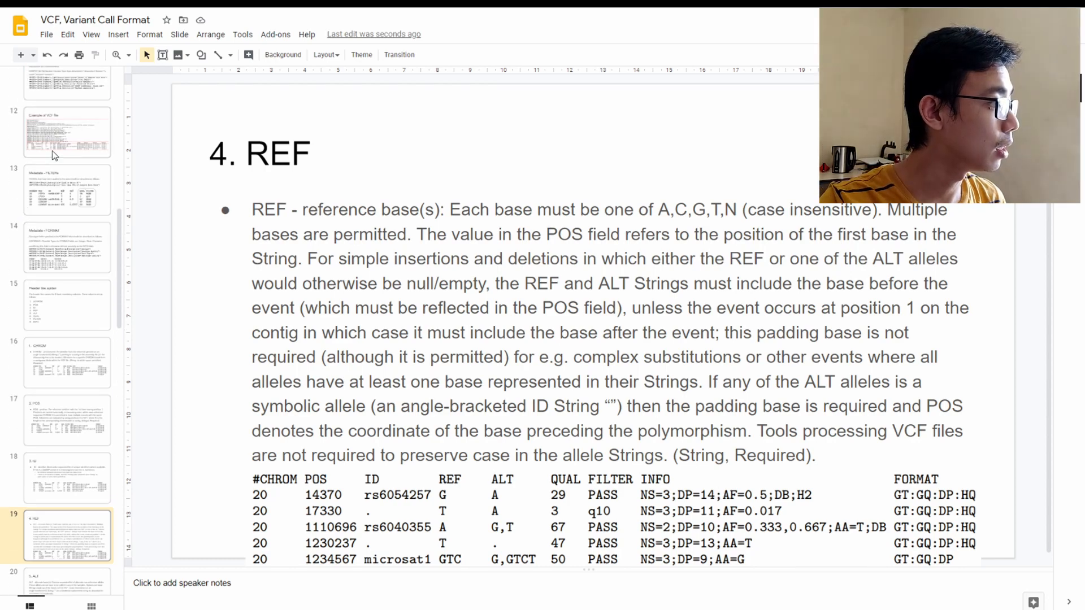
Step: Show the Example of VCF file slide, then jump ahead to the 5. ALT slide
click(67, 131)
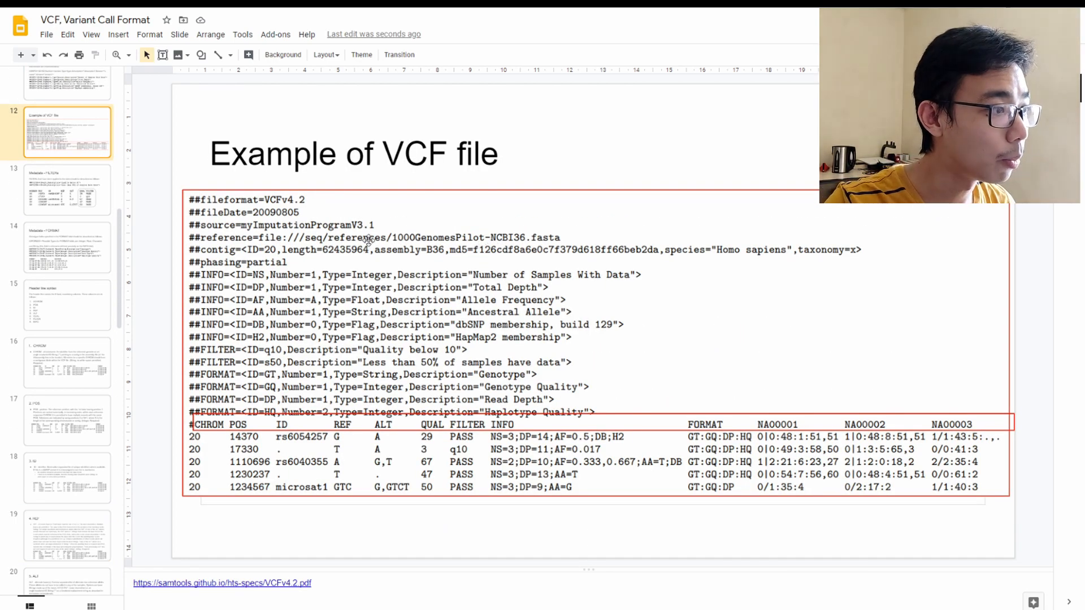
mouse_move(497, 248)
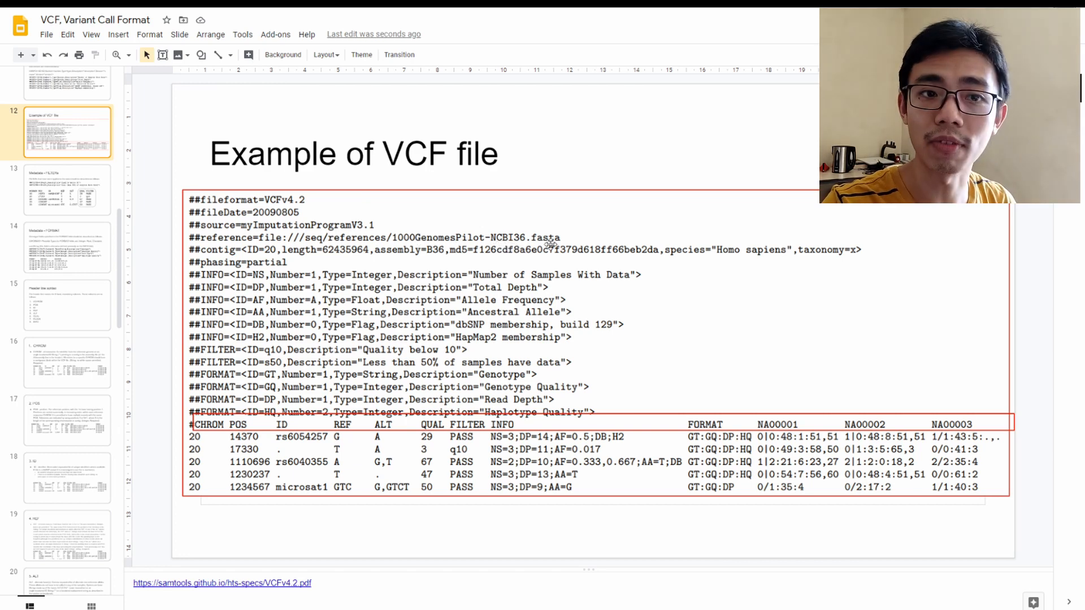
mouse_move(324, 449)
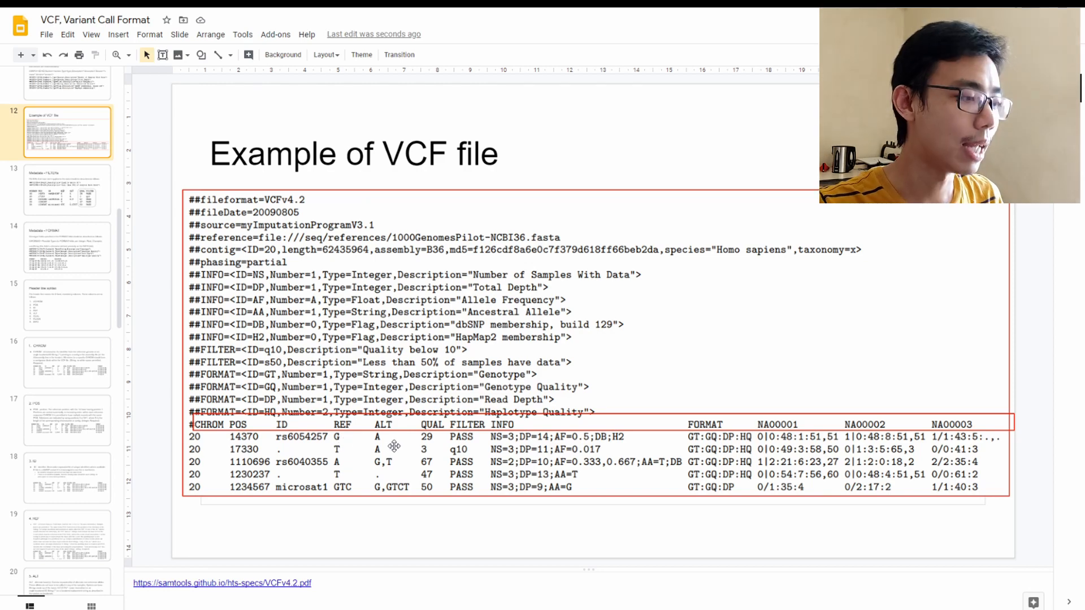
scroll(down, 3)
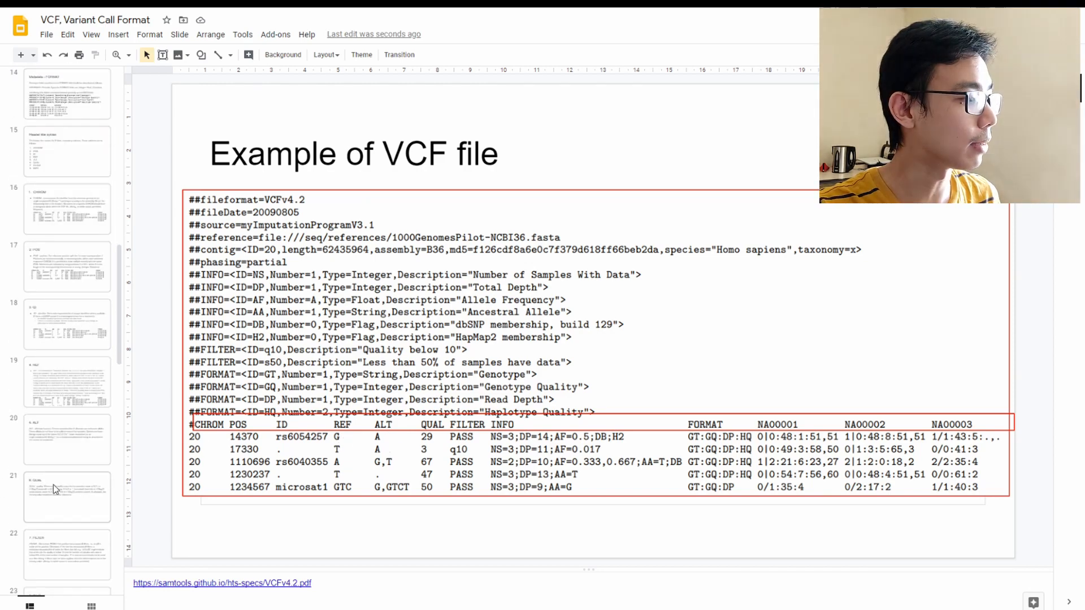
click(67, 424)
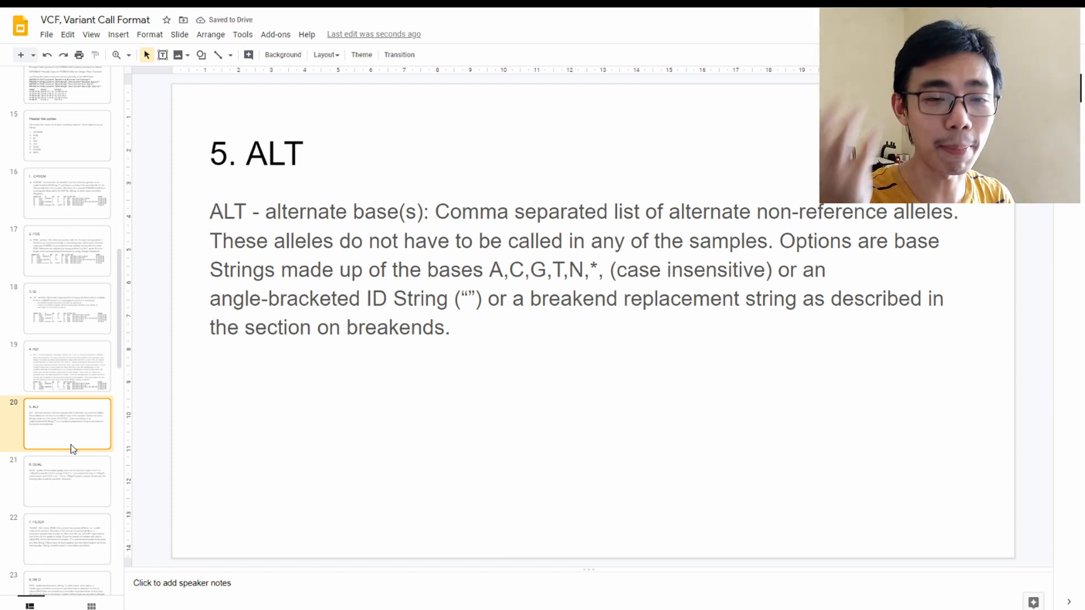
Step: Flip between the REF and ALT slides, then advance to the 6. QUAL slide
click(67, 366)
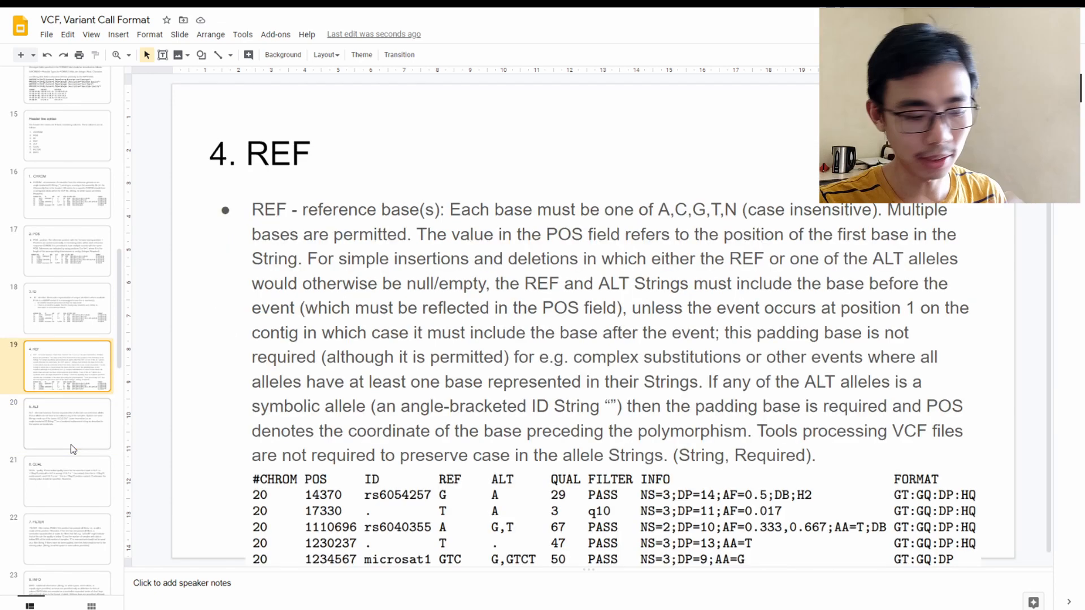
click(66, 423)
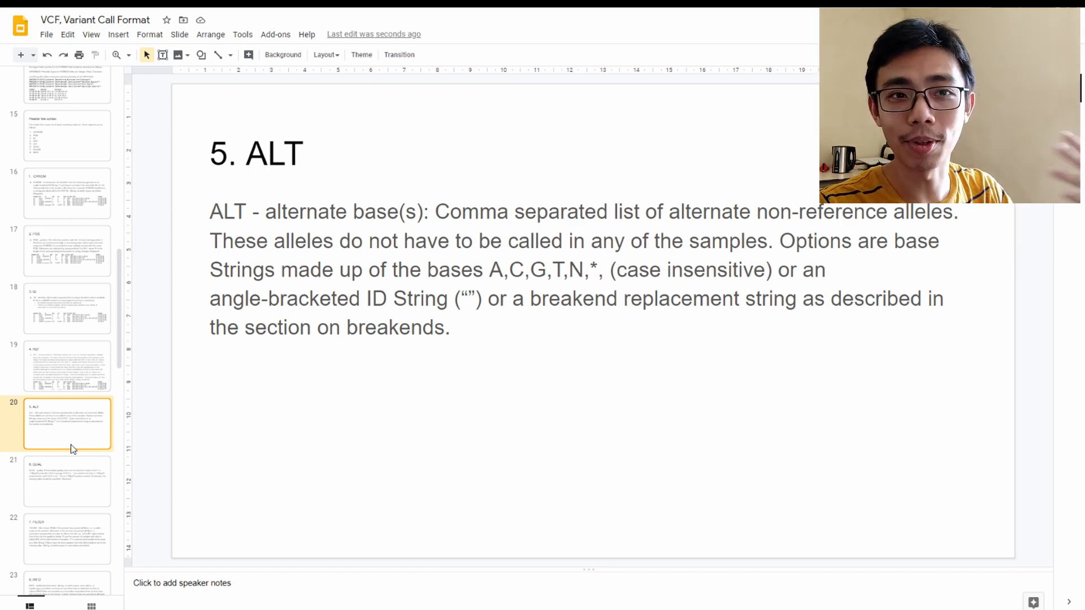
click(66, 365)
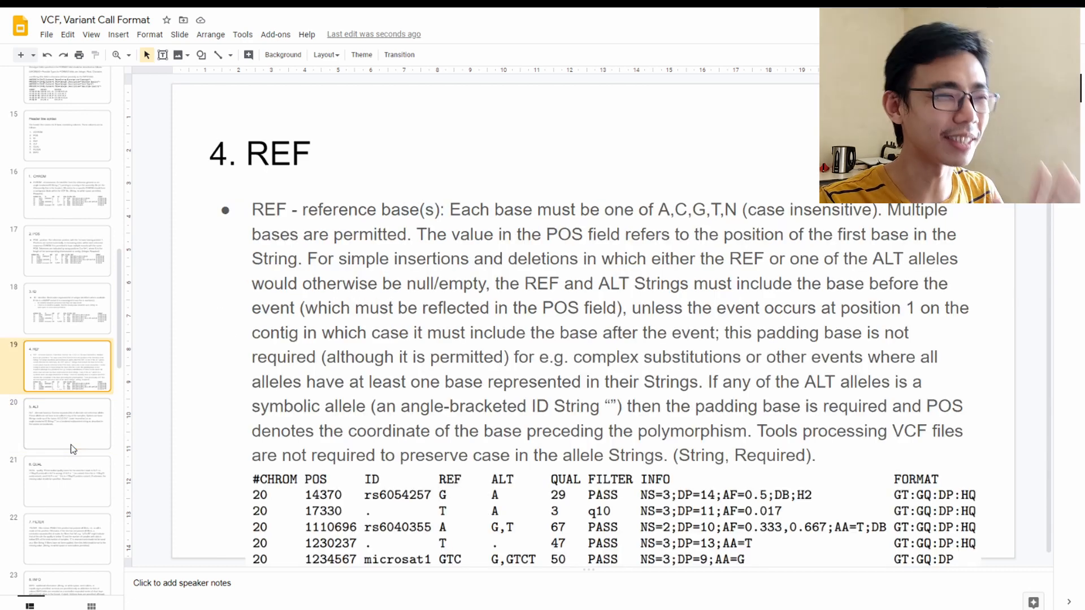
click(67, 482)
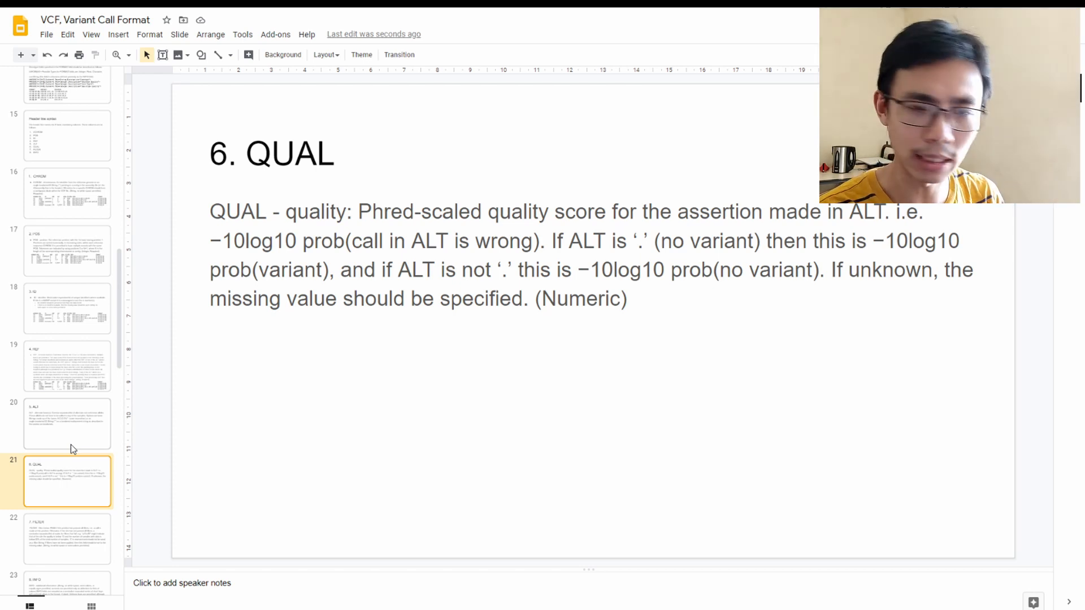
Step: Revisit the REF example table, then step through 7. FILTER to the 8. INFO slide
click(66, 537)
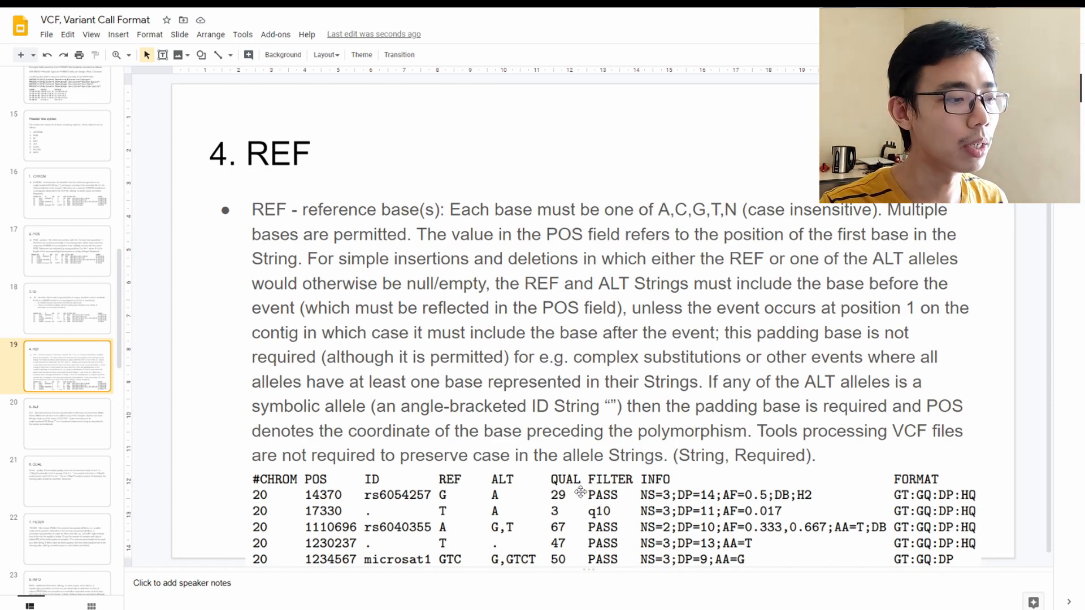
click(67, 313)
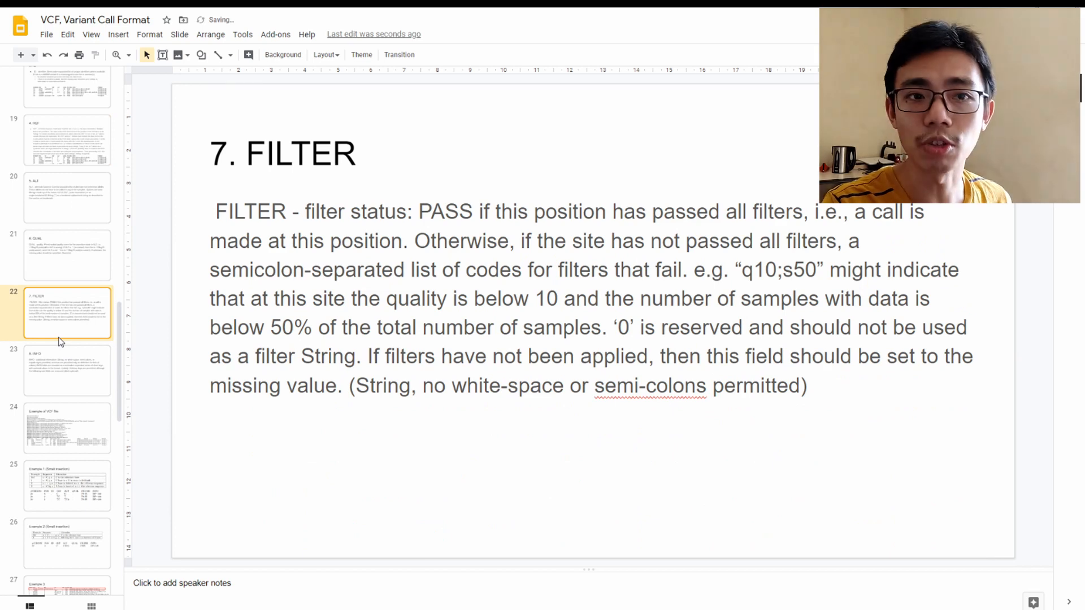
click(67, 370)
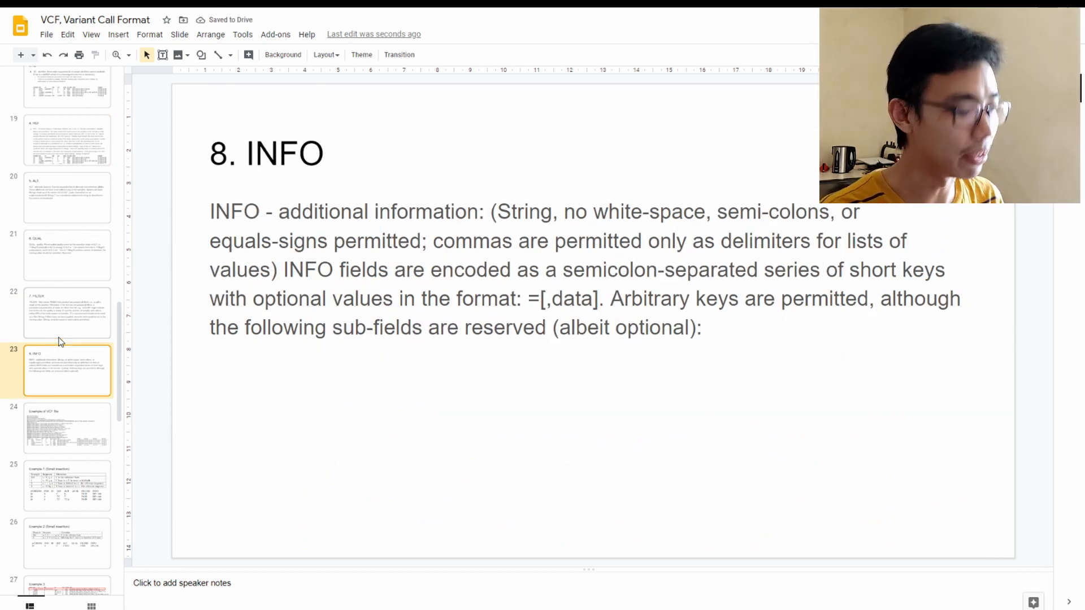
click(67, 427)
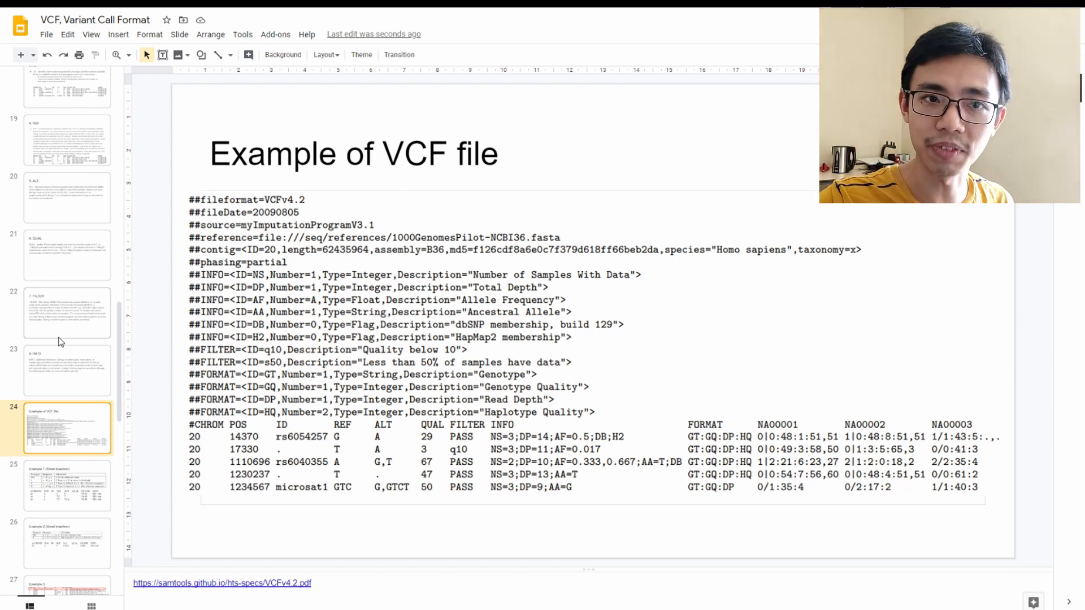
mouse_move(488, 445)
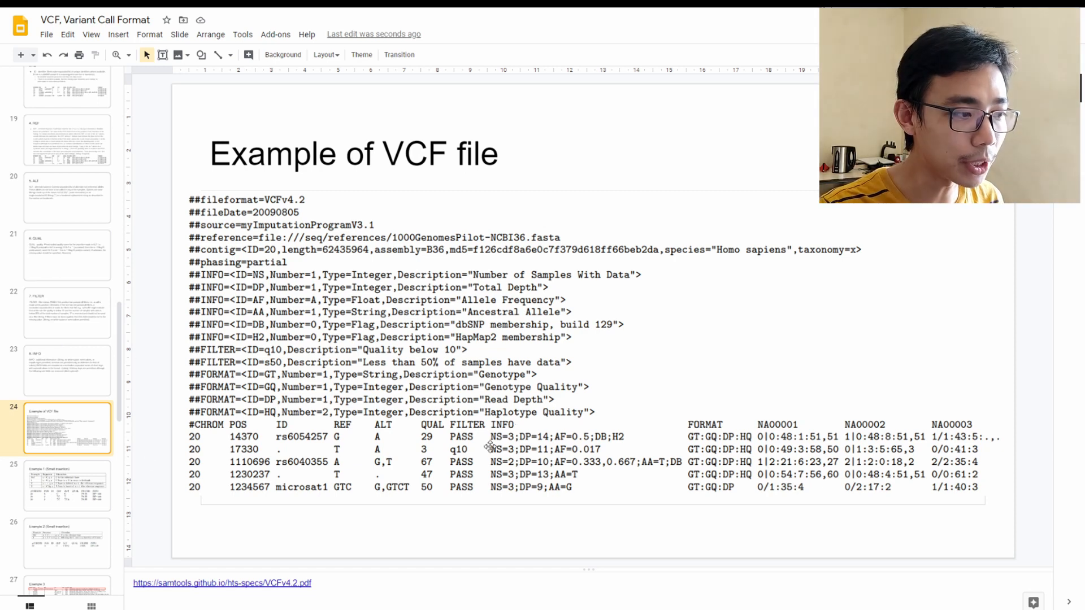
mouse_move(602, 434)
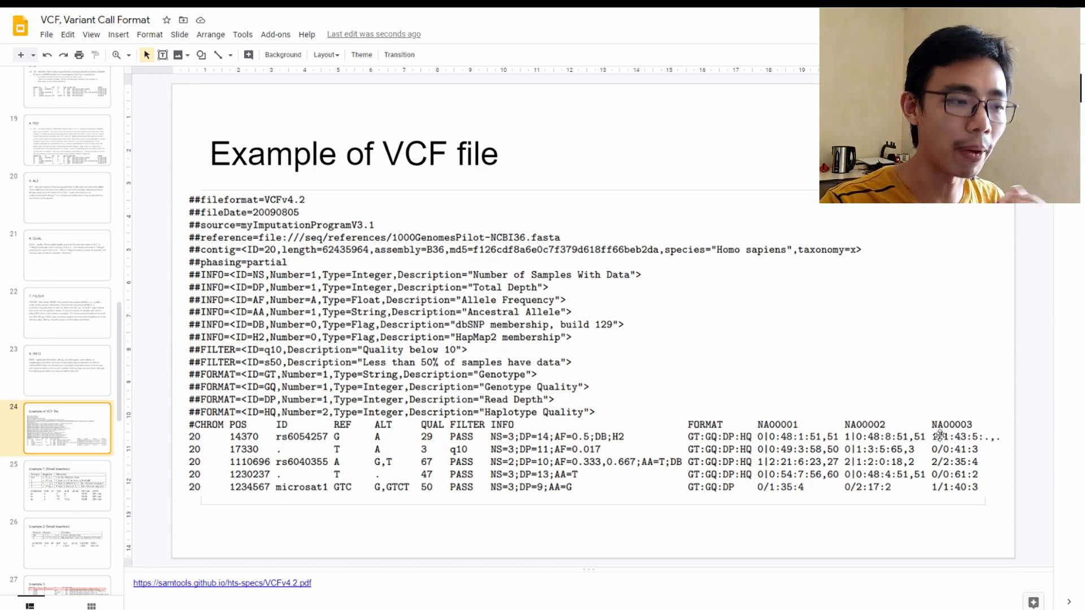
mouse_move(648, 440)
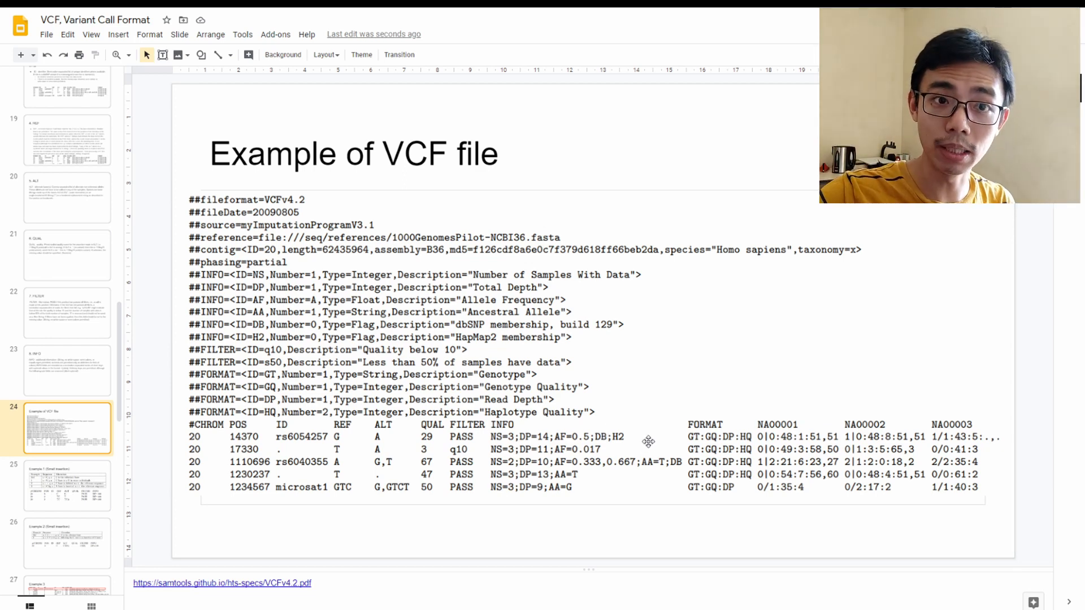
mouse_move(996, 440)
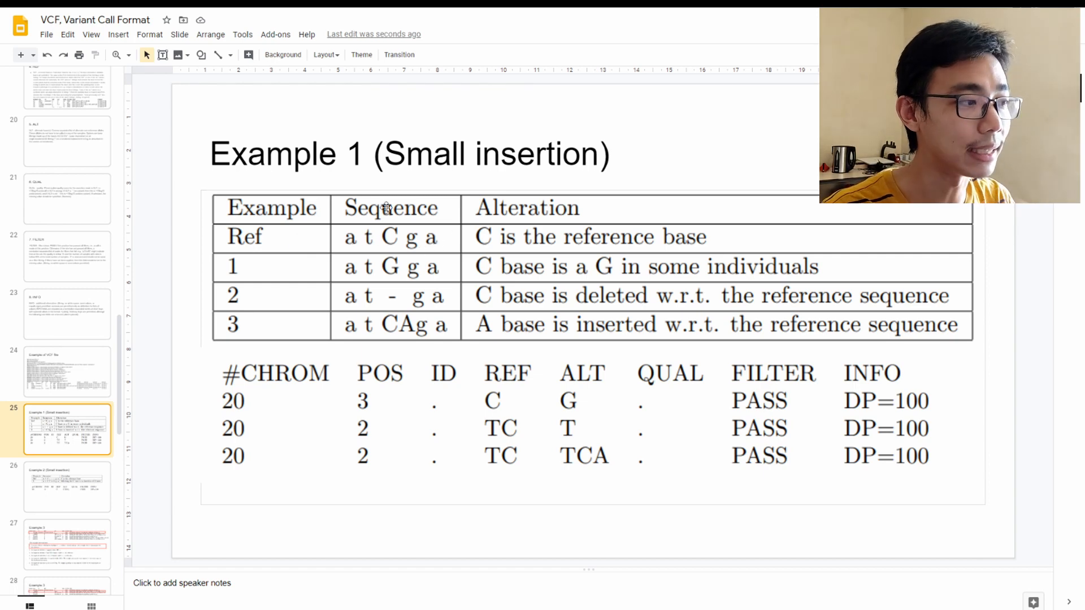
mouse_move(337, 266)
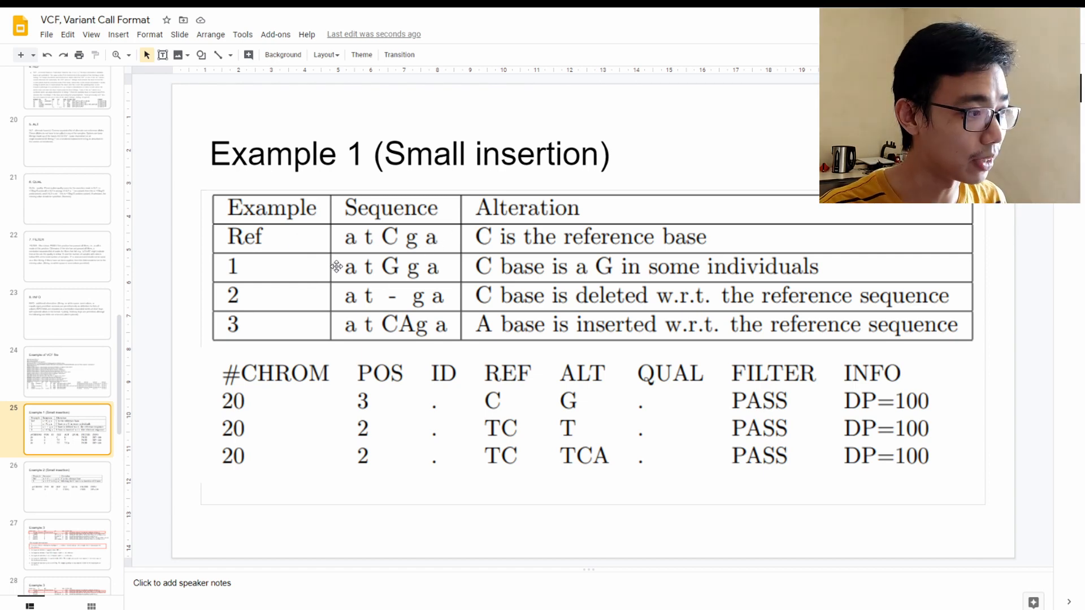
mouse_move(449, 272)
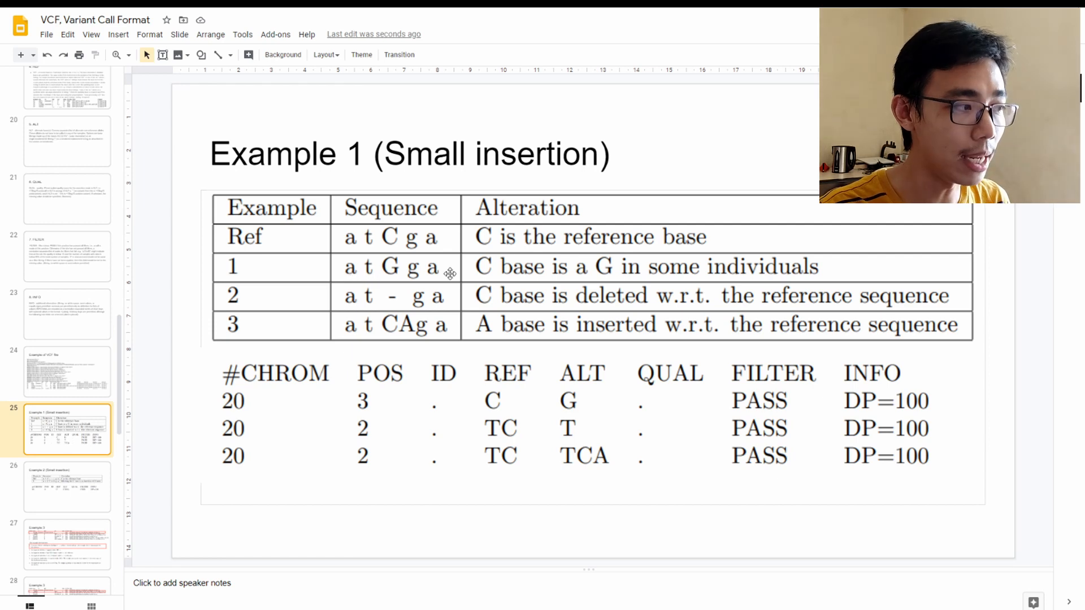
mouse_move(352, 334)
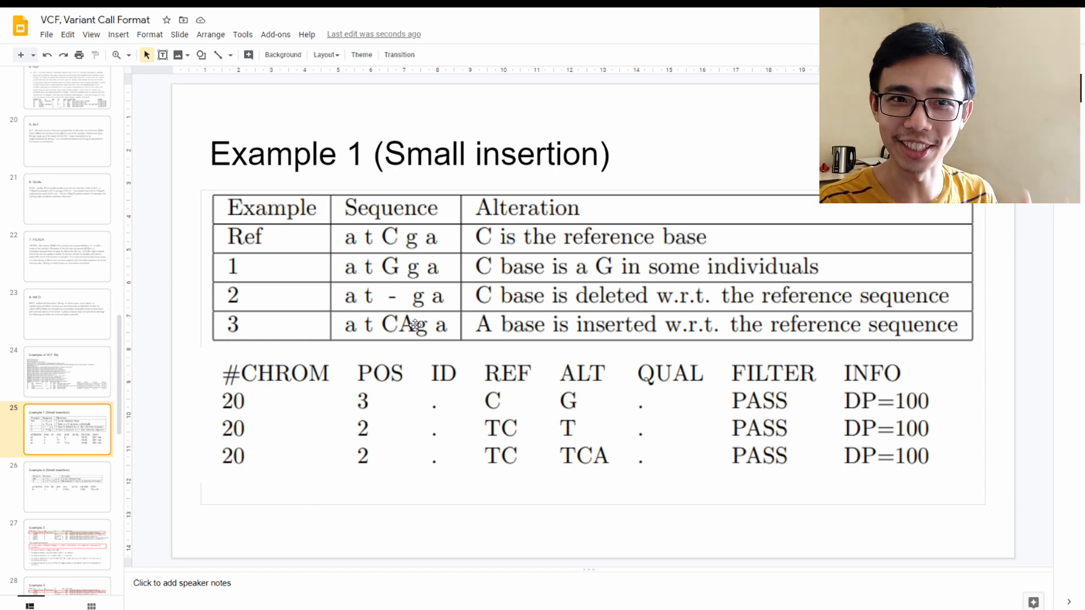
mouse_move(335, 311)
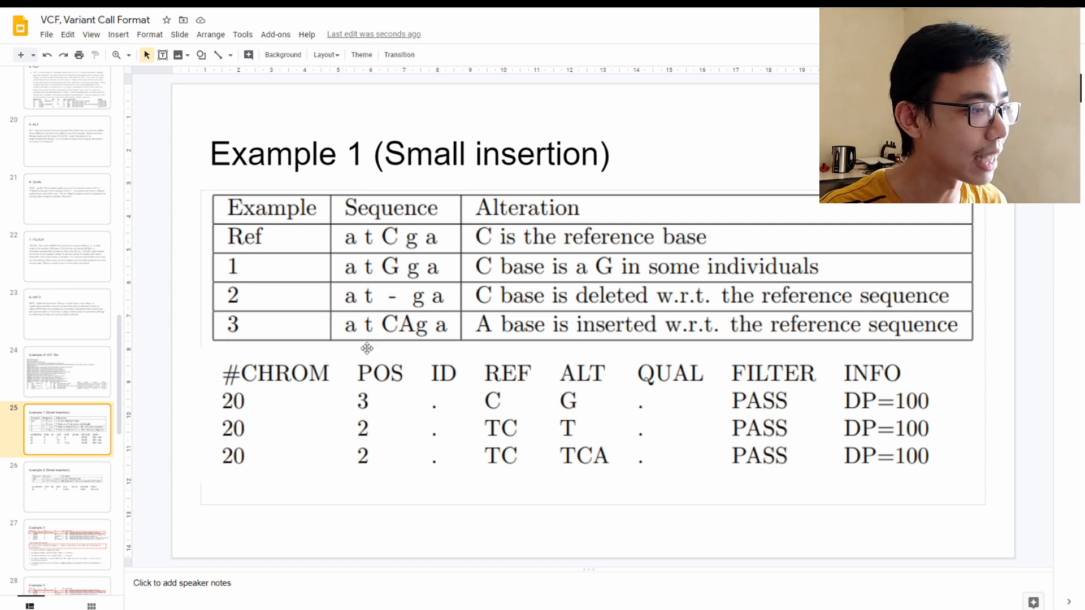
mouse_move(997, 401)
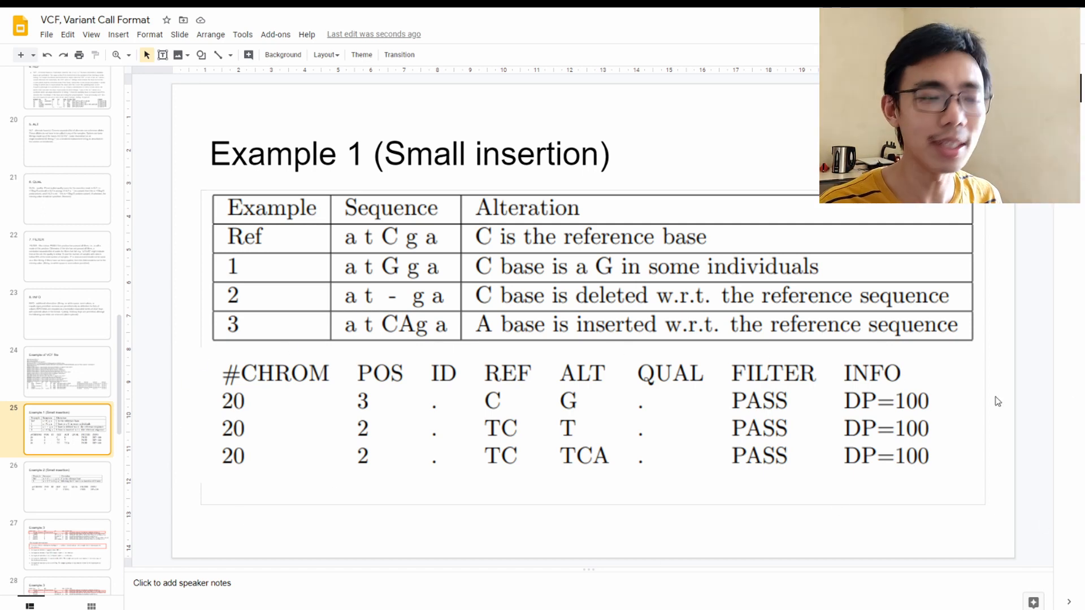
mouse_move(213, 425)
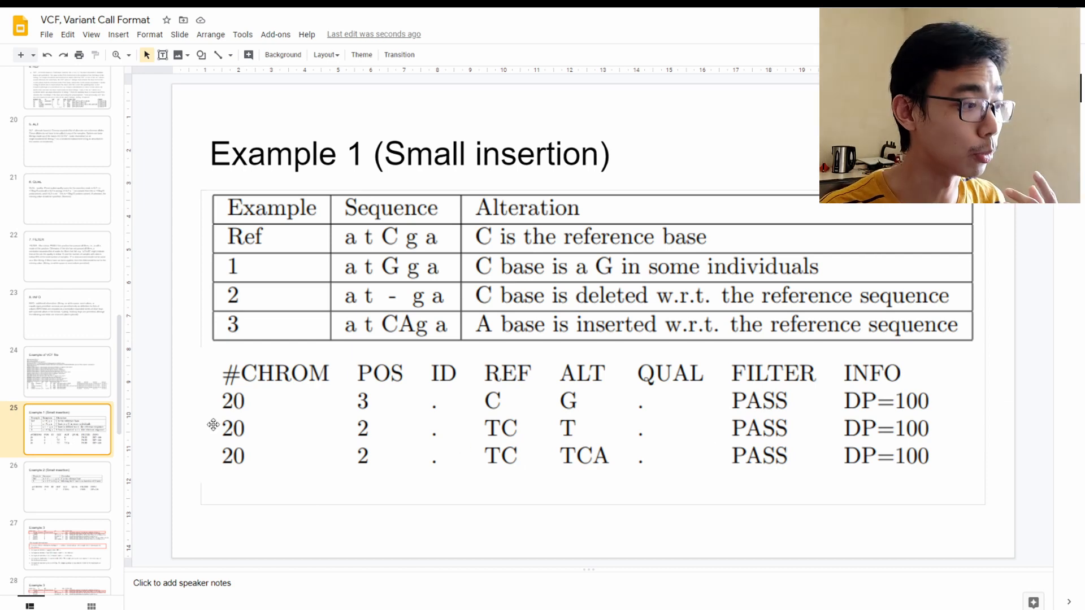
mouse_move(378, 362)
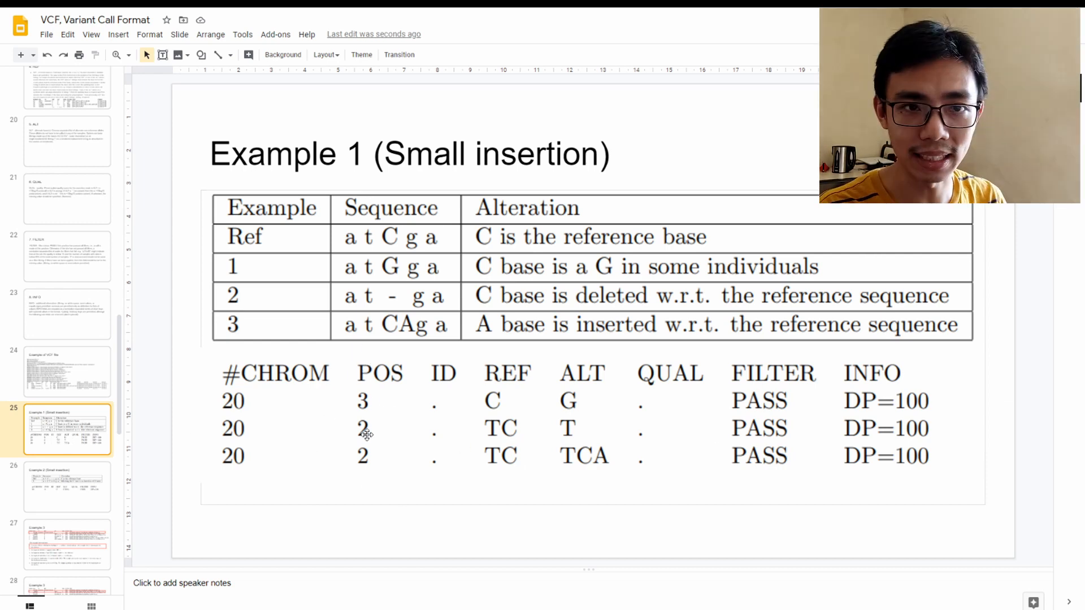
mouse_move(455, 345)
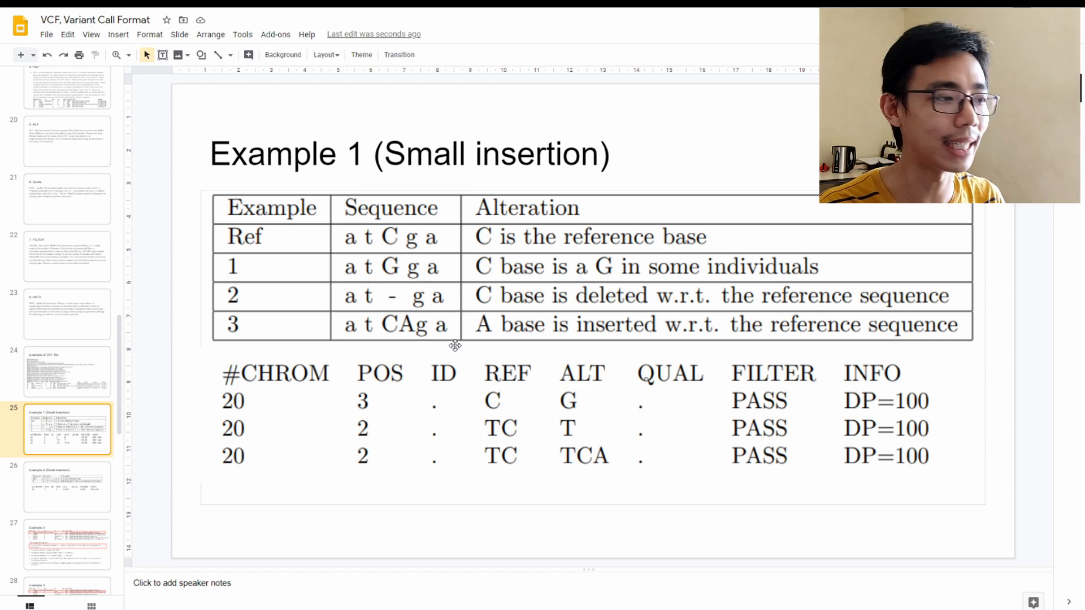
mouse_move(504, 410)
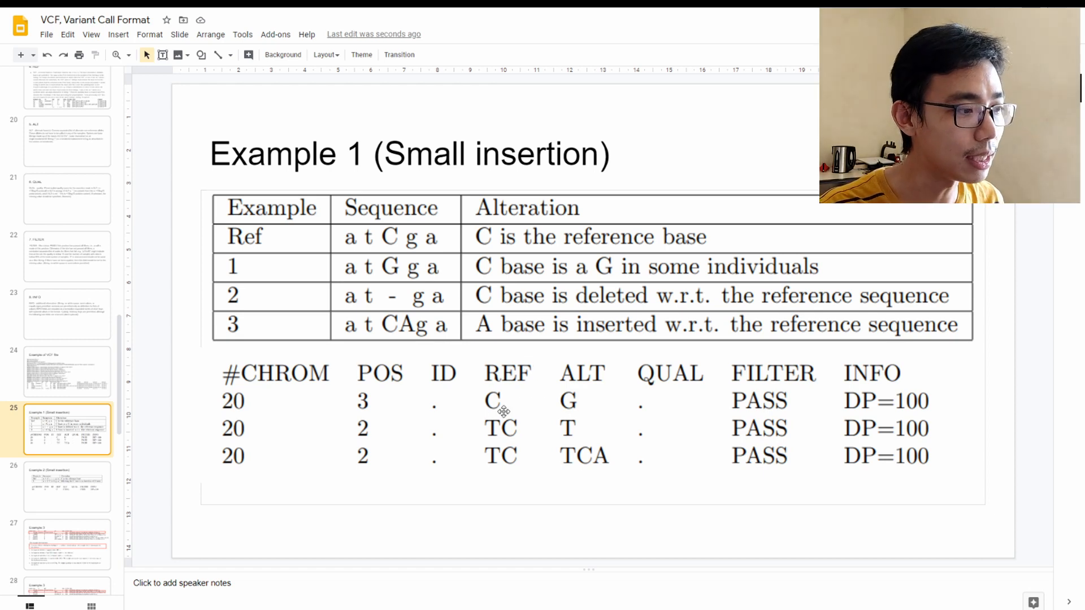
mouse_move(244, 261)
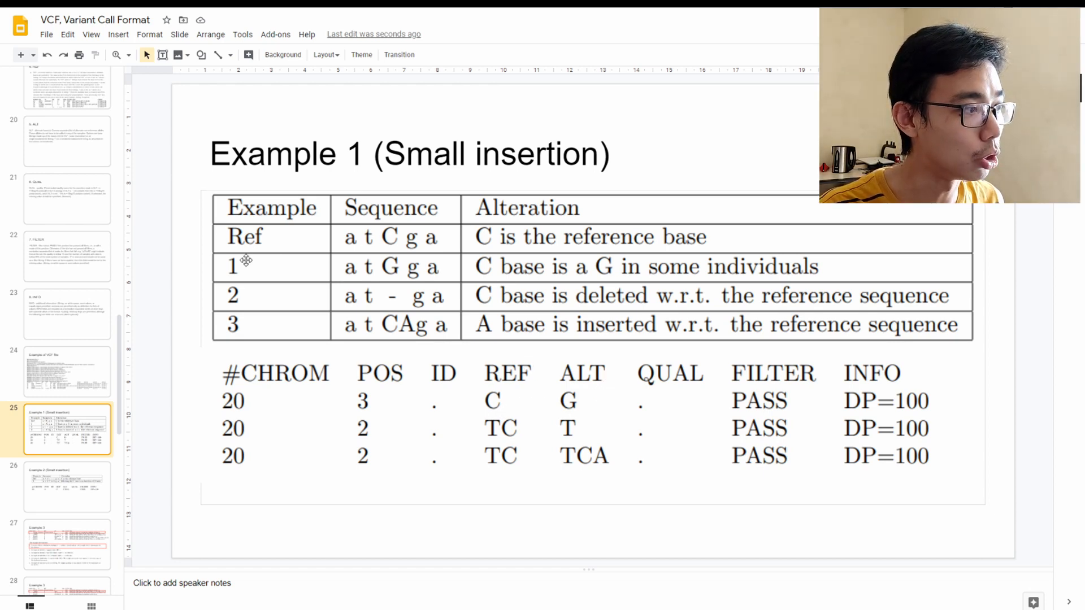
mouse_move(822, 398)
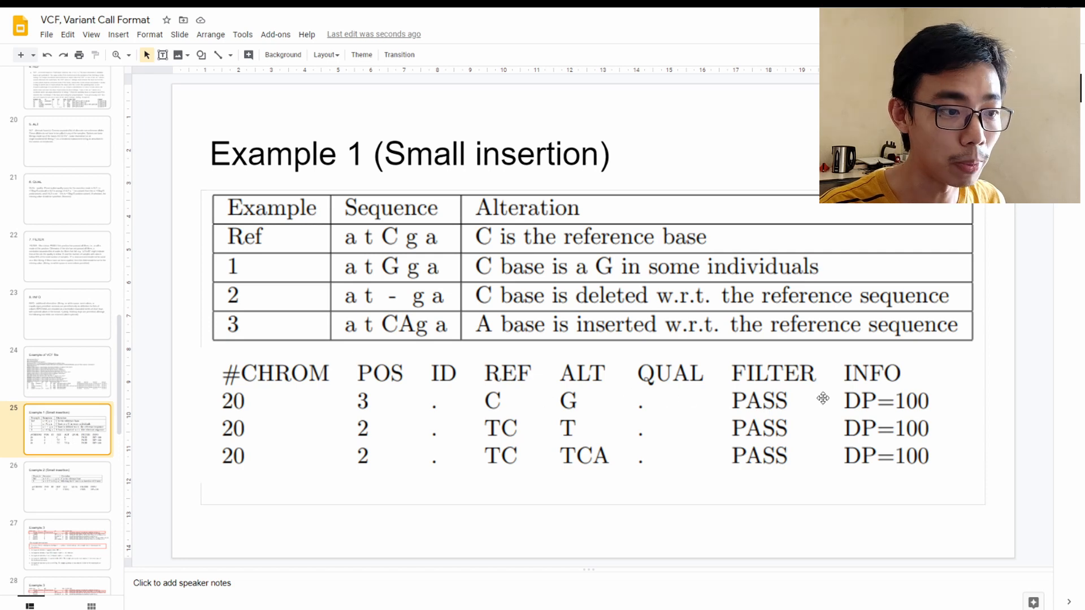
mouse_move(374, 331)
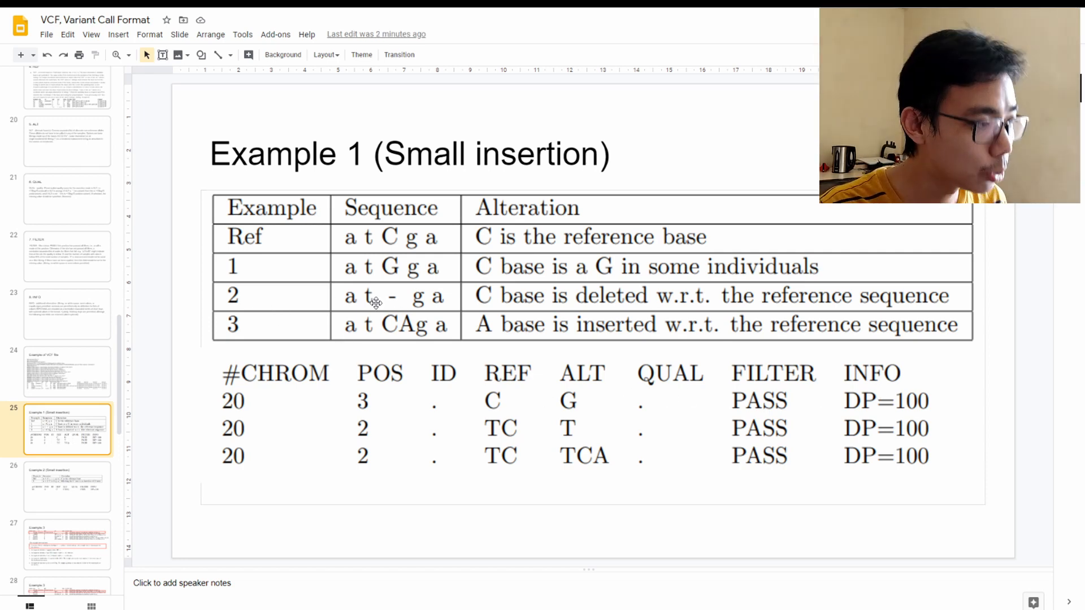
mouse_move(525, 333)
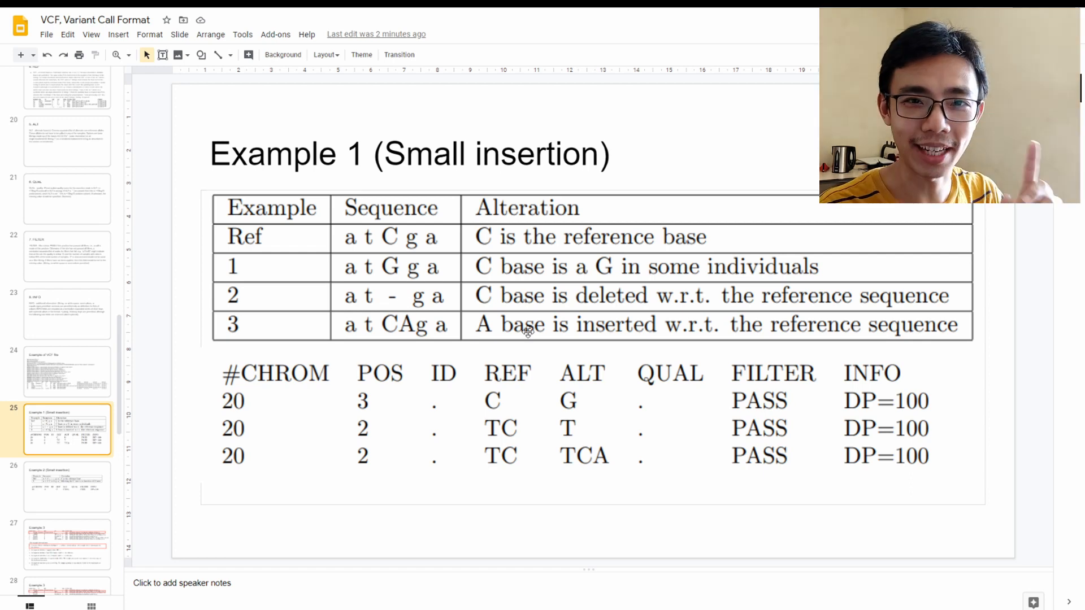
mouse_move(320, 276)
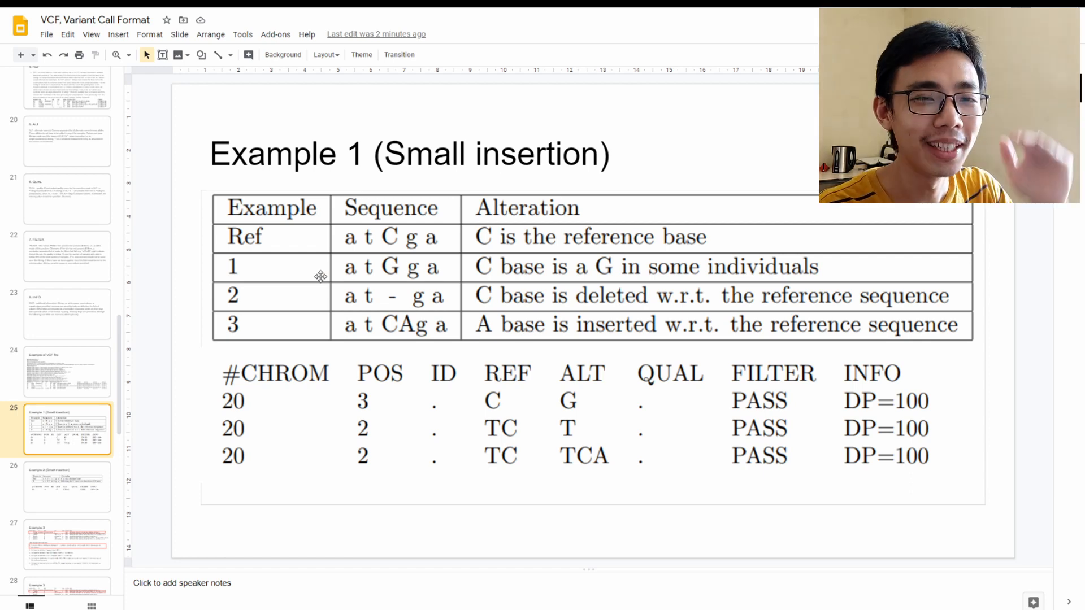
mouse_move(329, 266)
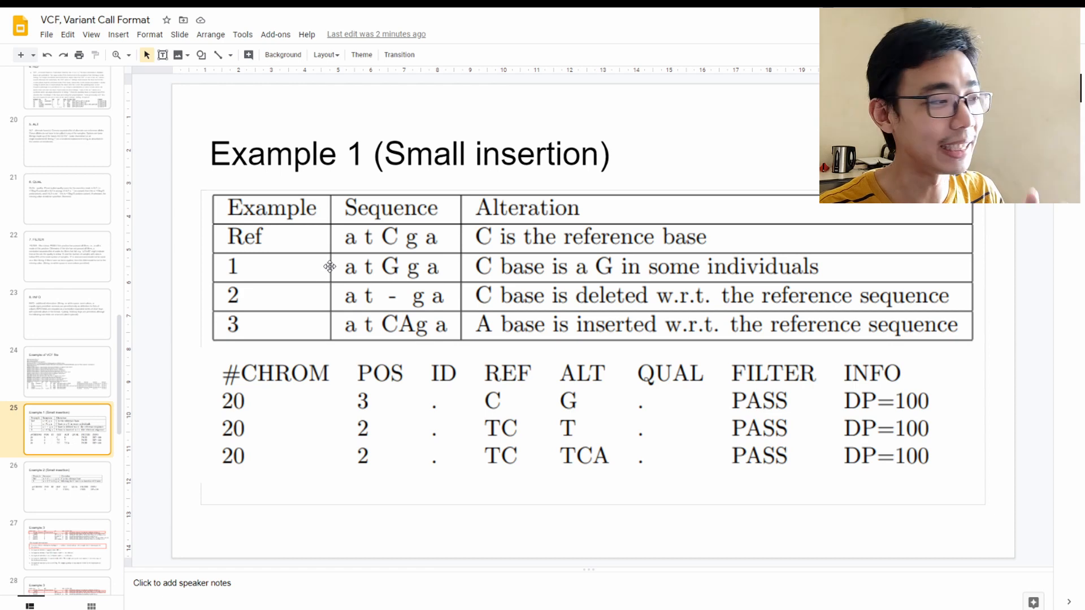
mouse_move(378, 305)
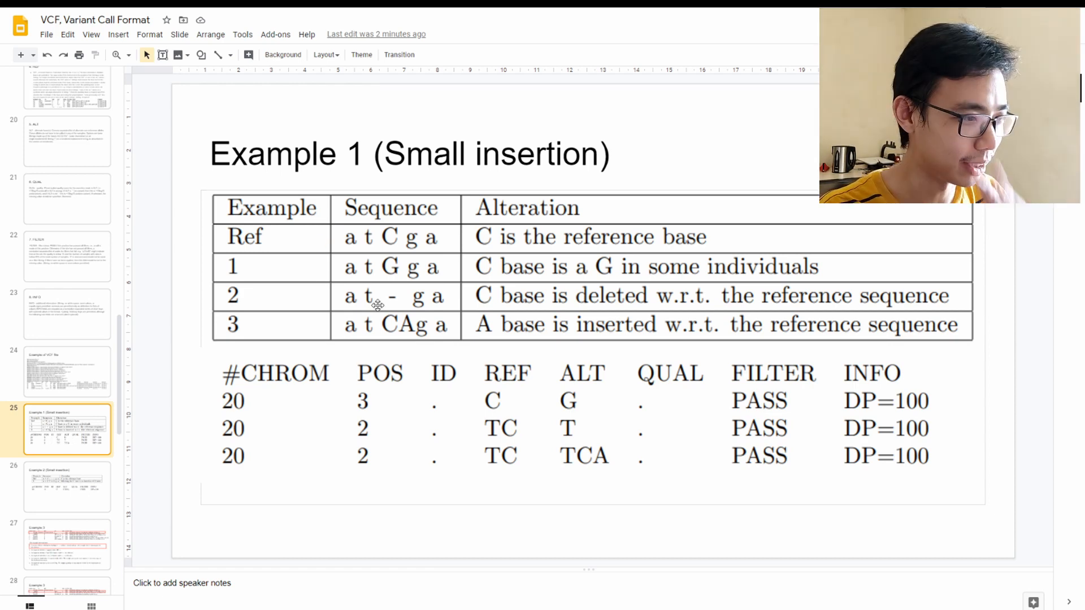
mouse_move(482, 432)
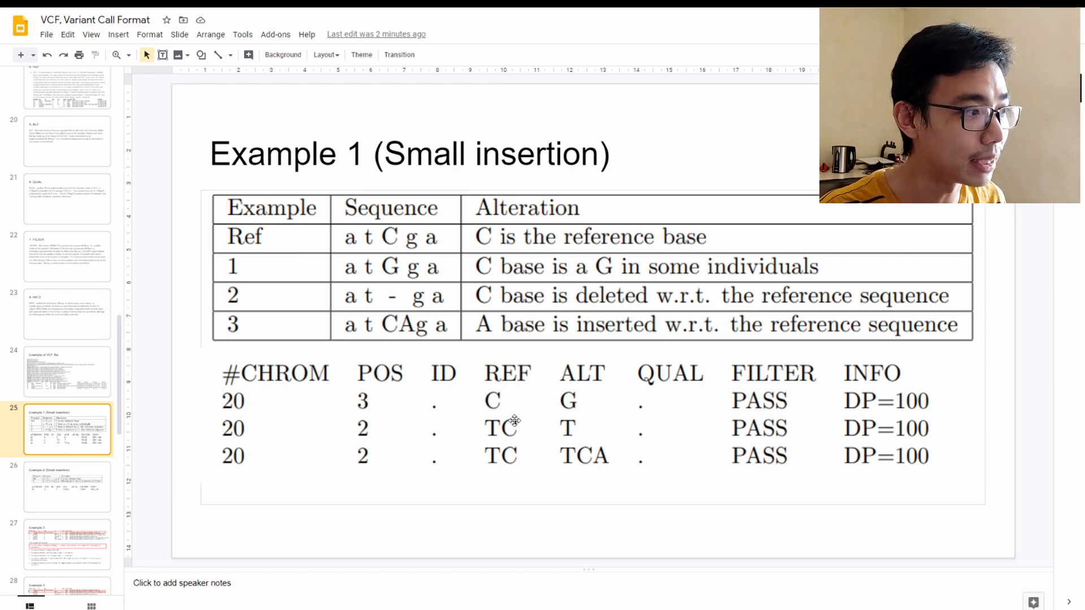
mouse_move(365, 252)
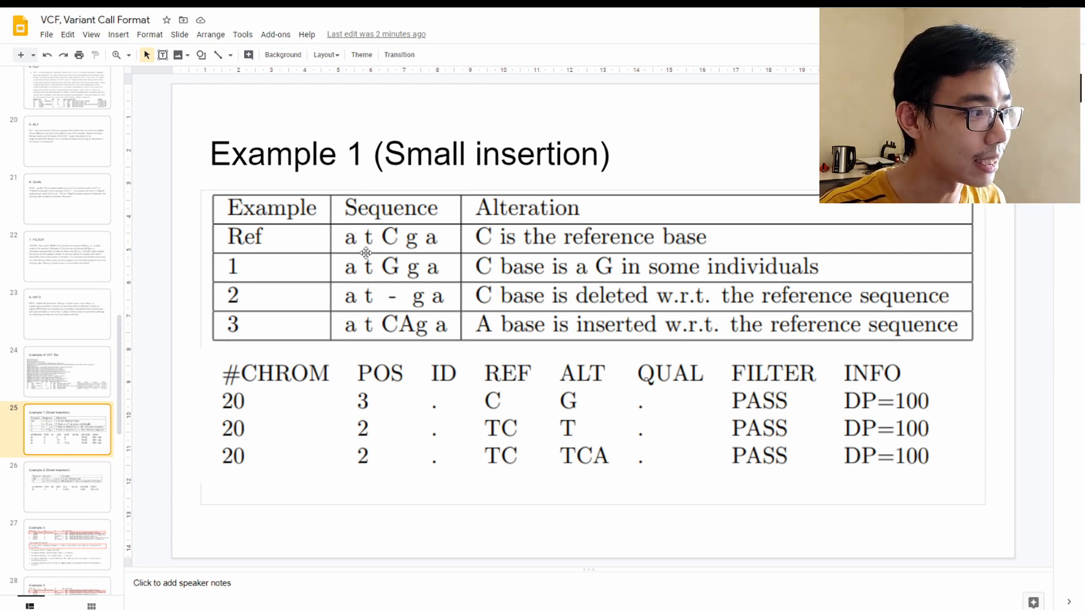
mouse_move(383, 280)
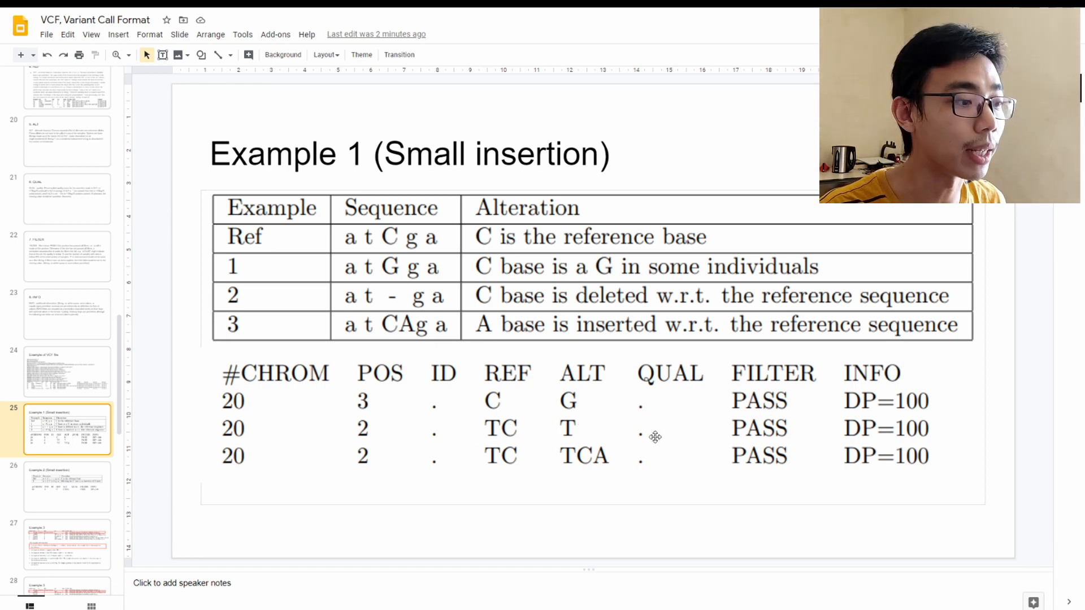
mouse_move(485, 394)
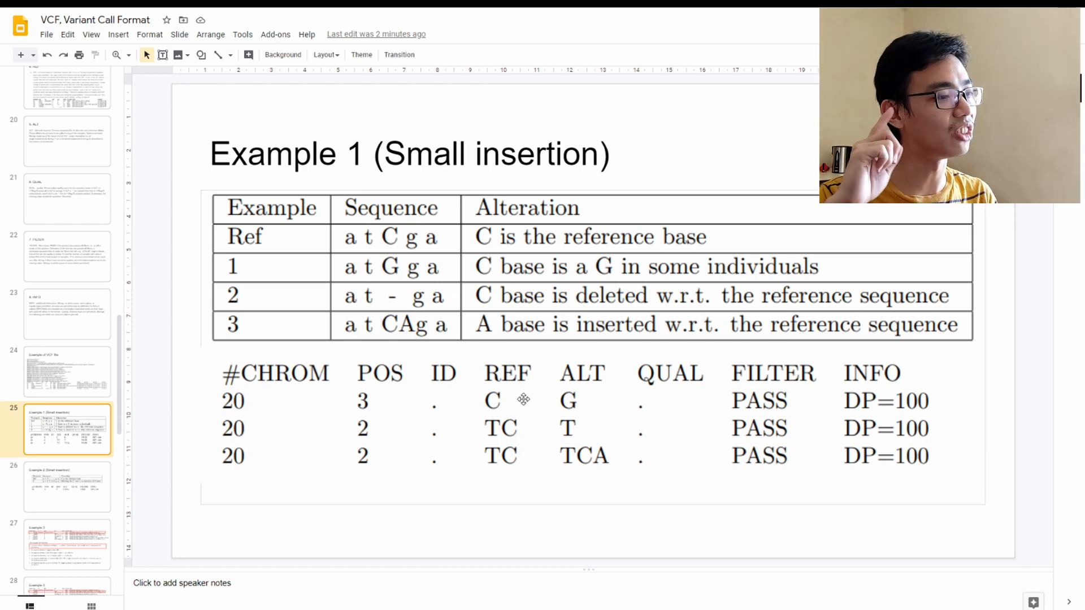
mouse_move(532, 409)
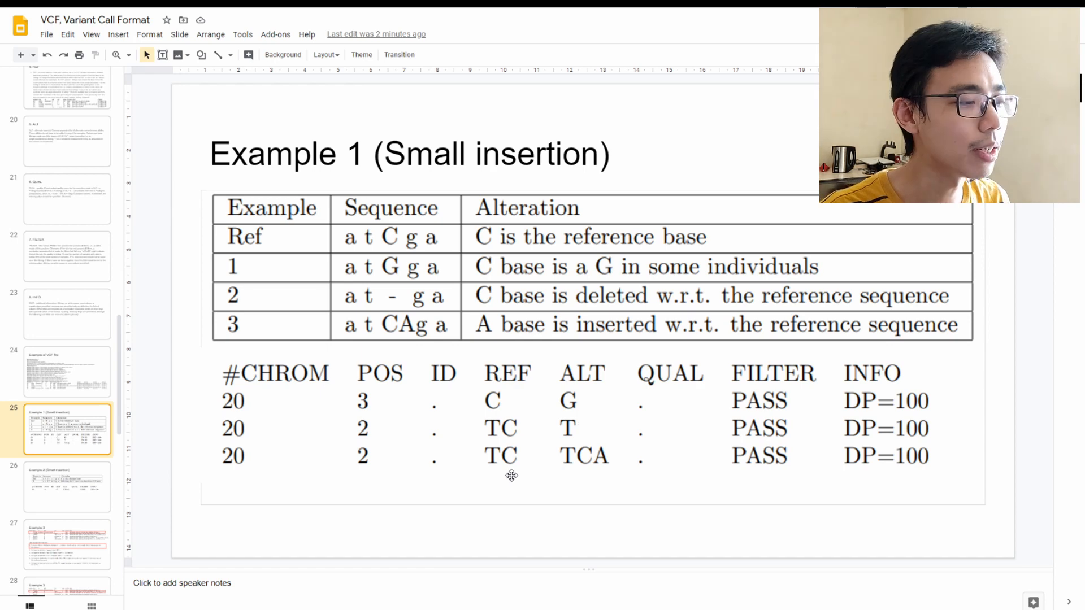
mouse_move(614, 456)
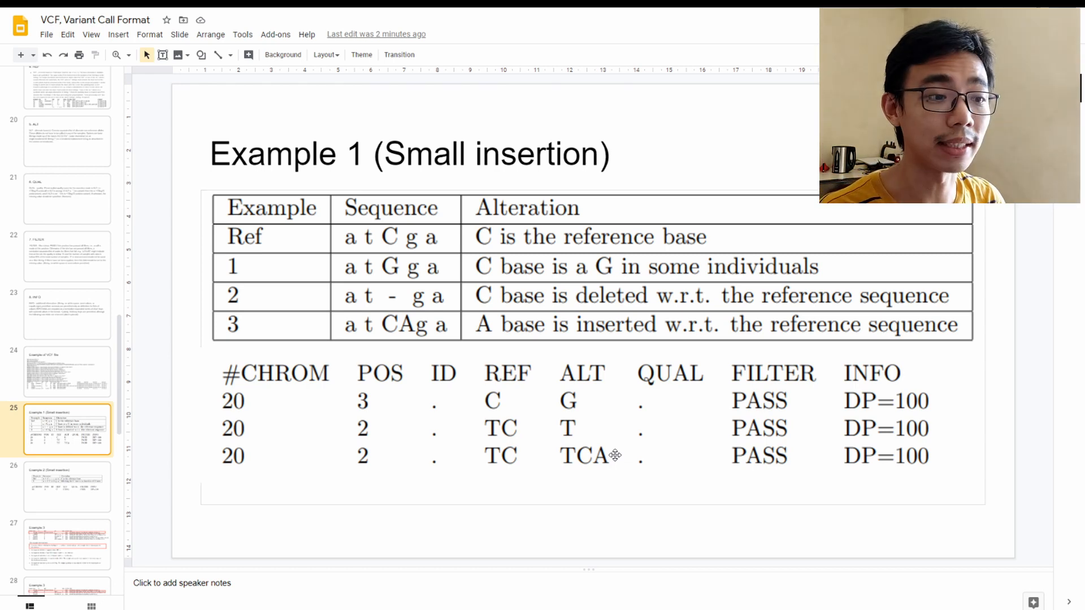
mouse_move(101, 356)
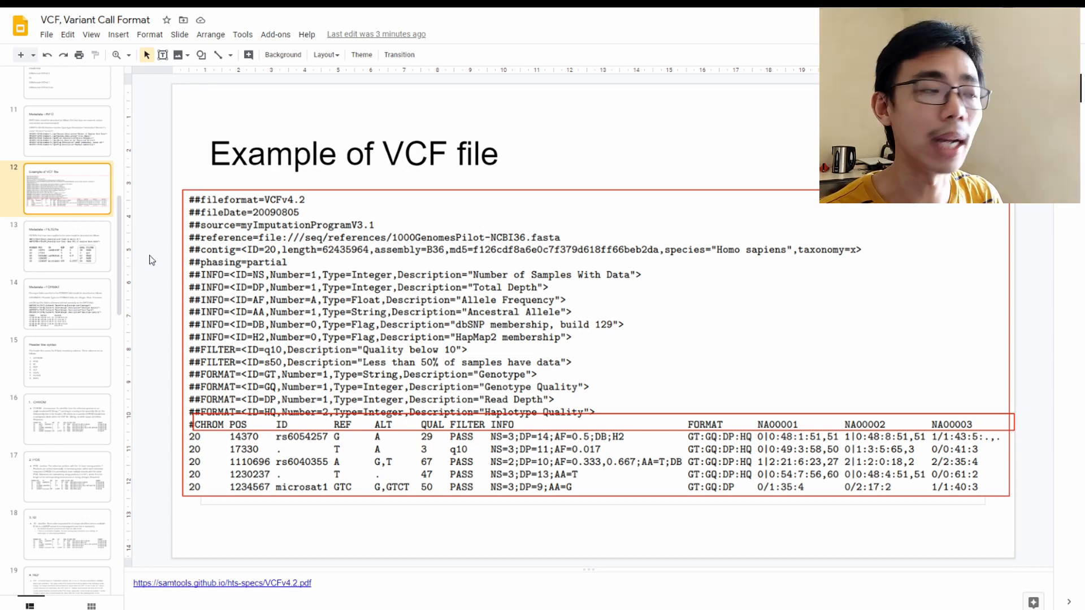
mouse_move(315, 218)
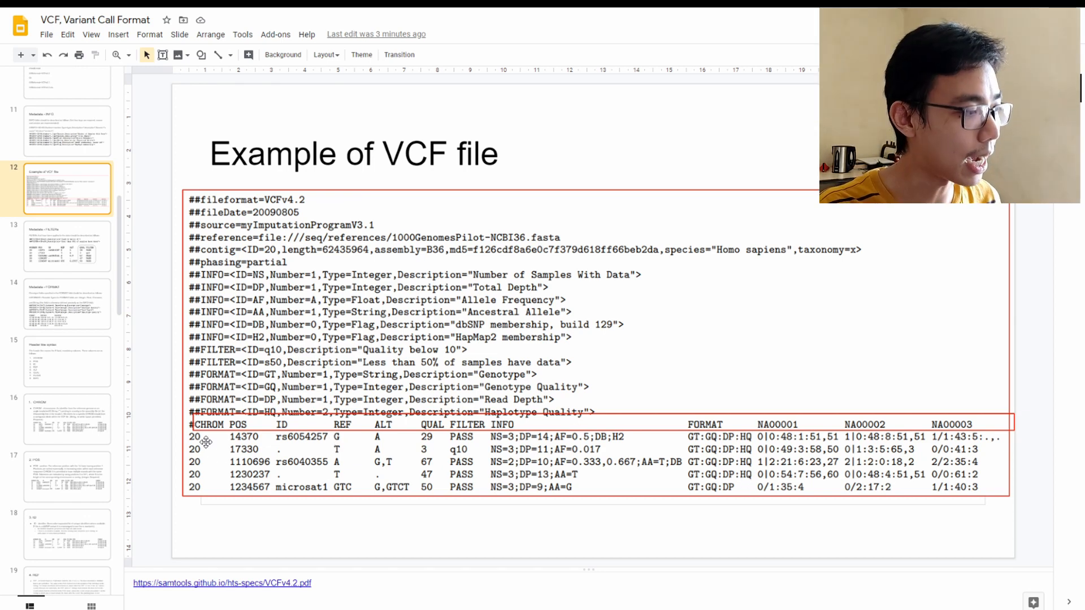
mouse_move(290, 465)
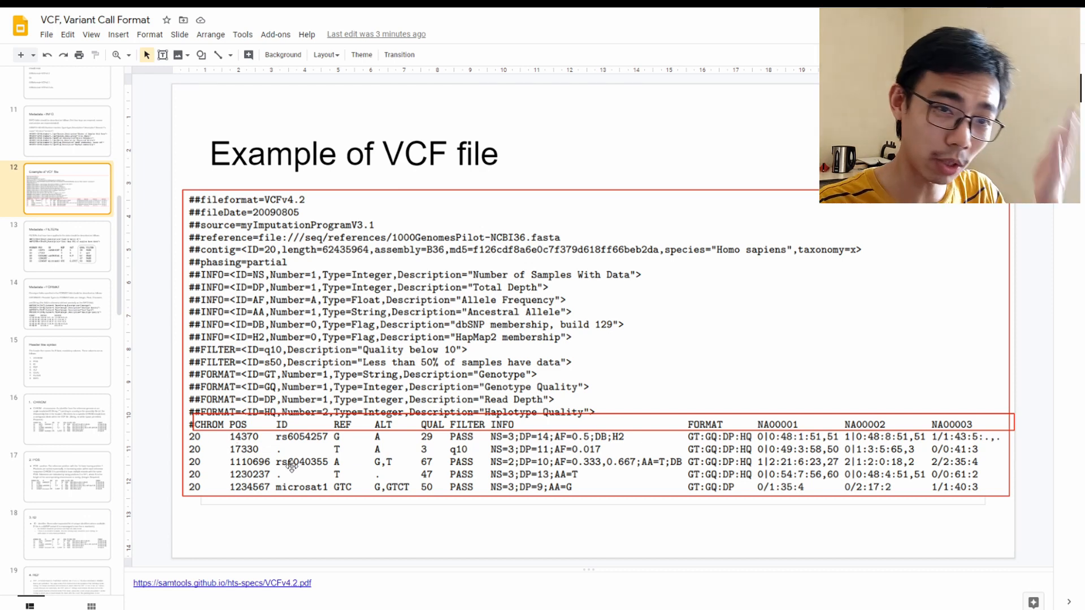